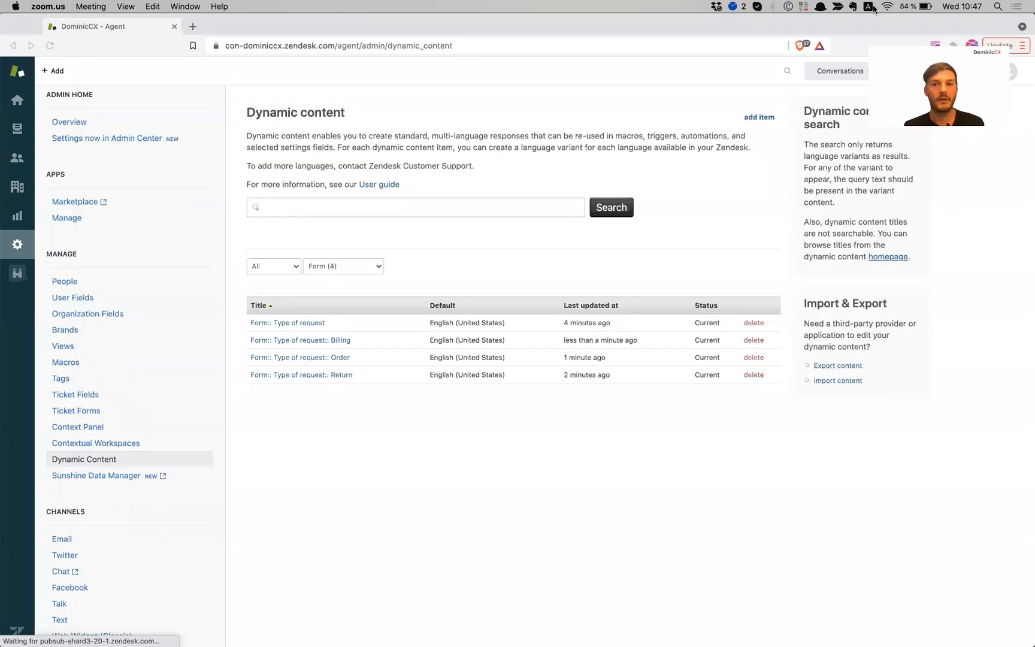
pyautogui.moveTo(792, 169)
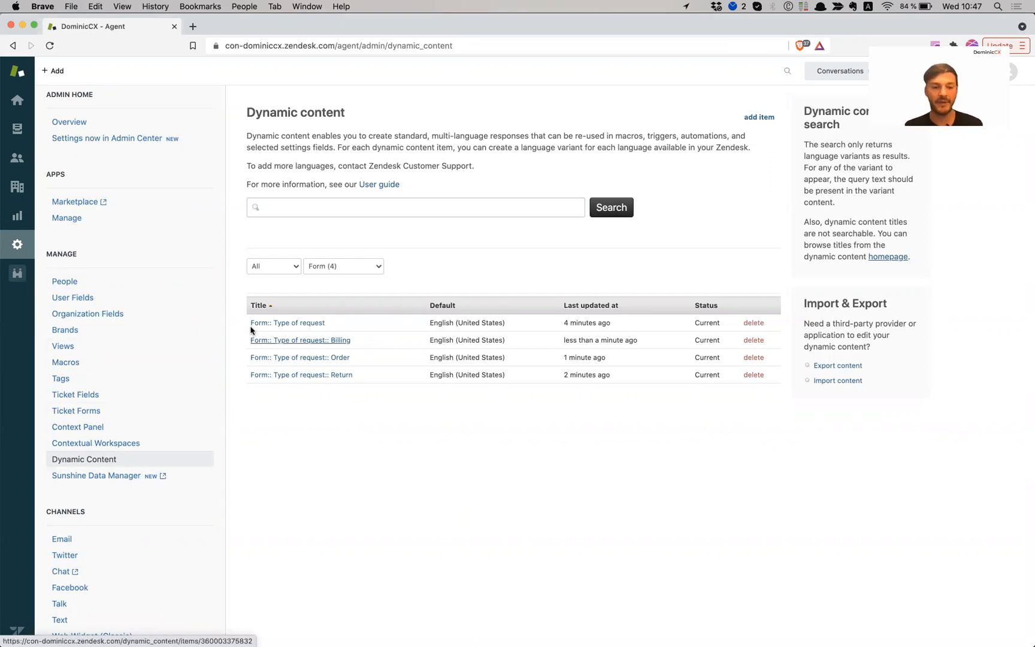
pyautogui.moveTo(298, 328)
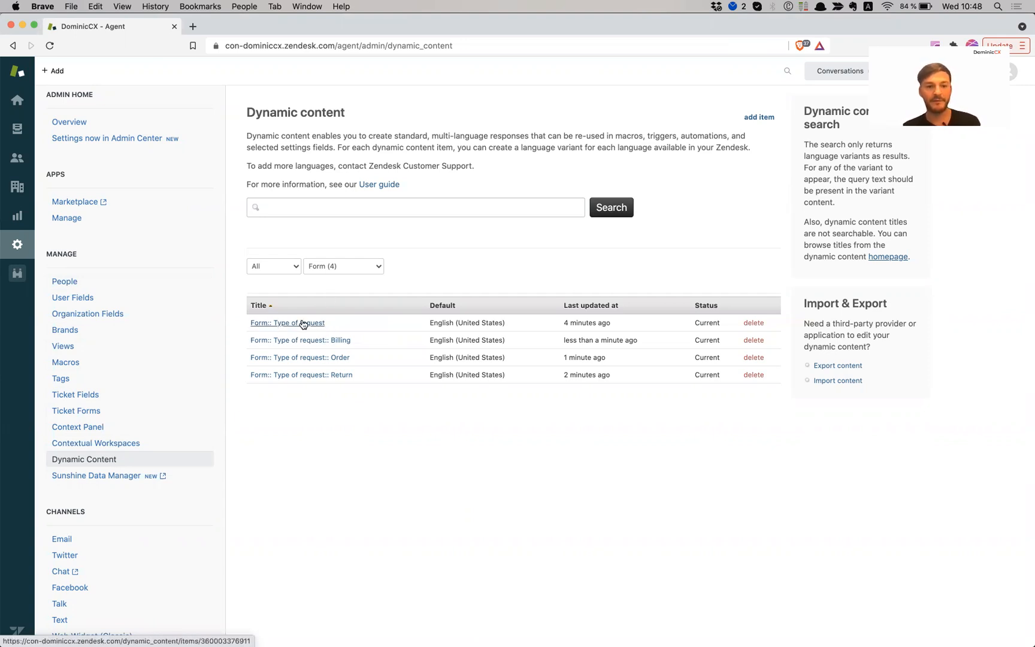
pyautogui.moveTo(277, 342)
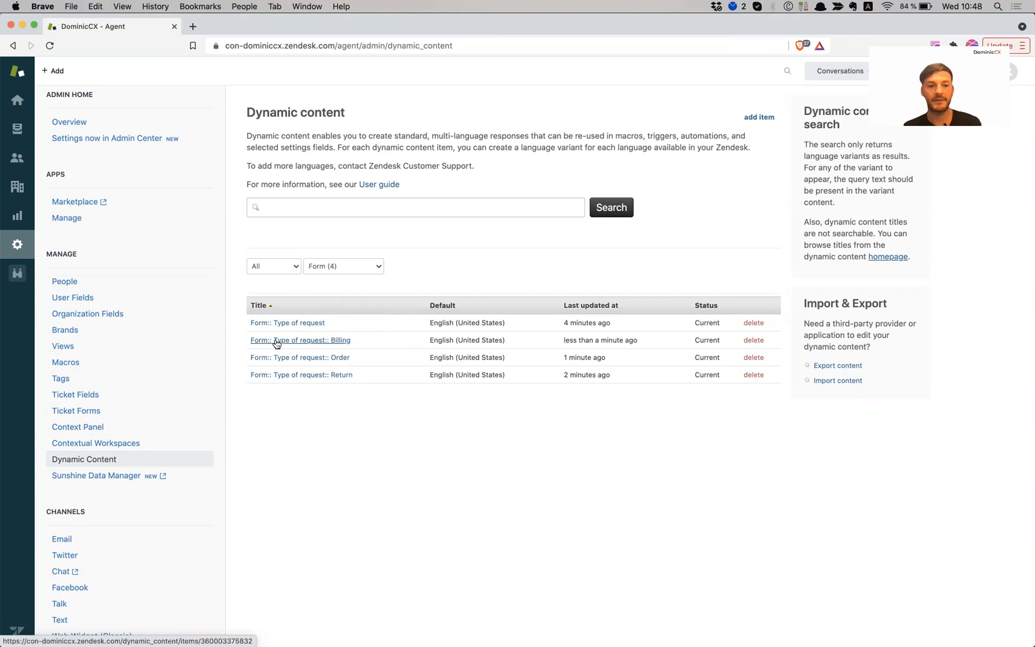
pyautogui.moveTo(281, 345)
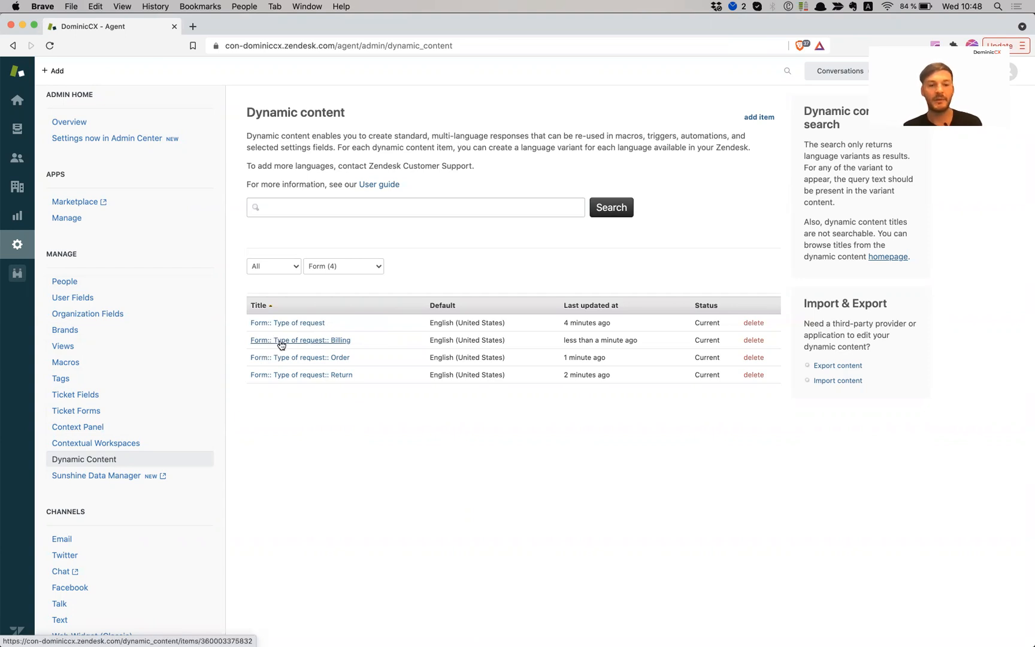
pyautogui.moveTo(324, 344)
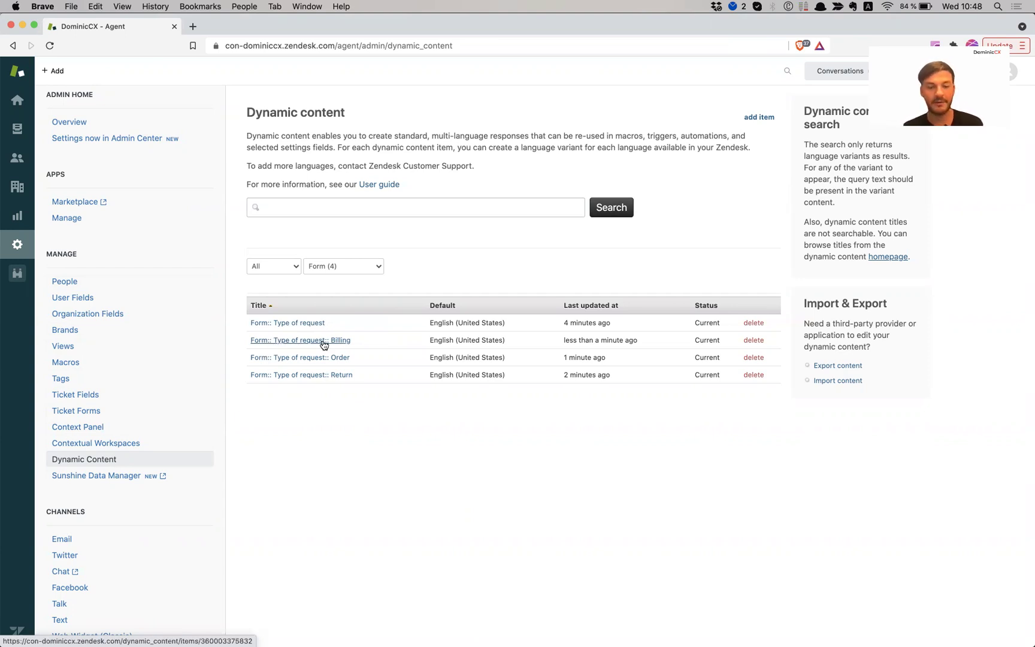
# Go to the Ticket Fields list and start a new ticket field.
pyautogui.click(323, 340)
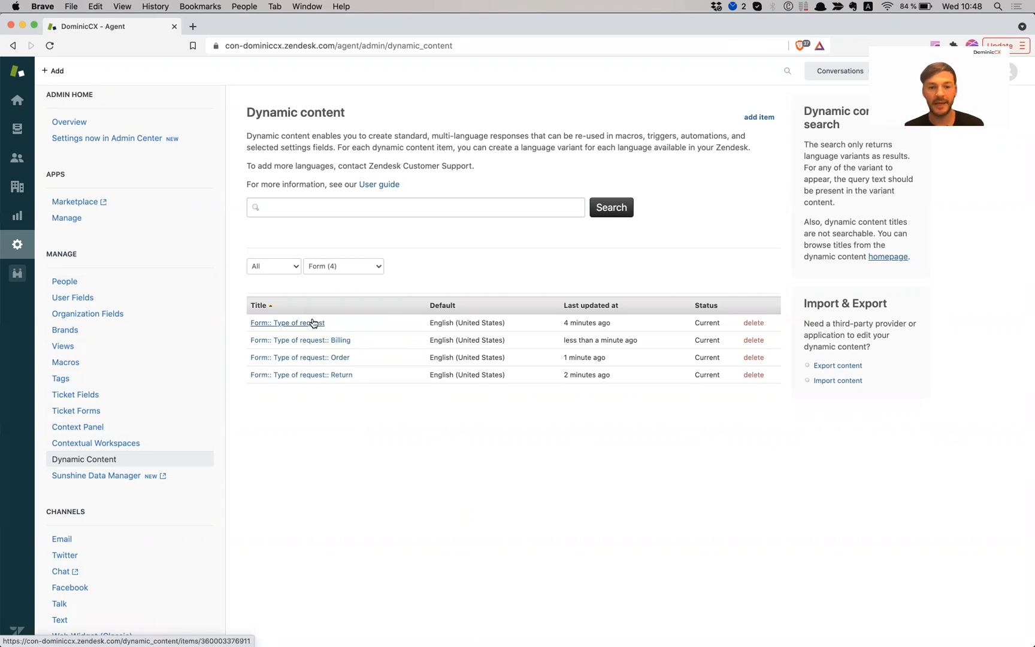
pyautogui.click(287, 323)
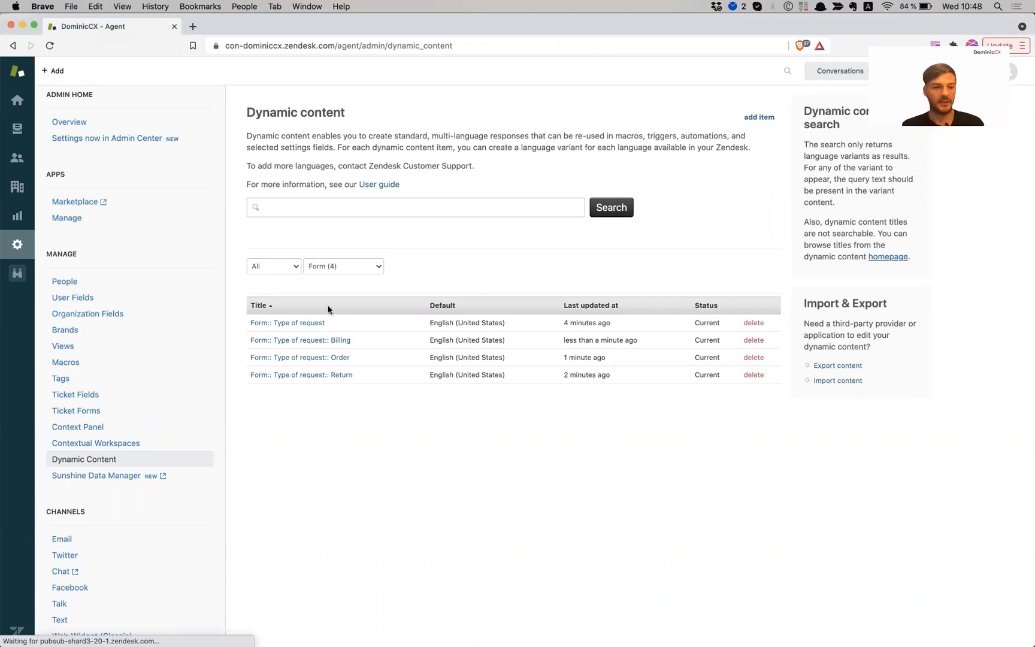
pyautogui.moveTo(100, 409)
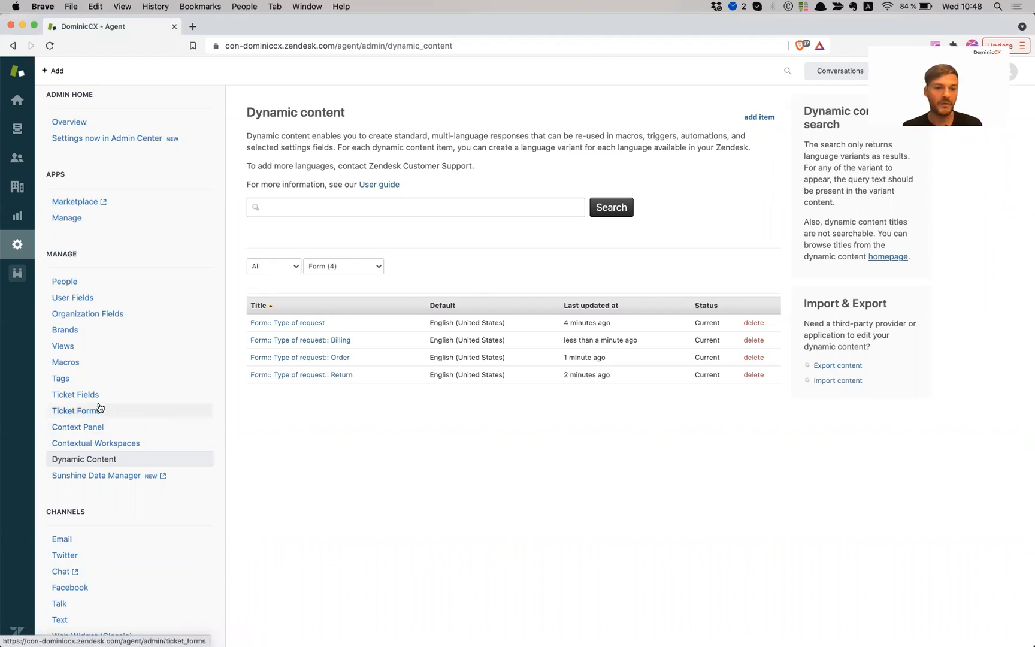
pyautogui.click(75, 395)
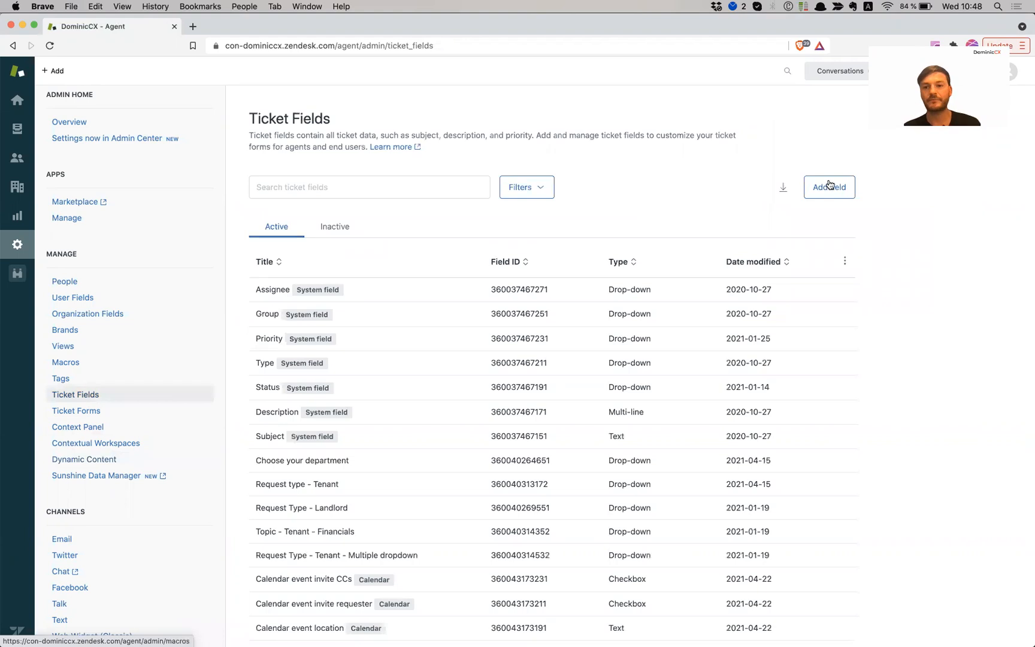
pyautogui.click(829, 187)
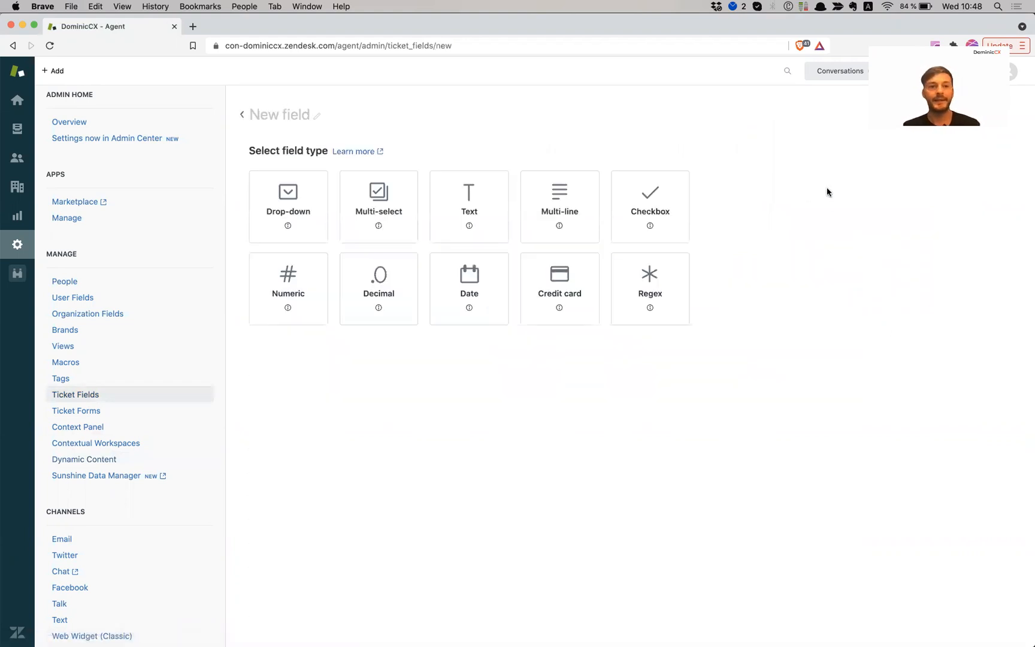
pyautogui.moveTo(392, 226)
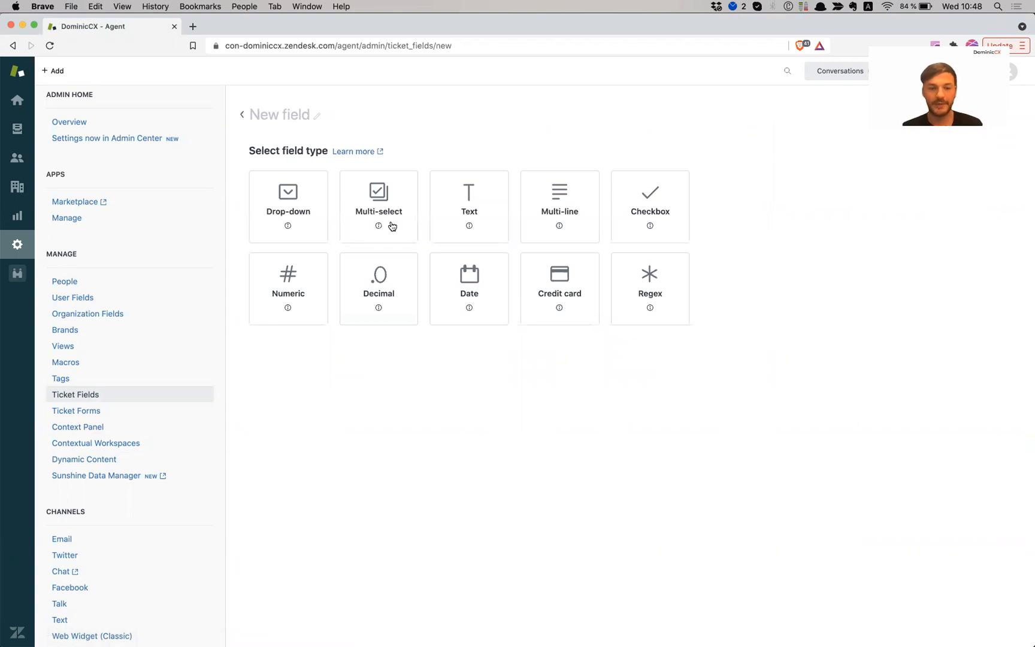
# Title the new field 'Type of Request' and make it a drop-down.
pyautogui.click(285, 114)
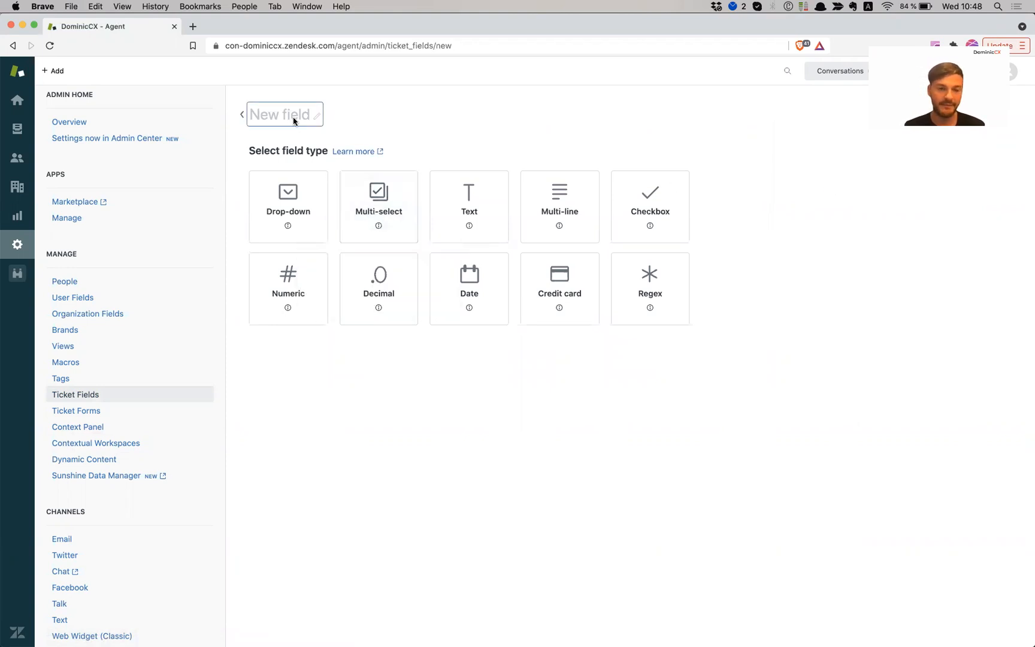
pyautogui.click(285, 115)
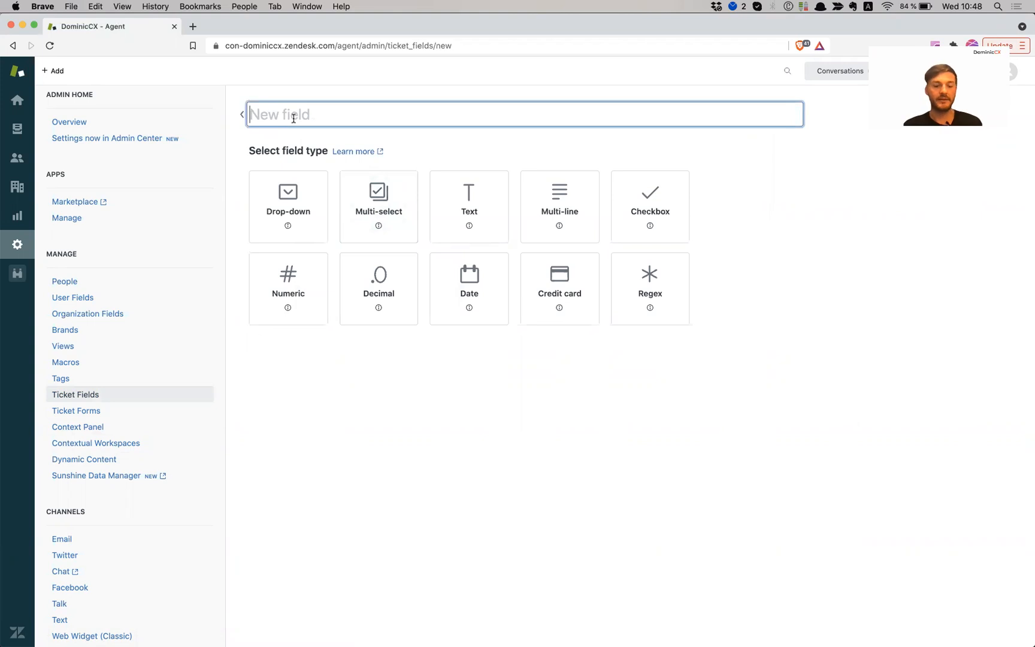
pyautogui.write('Type')
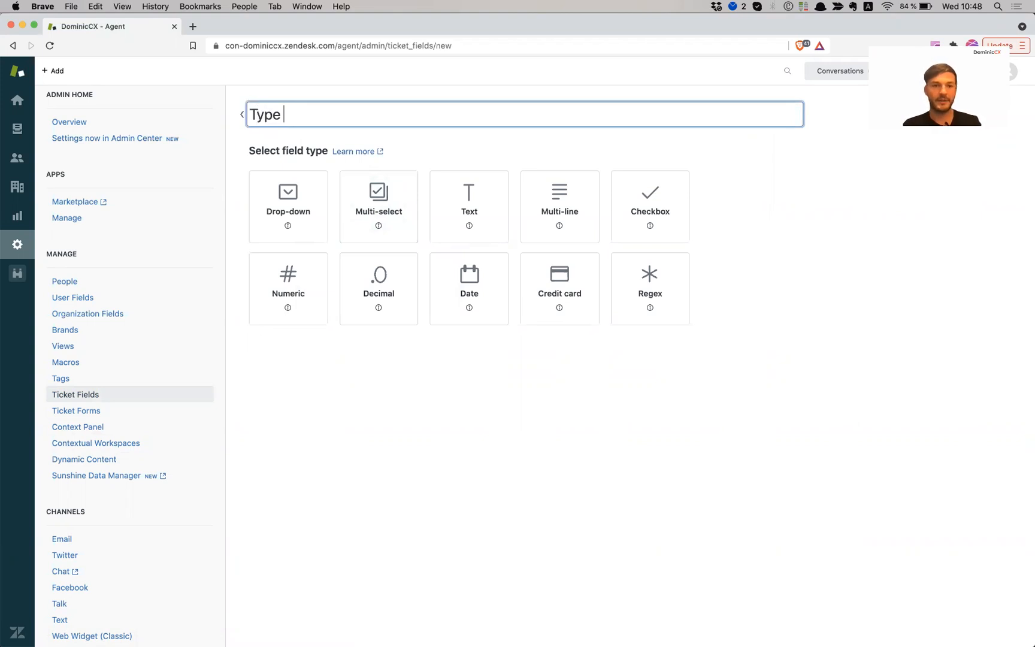
pyautogui.write('of')
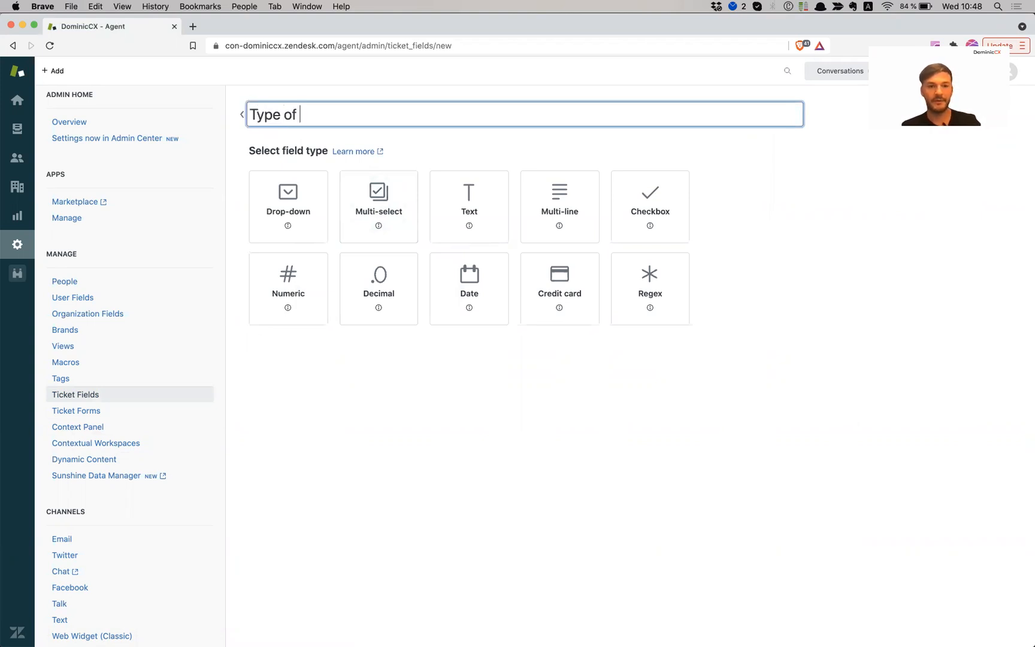
pyautogui.write('R')
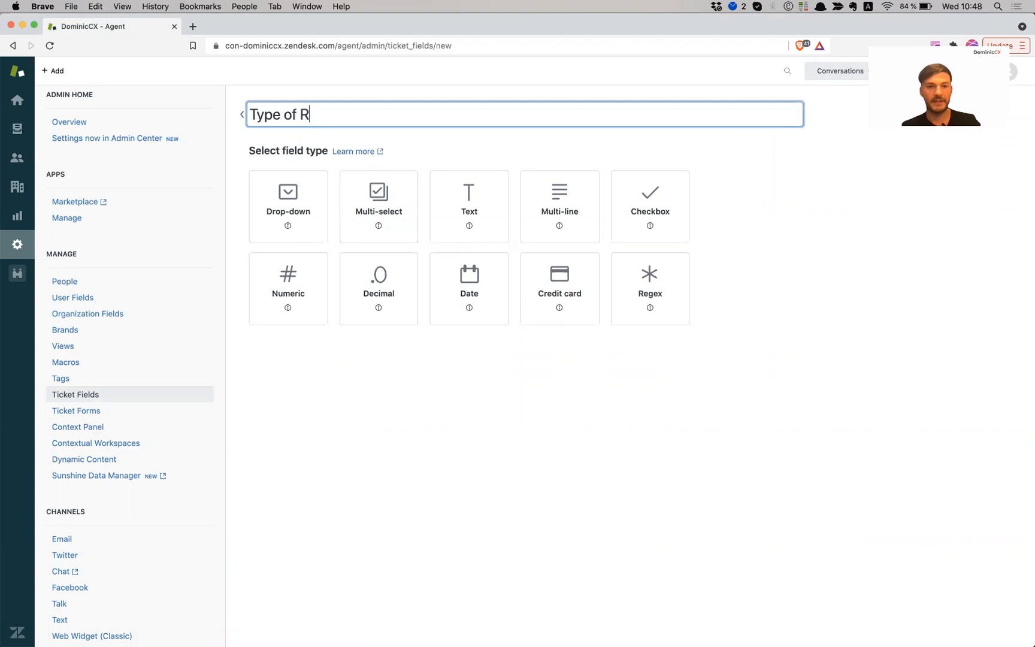
pyautogui.write('equest')
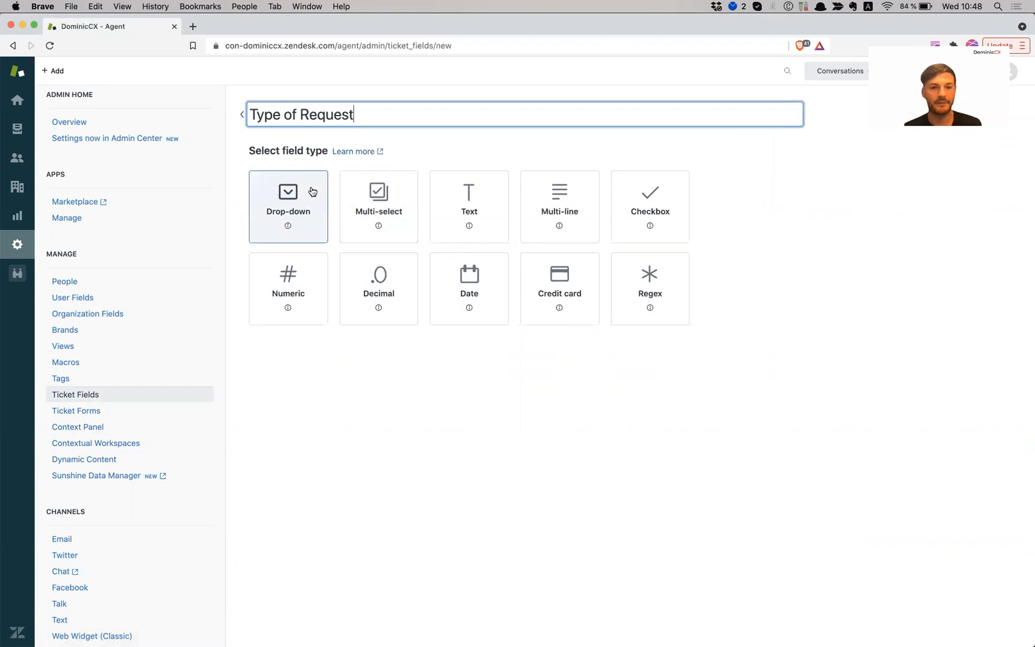
pyautogui.click(289, 204)
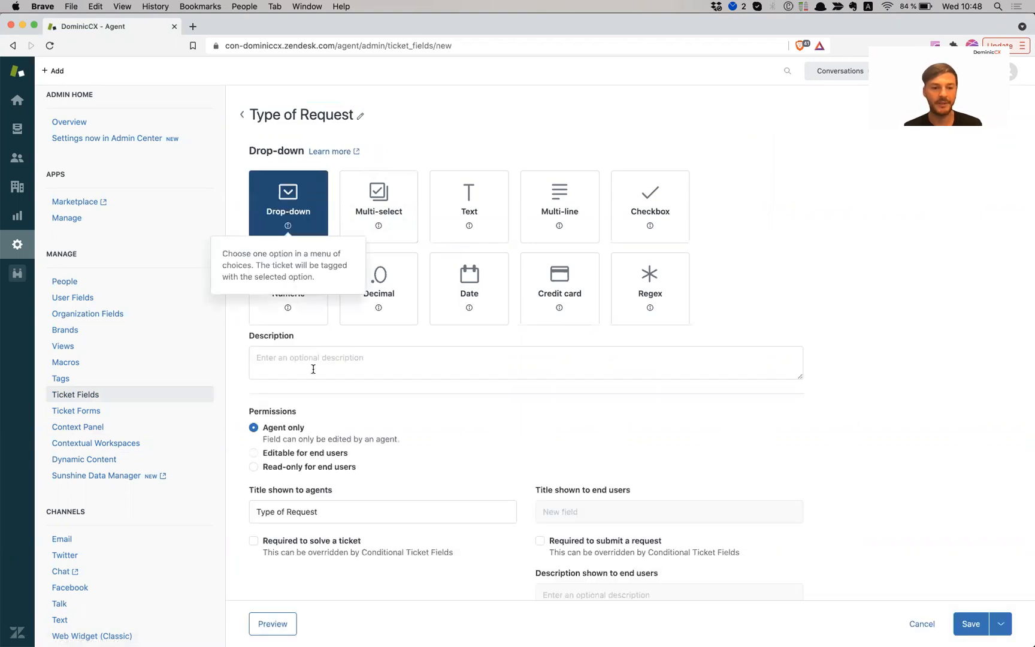
# Make the field editable for end users and select the agent-facing title text.
pyautogui.scroll(-3)
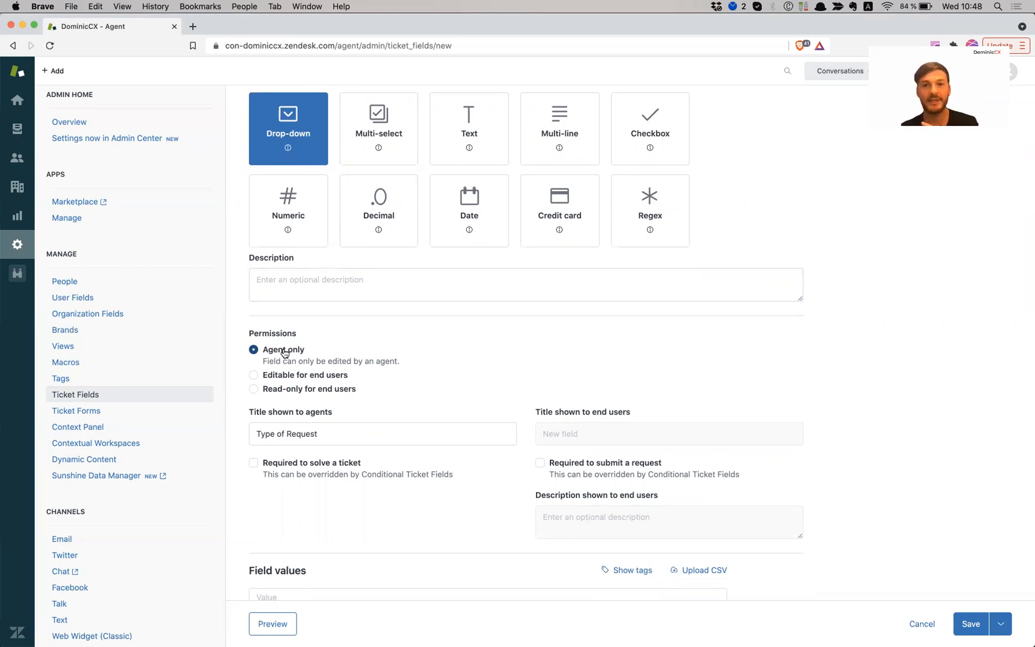
pyautogui.click(253, 364)
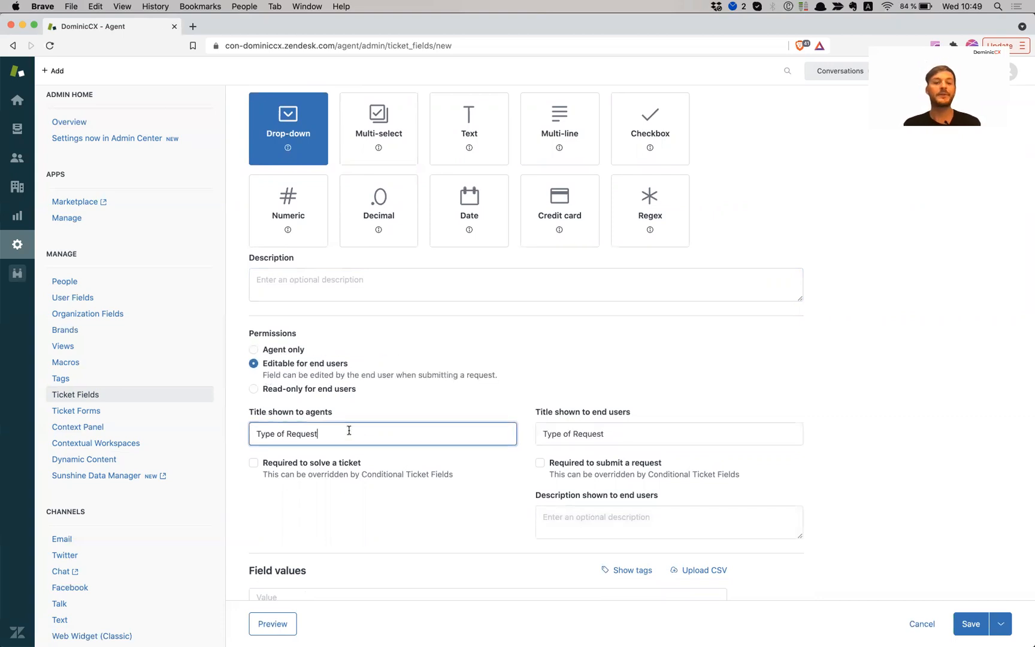
pyautogui.tripleClick(287, 434)
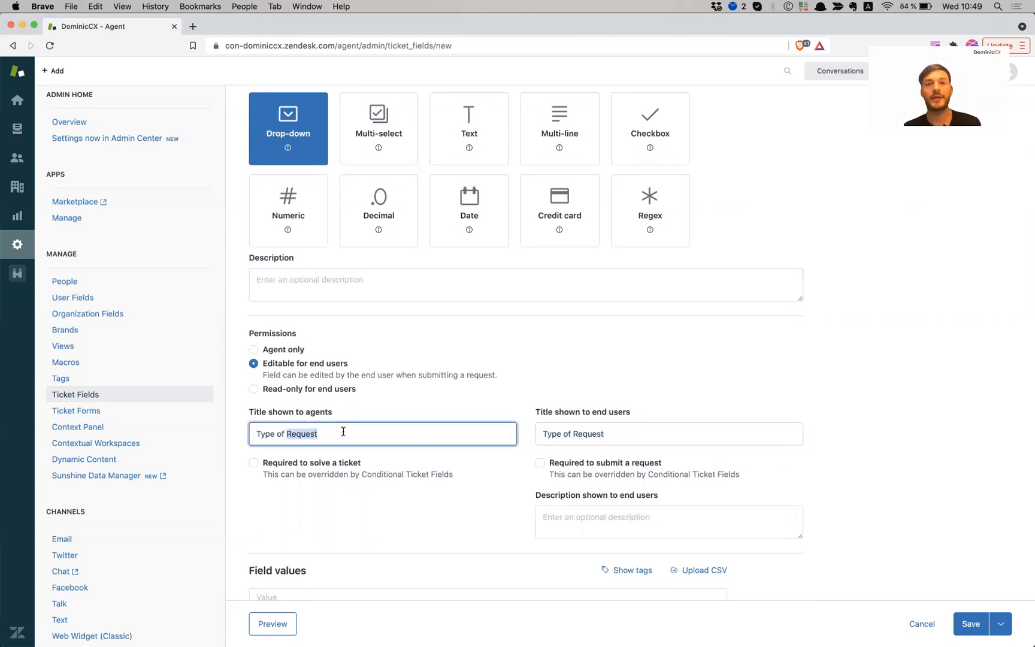
pyautogui.tripleClick(285, 434)
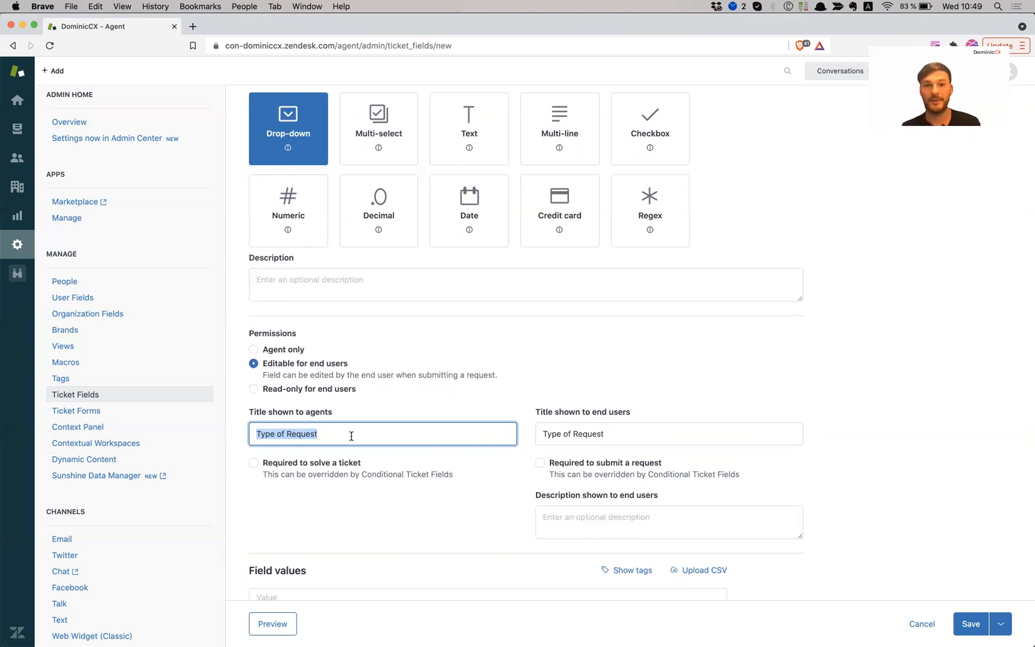
pyautogui.moveTo(117, 451)
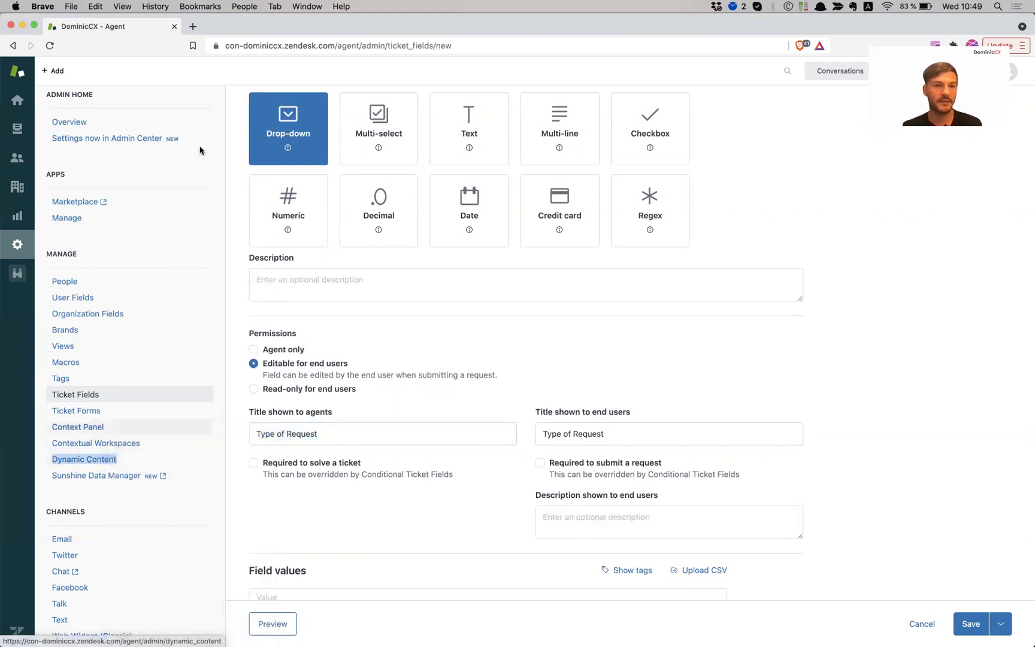
# Open the Form:: Type of request dynamic content item in a second tab.
pyautogui.click(195, 26)
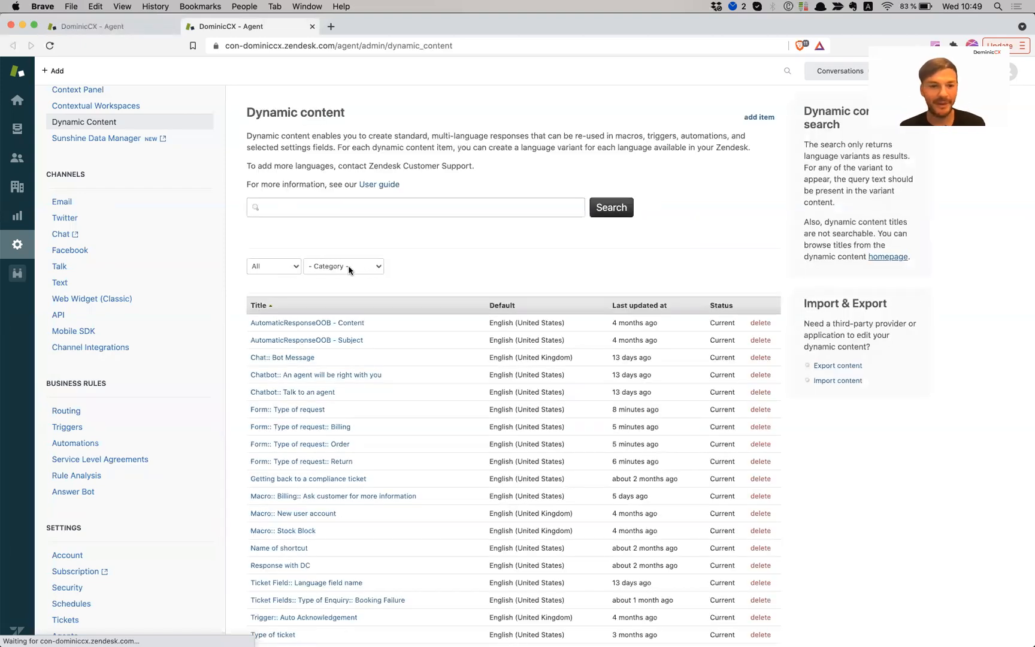
pyautogui.click(344, 266)
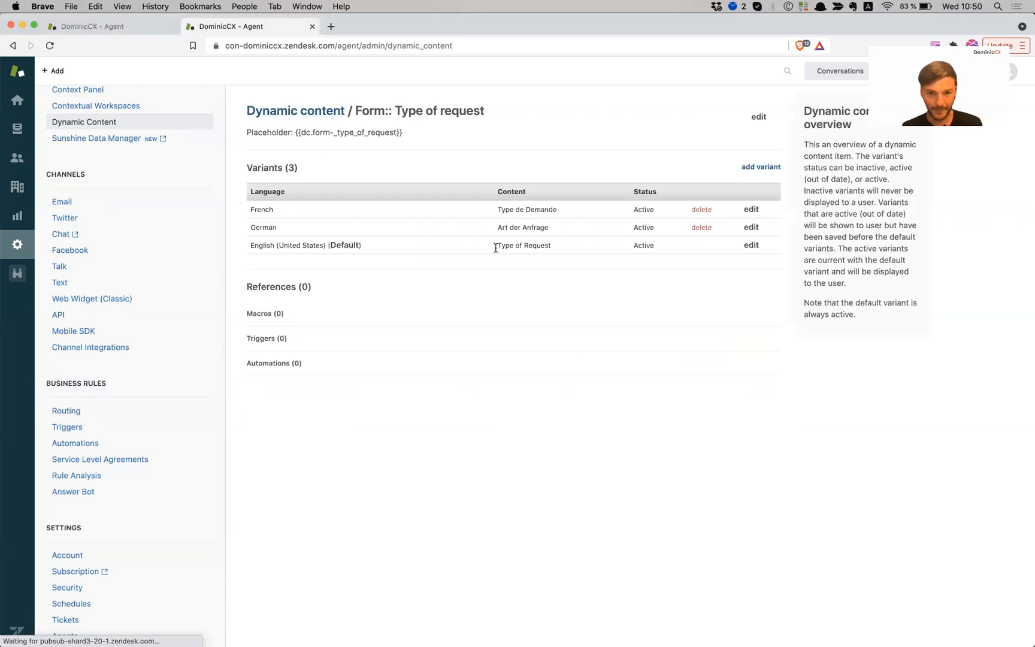
pyautogui.moveTo(510, 247)
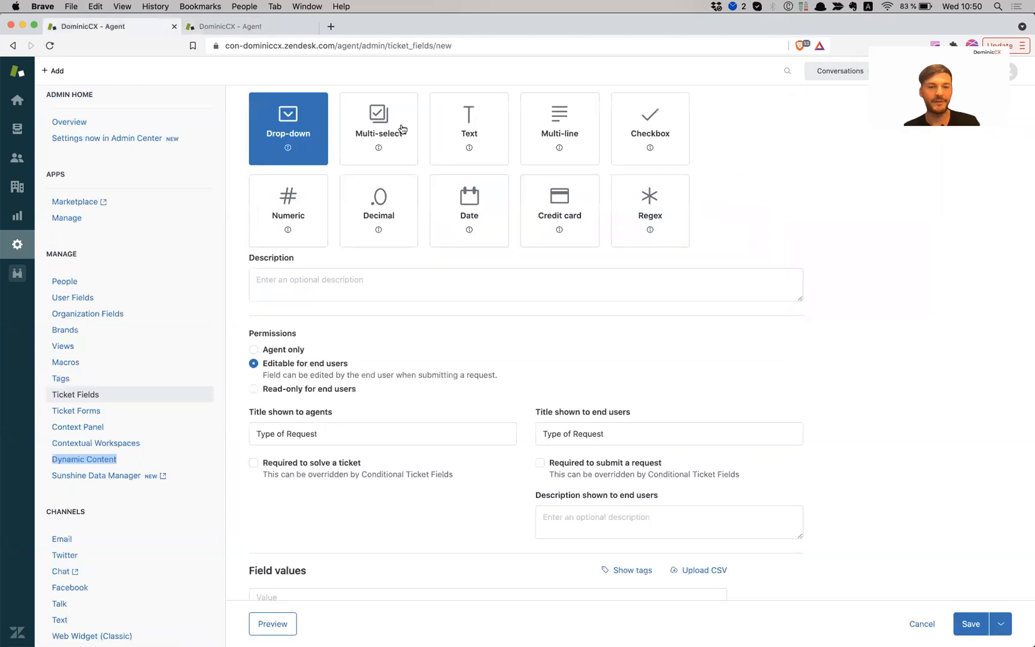
# Set both titles to {{dc.form-_type_of_request}} and require the field to solve and submit.
pyautogui.click(367, 433)
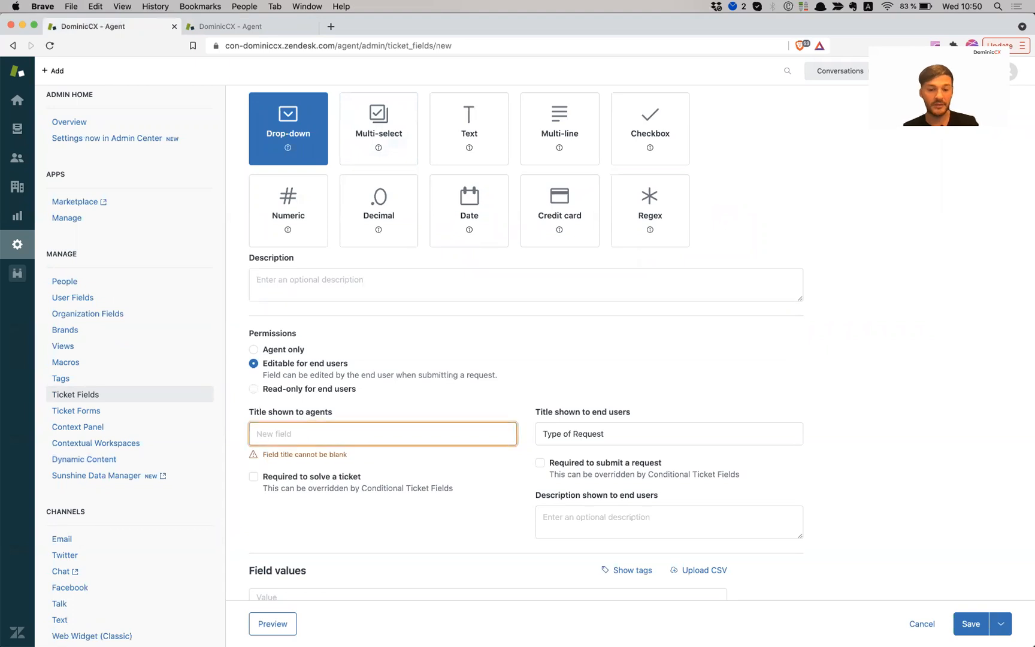
pyautogui.write('{{dc.form-_type_of_request}}')
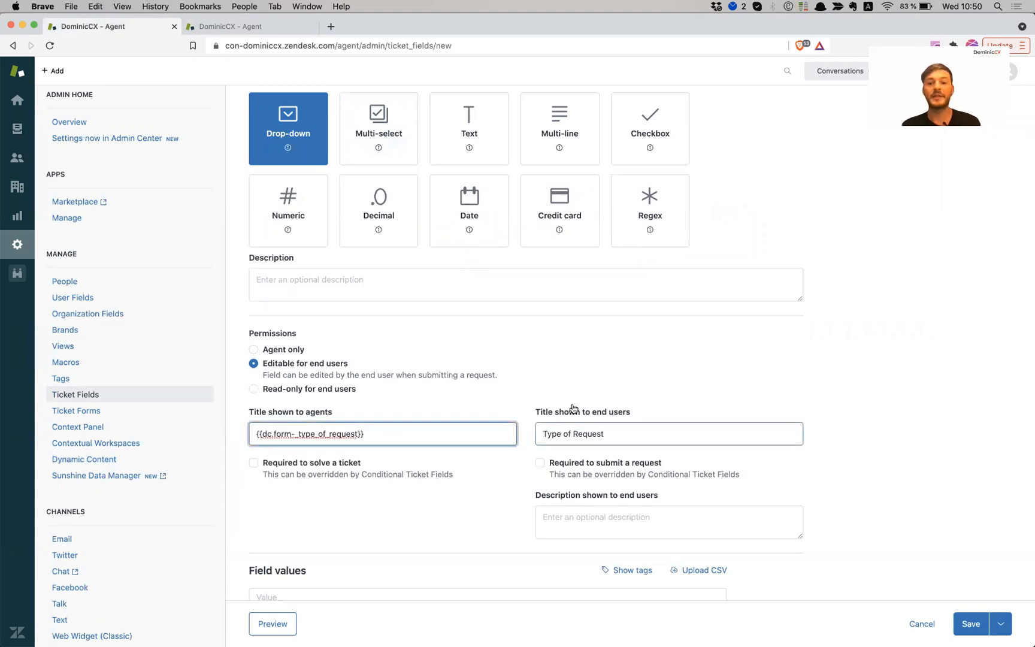
pyautogui.doubleClick(574, 434)
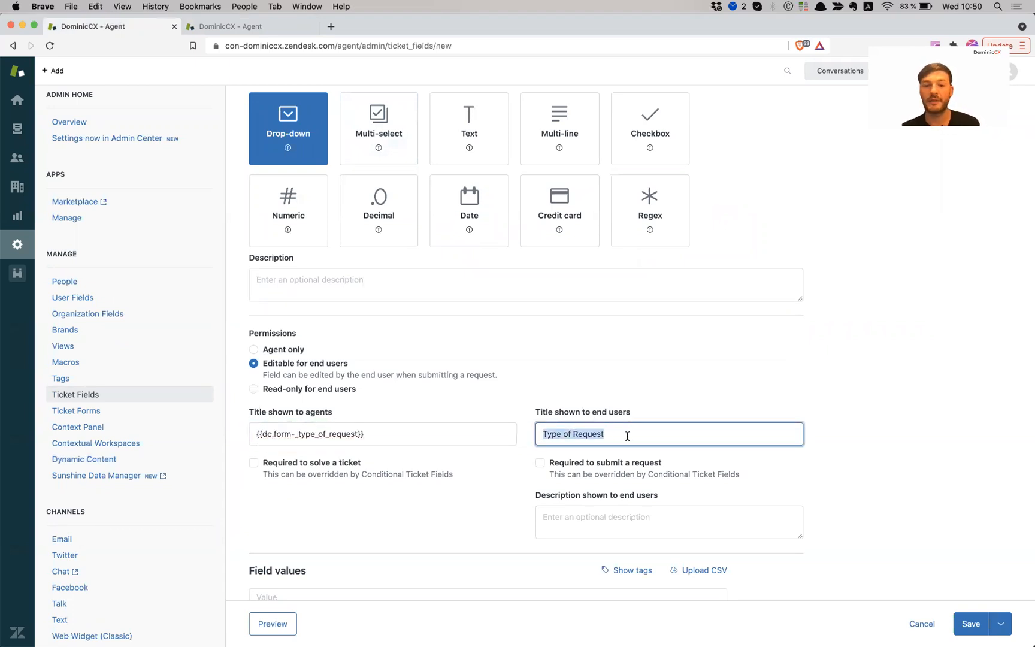
pyautogui.write('{{dc.form-_type_of_request}}')
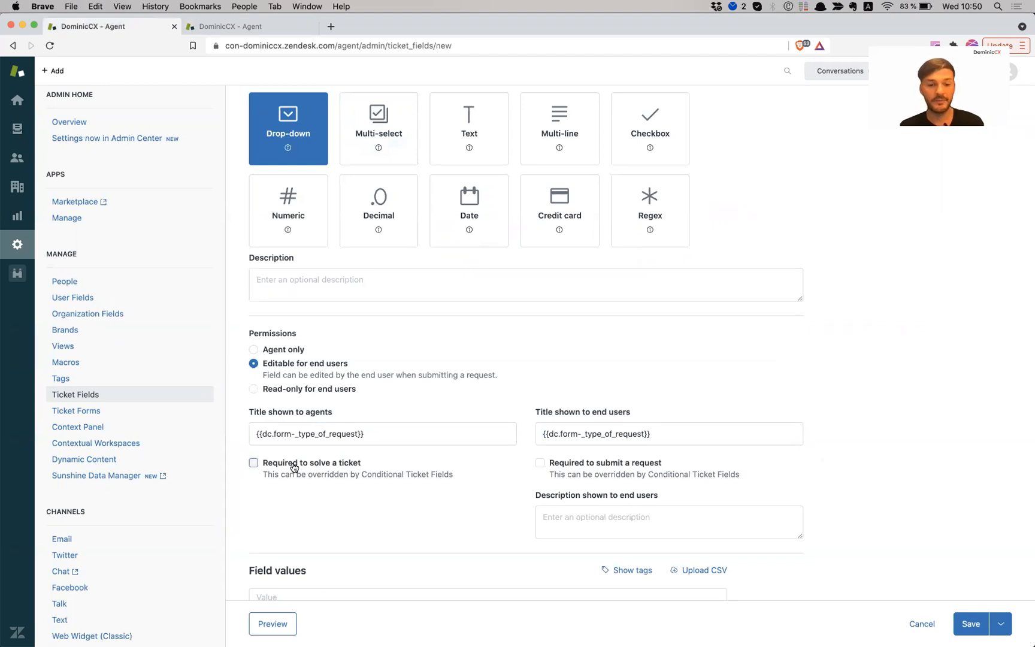
pyautogui.click(253, 463)
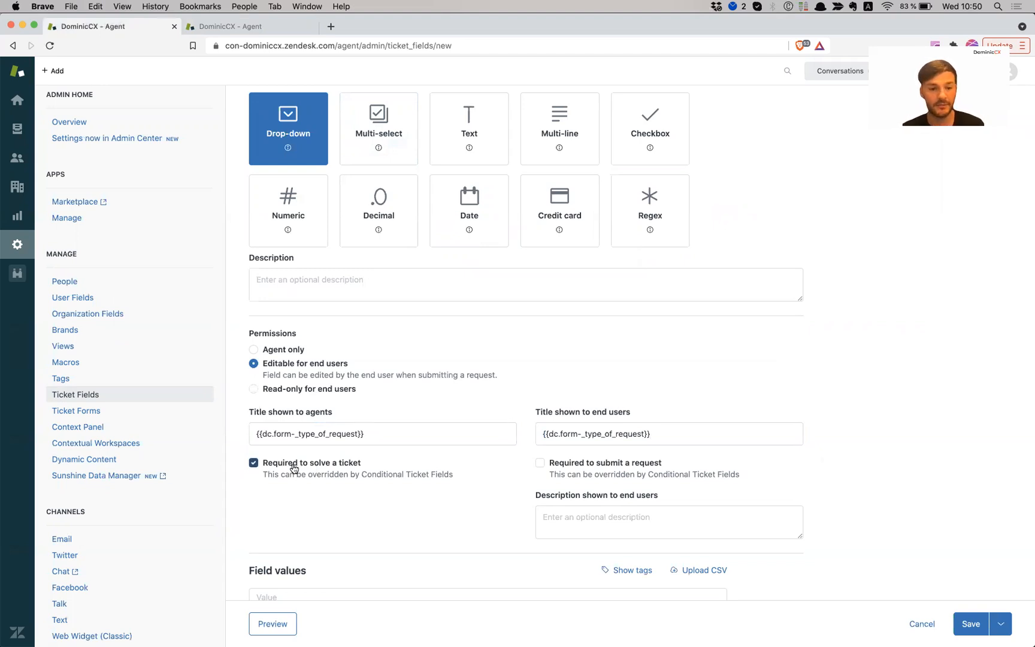
pyautogui.moveTo(460, 454)
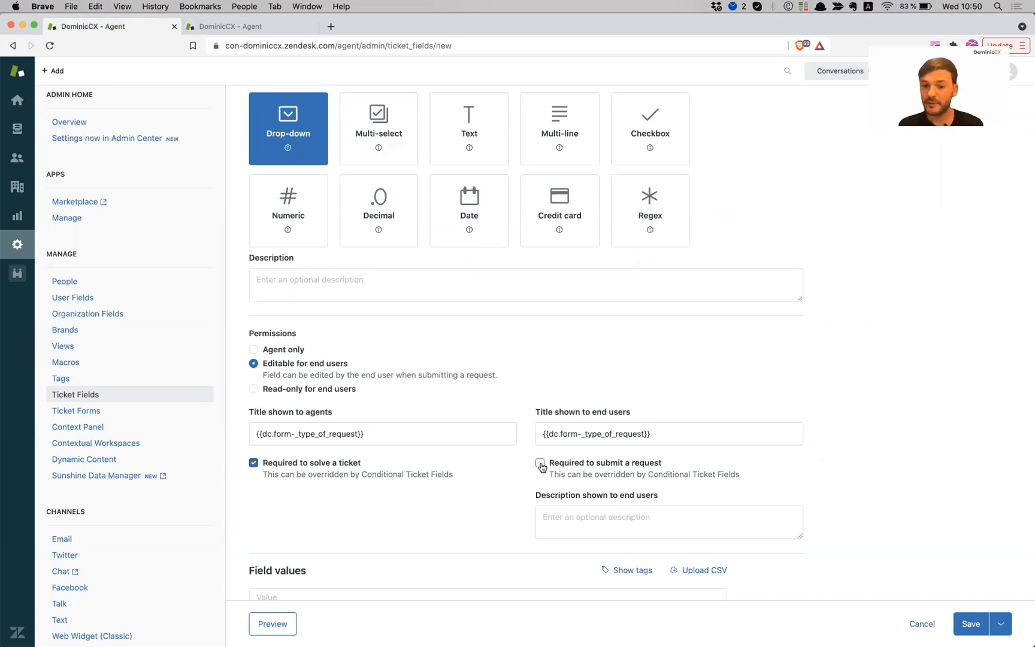
pyautogui.click(541, 466)
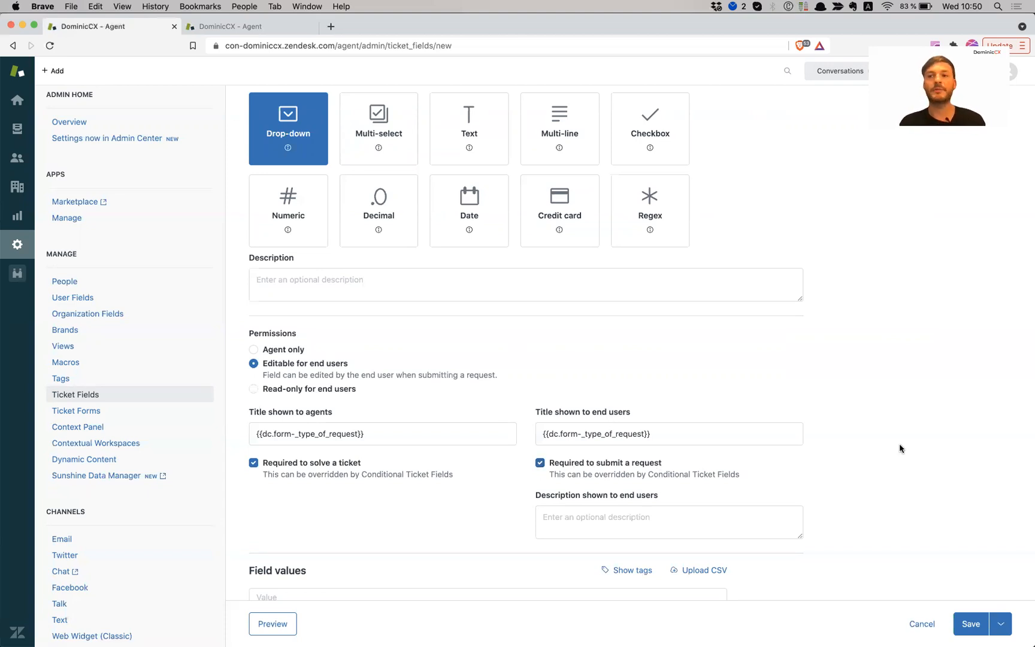
pyautogui.scroll(-3)
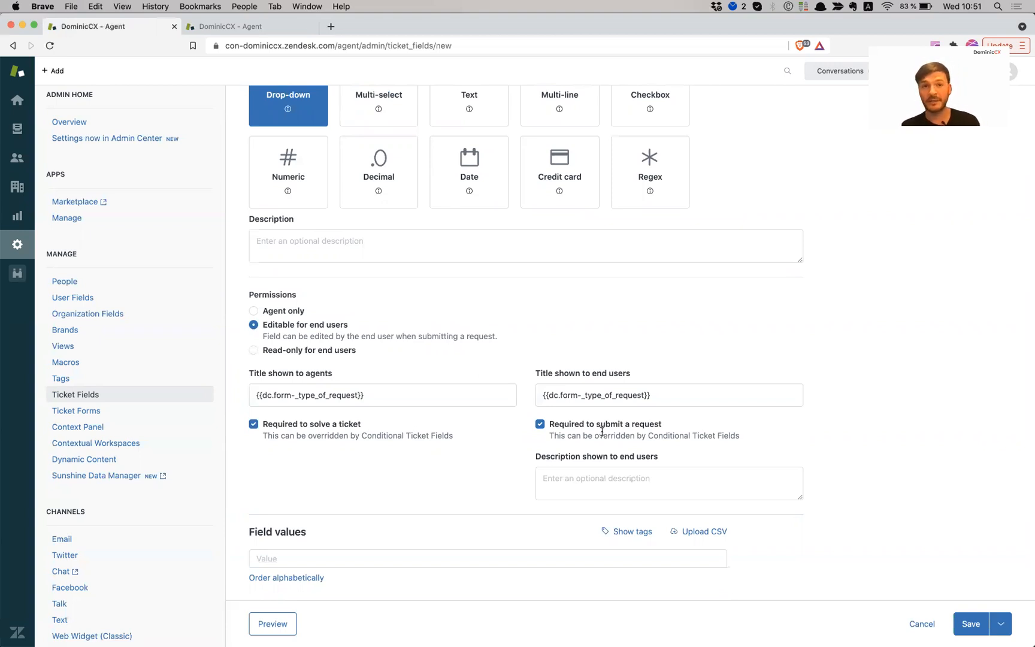
pyautogui.click(670, 484)
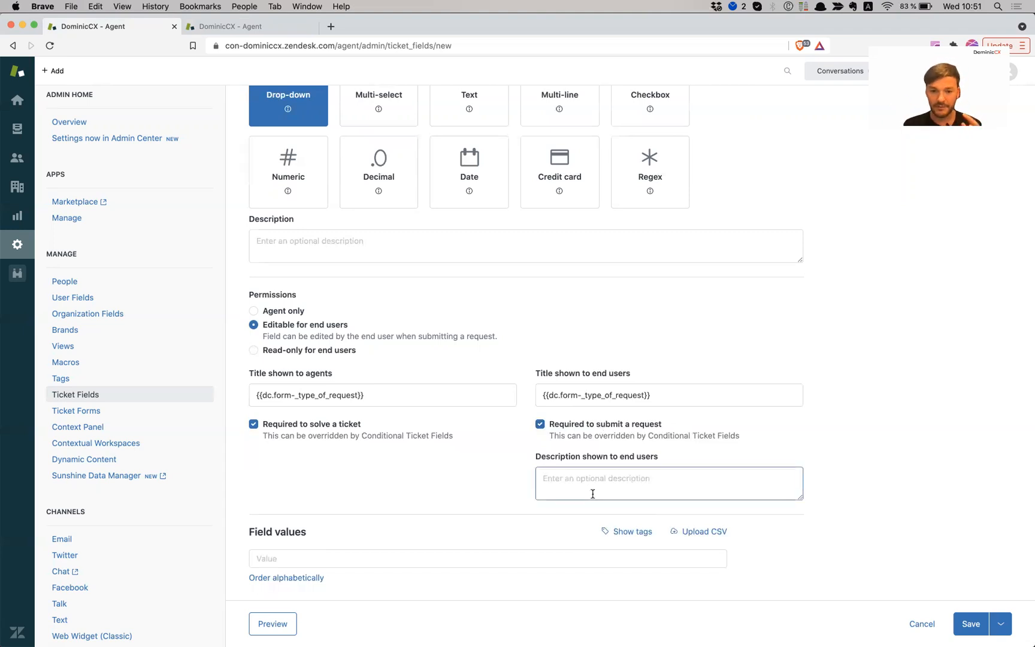
pyautogui.click(669, 483)
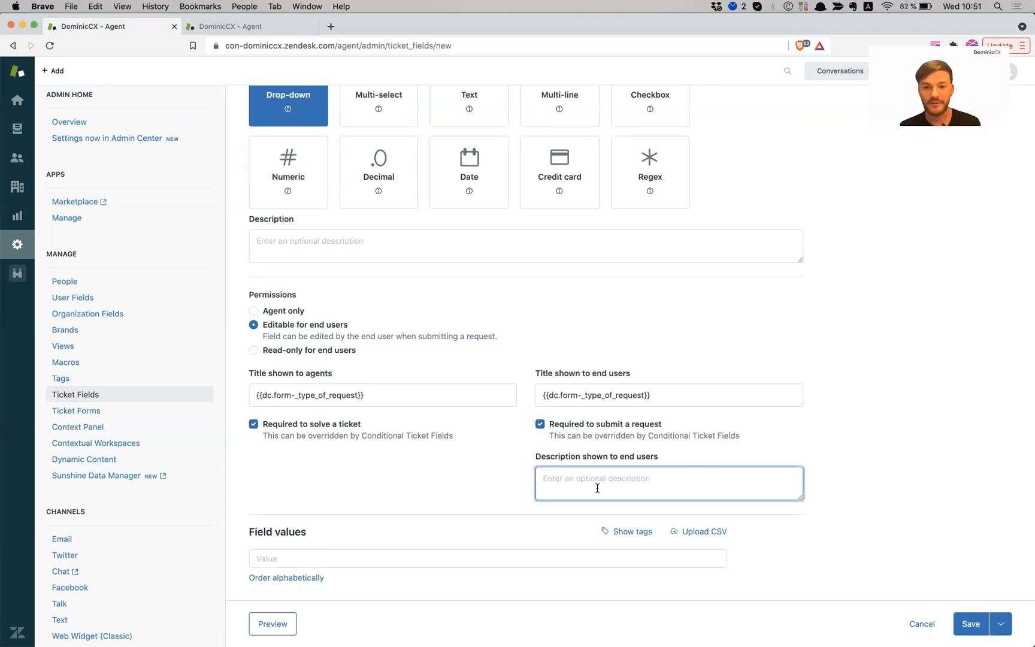
pyautogui.moveTo(693, 465)
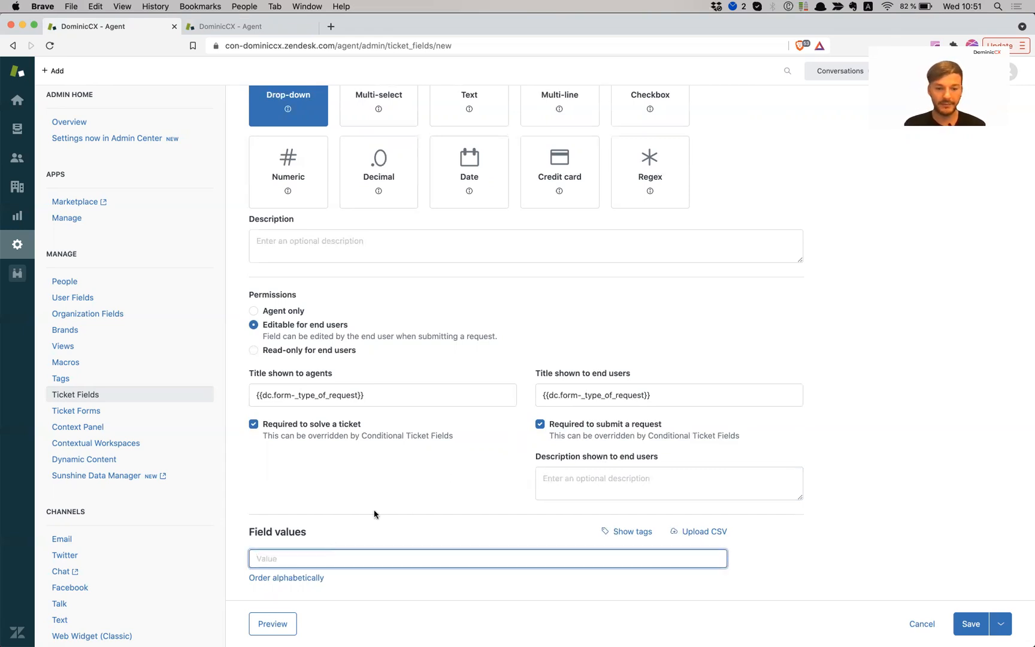
pyautogui.moveTo(326, 480)
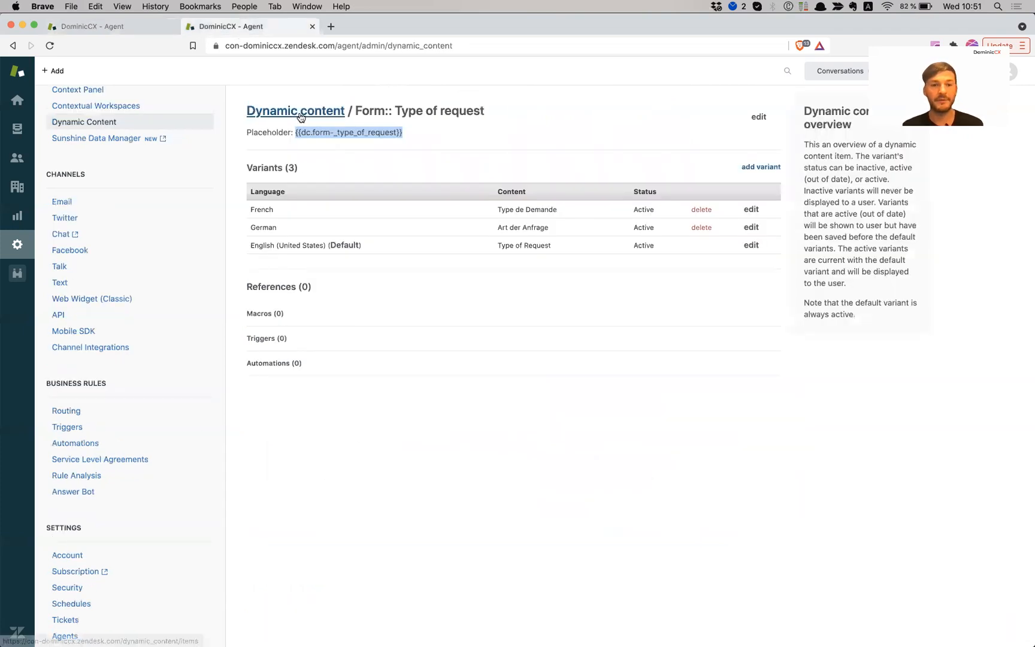
# Add {{dc.form-_type_of_request-_billing}} as a field value, browsing the dynamic content list.
pyautogui.click(295, 111)
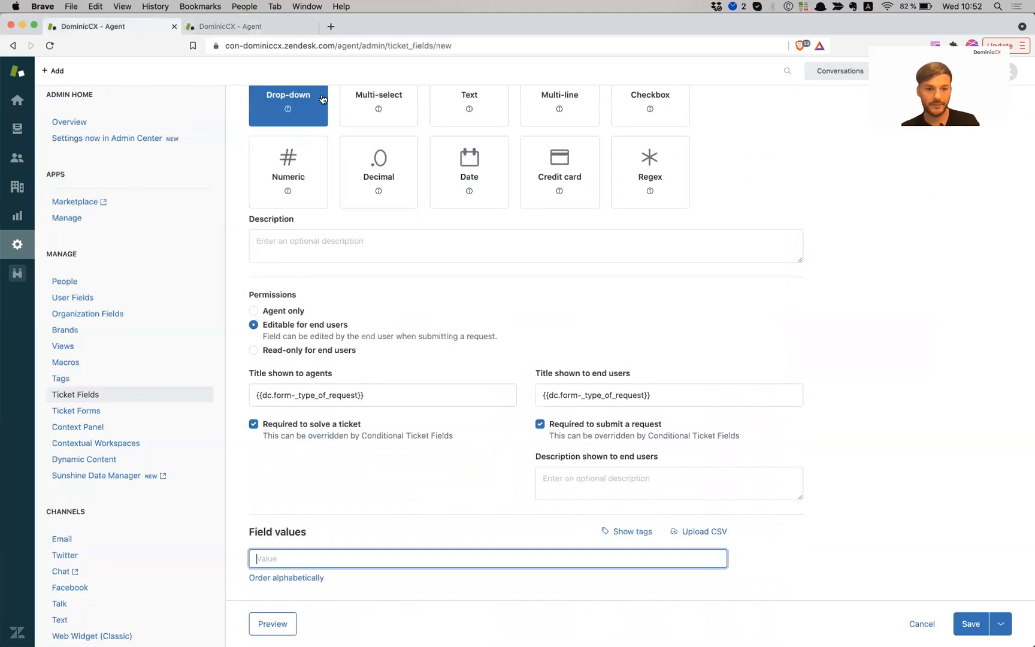
pyautogui.rightClick(278, 559)
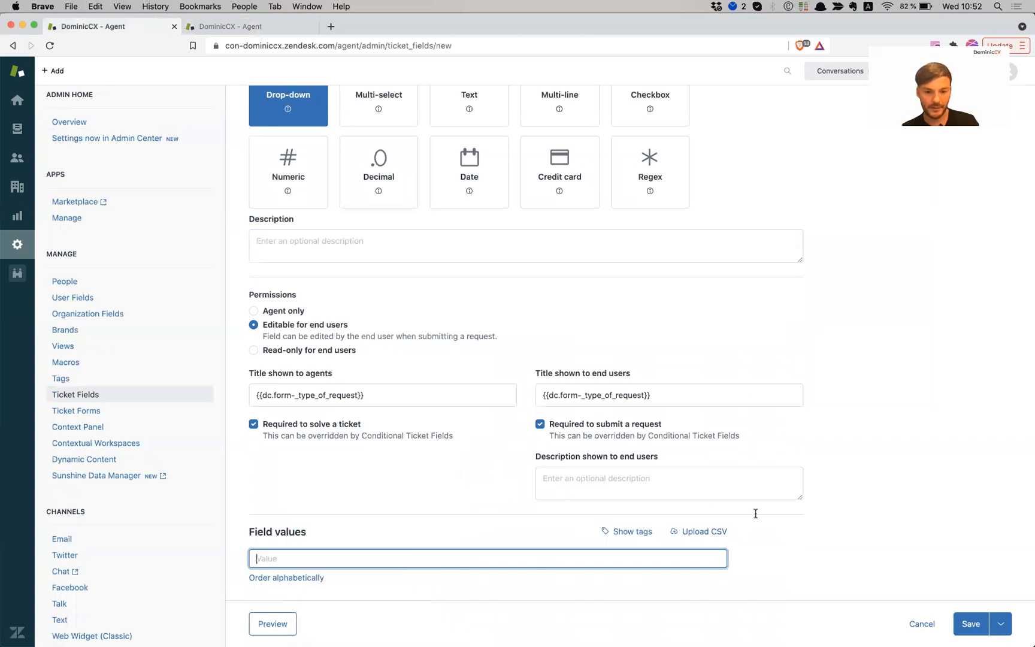
pyautogui.write('{{dc.form-_type_of_request-_billing}}')
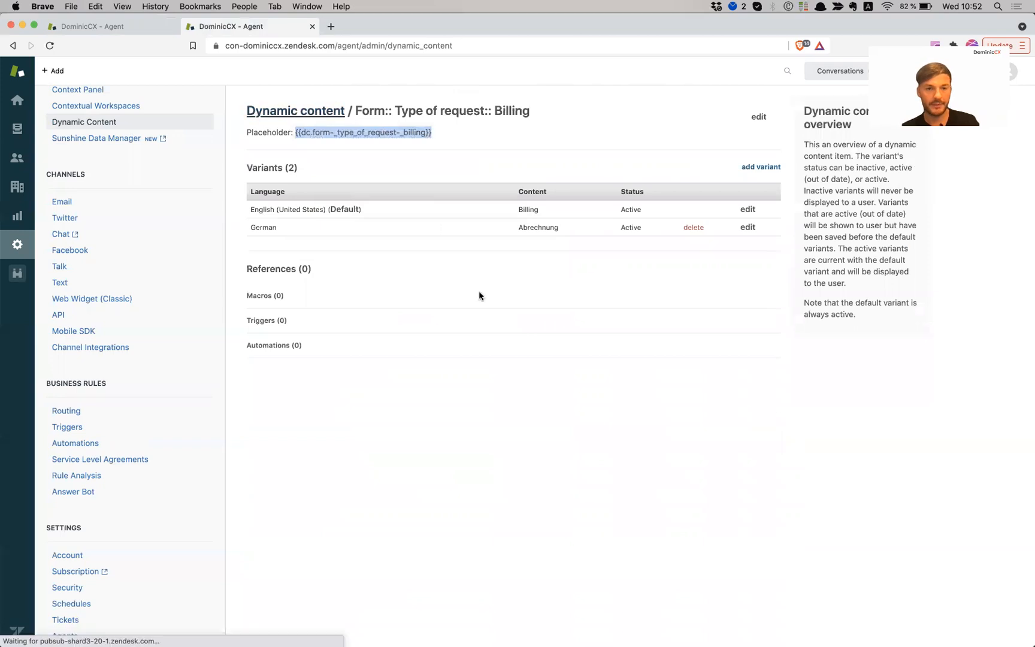
pyautogui.click(295, 111)
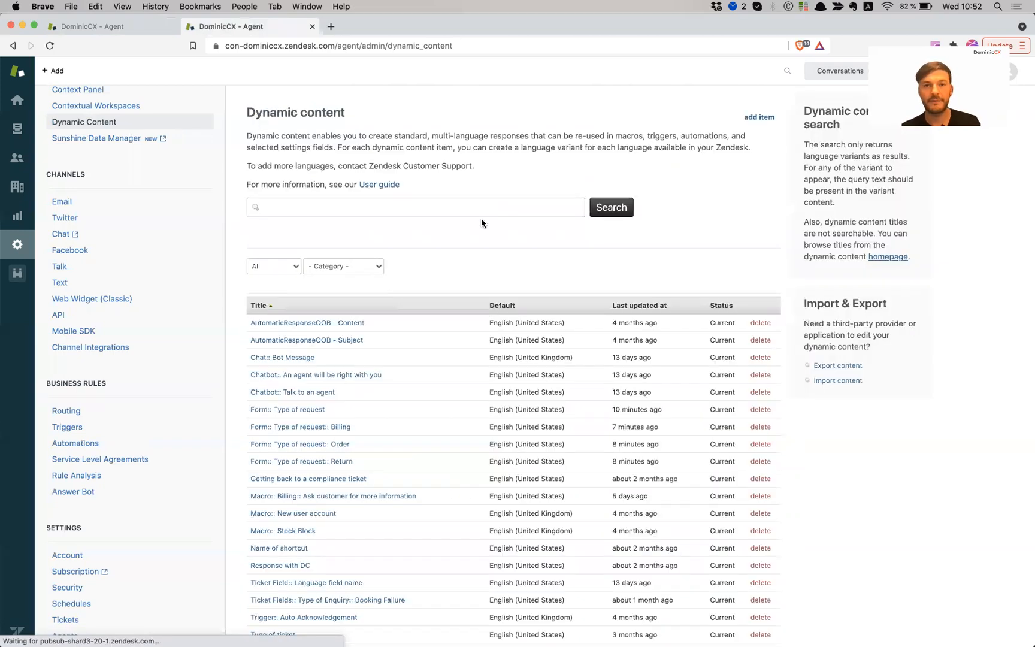
pyautogui.click(343, 266)
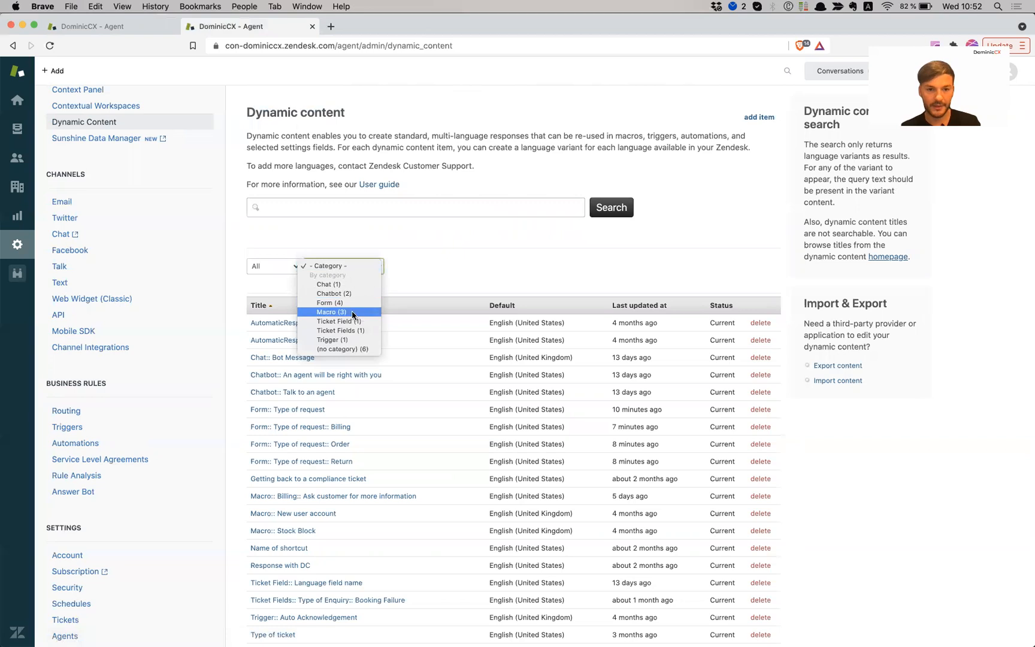
pyautogui.click(331, 312)
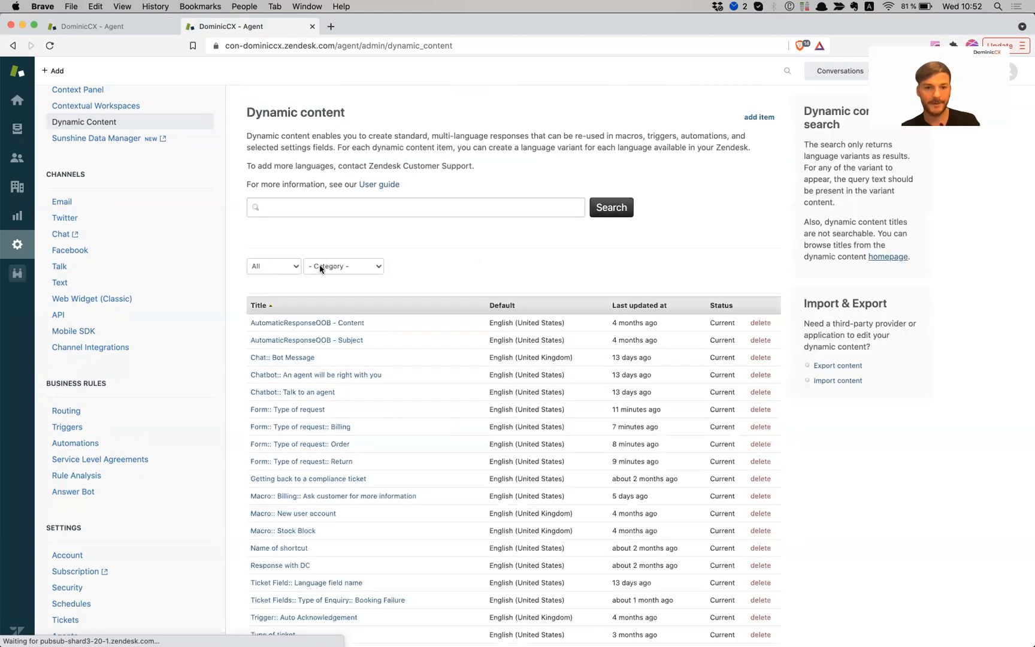
pyautogui.click(343, 266)
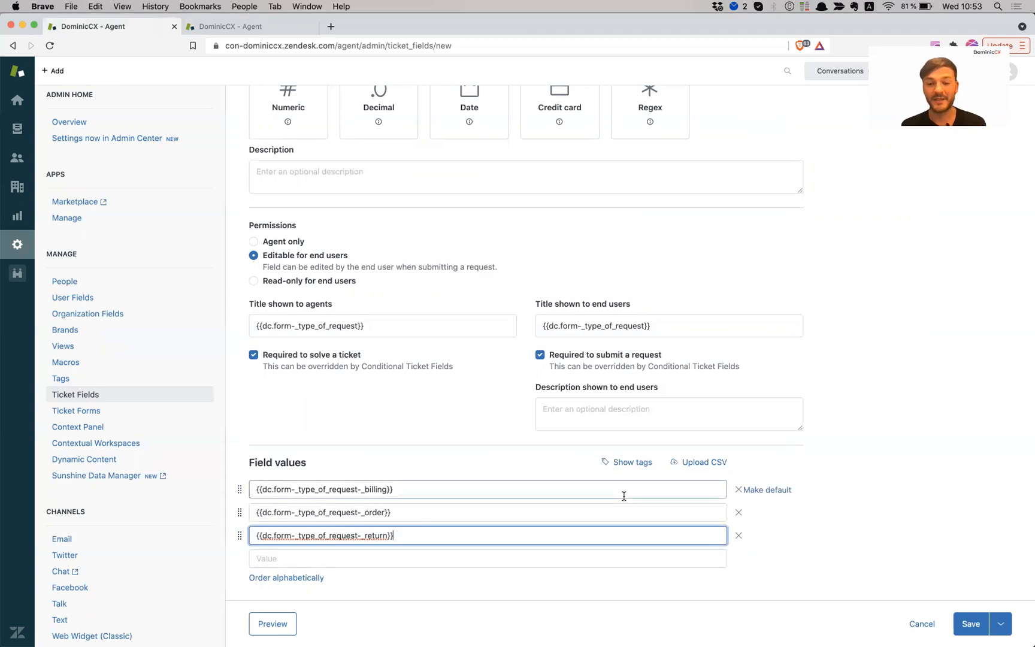
# Show the value tags and replace the billing value's tag with 'billing'.
pyautogui.click(632, 462)
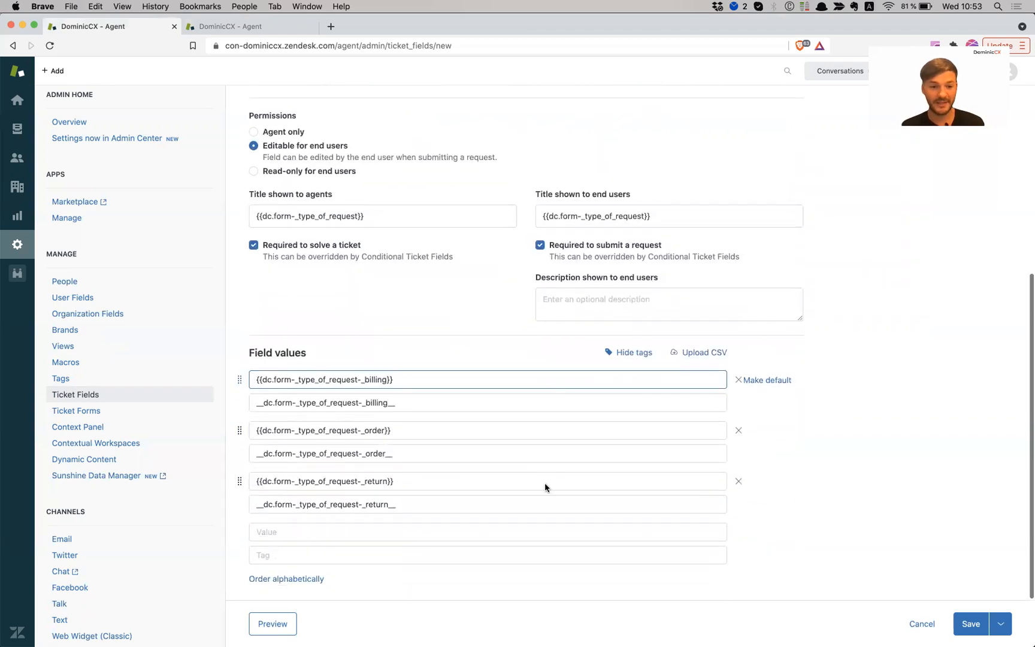
pyautogui.click(428, 403)
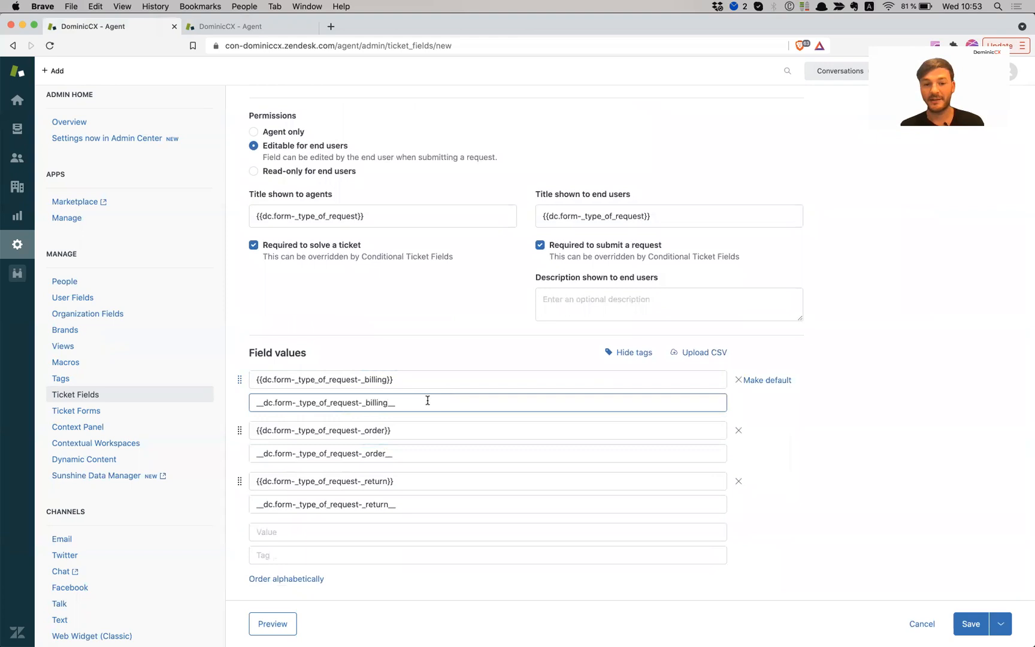
pyautogui.doubleClick(324, 402)
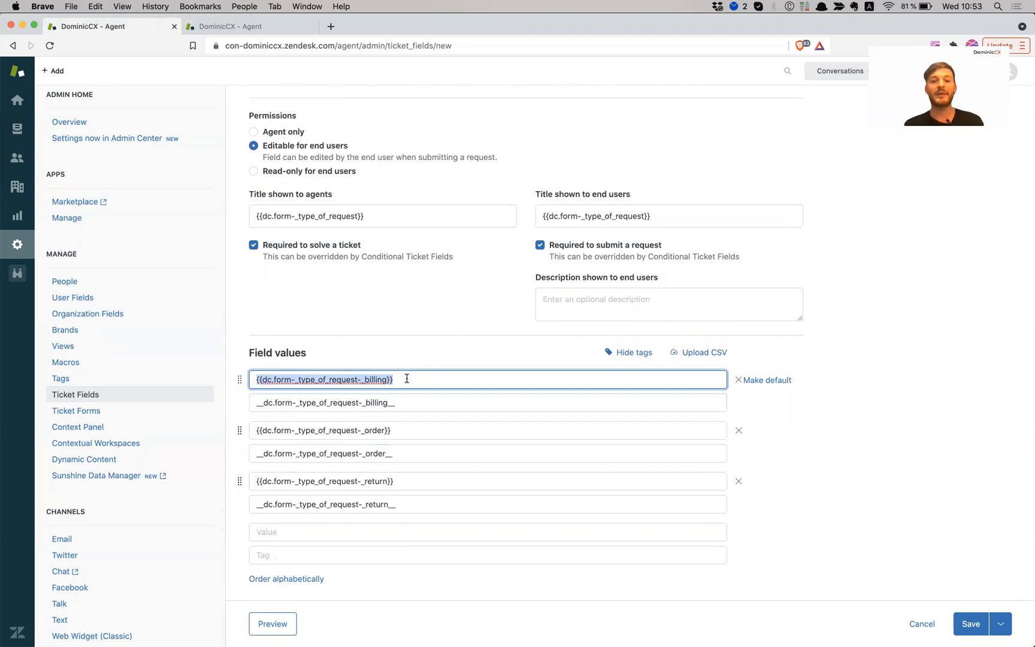
pyautogui.click(433, 403)
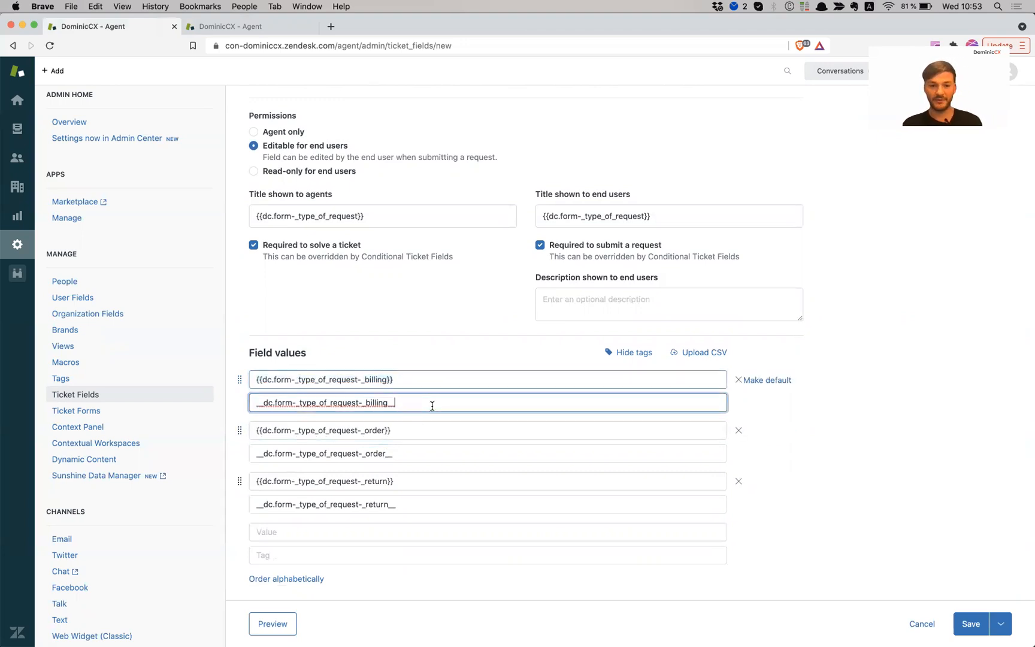
pyautogui.tripleClick(323, 403)
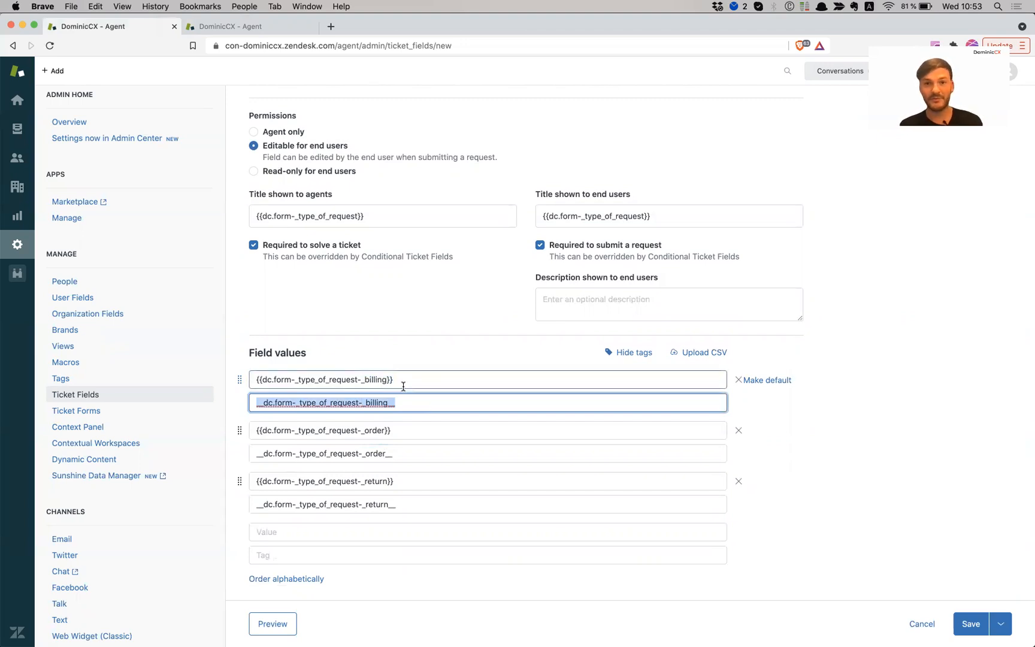
pyautogui.moveTo(415, 403)
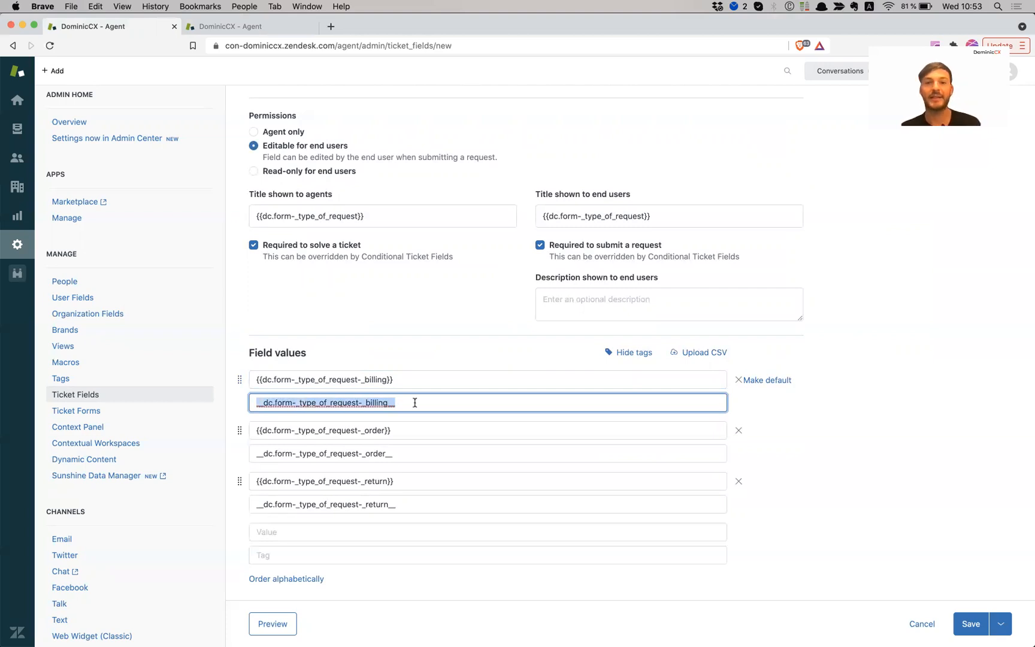
pyautogui.moveTo(480, 401)
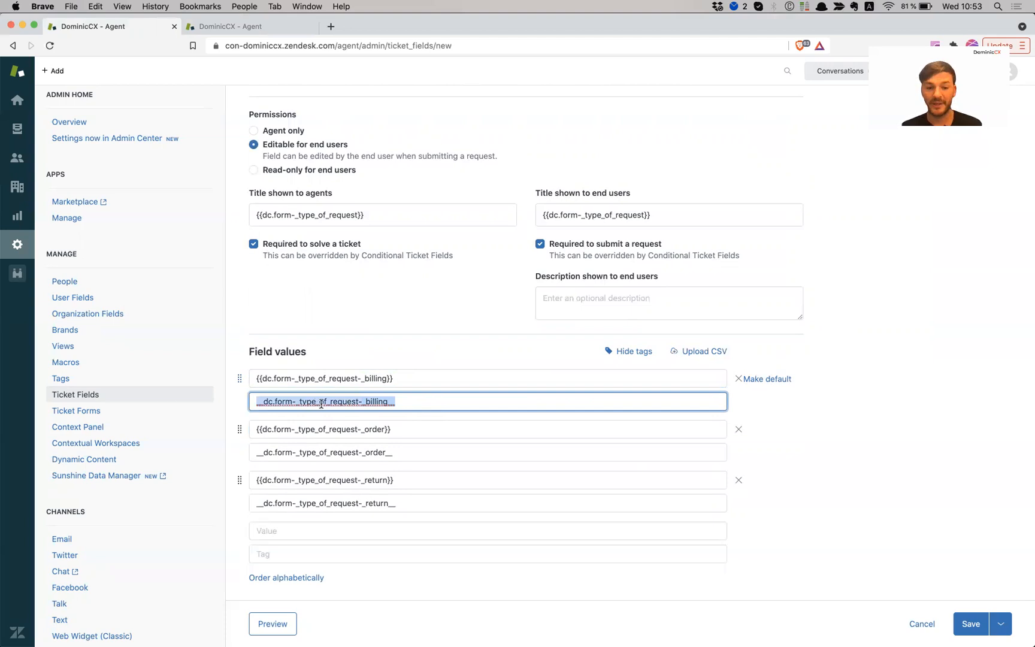
pyautogui.moveTo(419, 391)
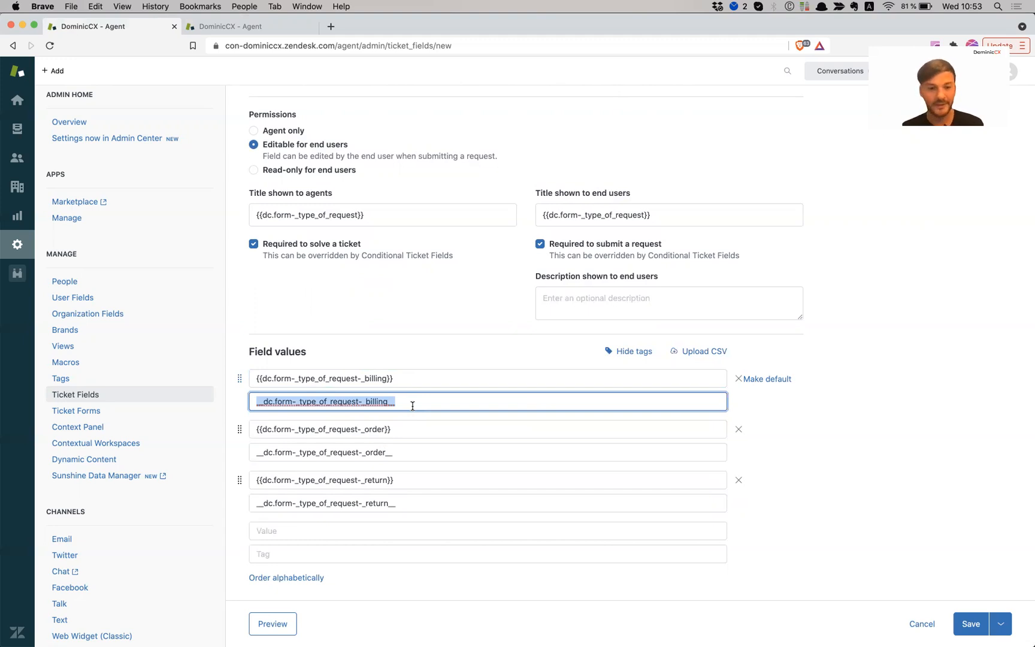
pyautogui.moveTo(424, 399)
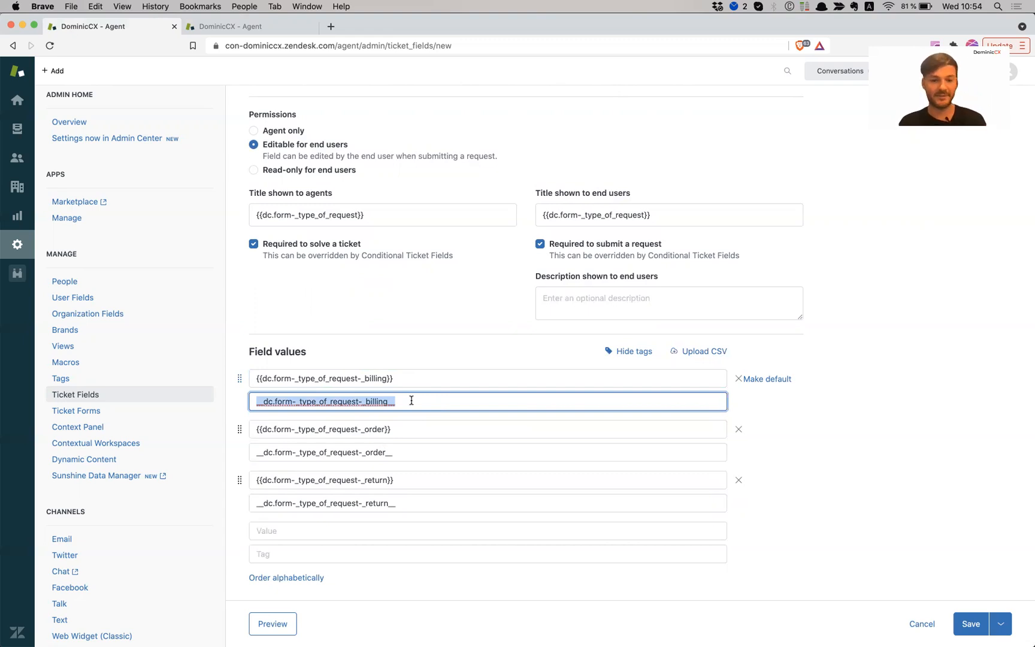
pyautogui.write('billing')
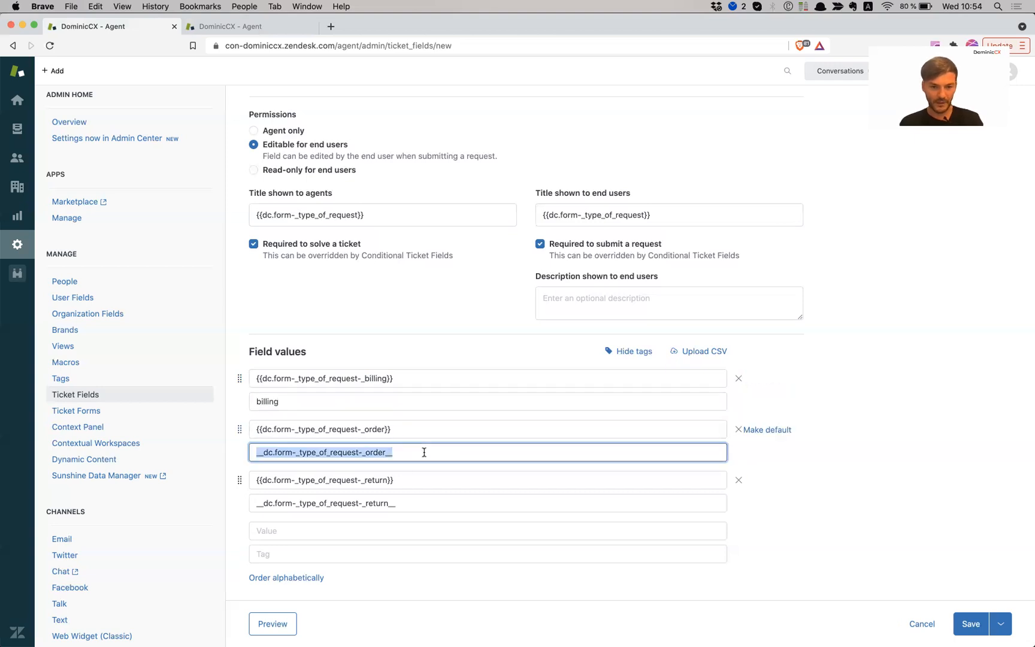
# Tag the order and return values simply 'order' and 'return'.
pyautogui.write('order')
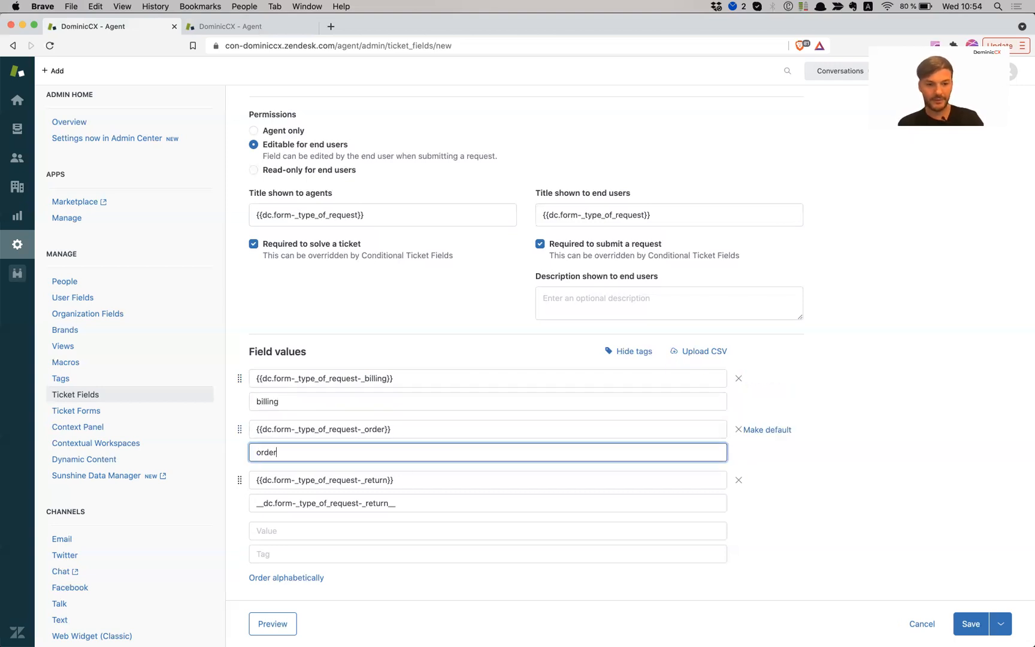
pyautogui.write('ret')
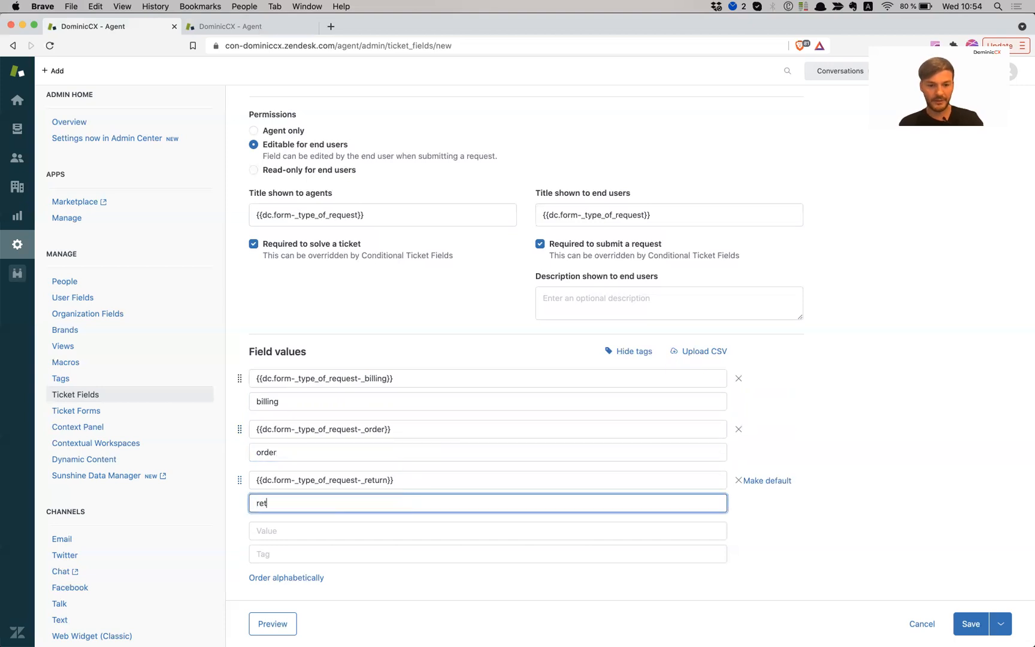
pyautogui.write('urn')
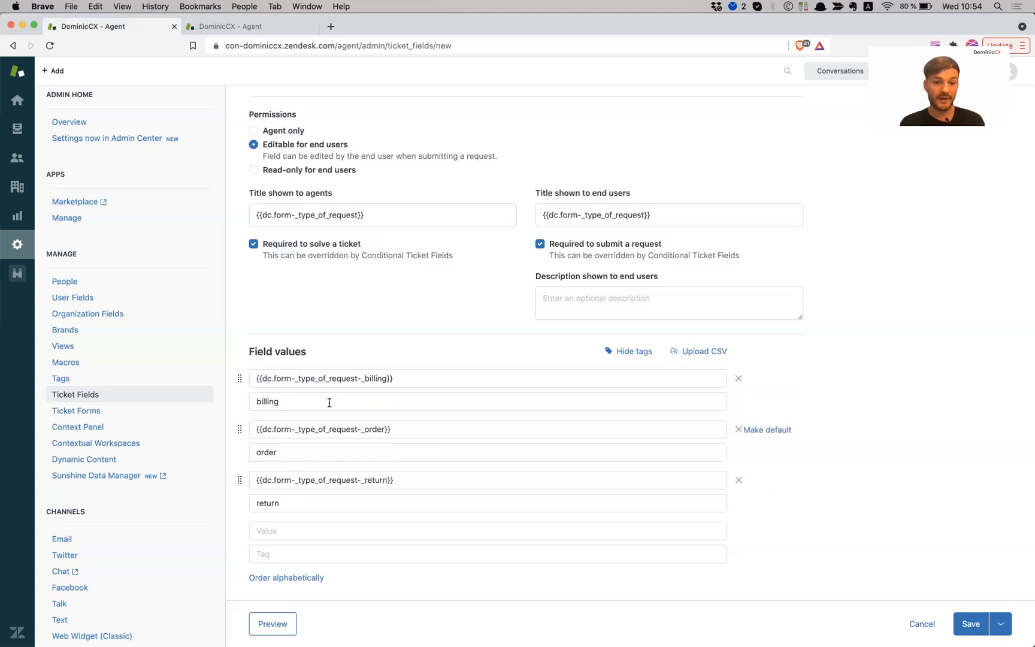
pyautogui.click(338, 401)
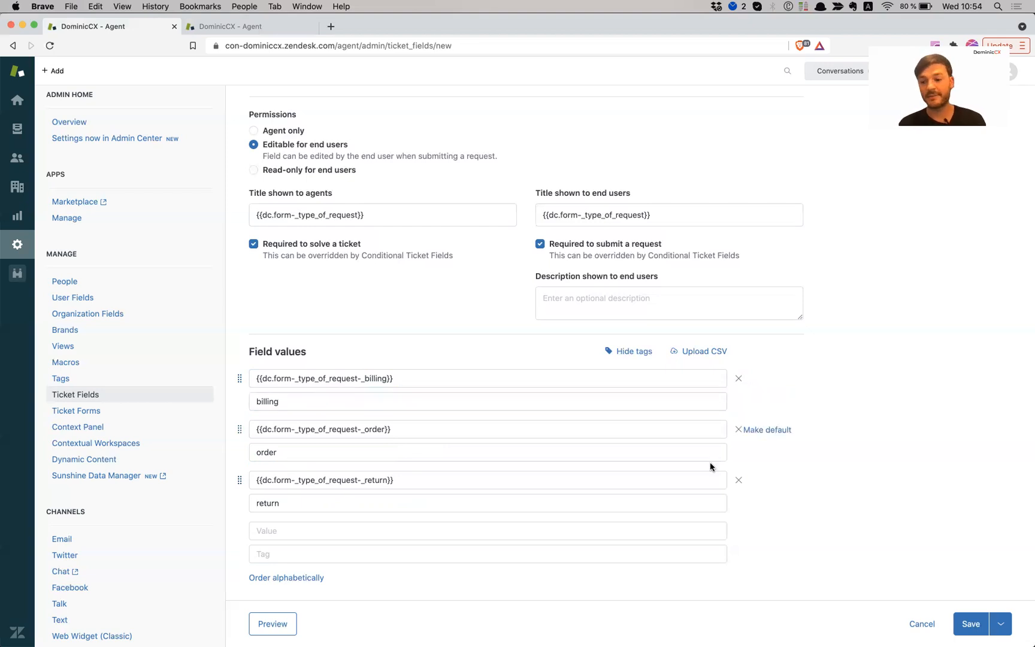
pyautogui.moveTo(968, 627)
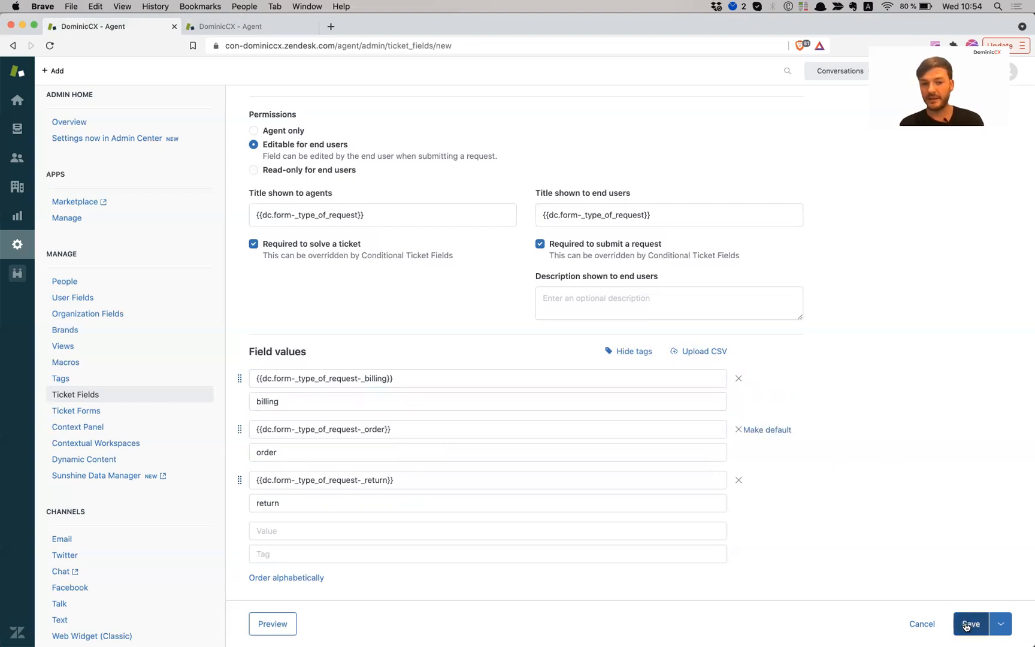
# Fix the duplicate-tag error by appending _issue to each tag, then save the field.
pyautogui.click(970, 624)
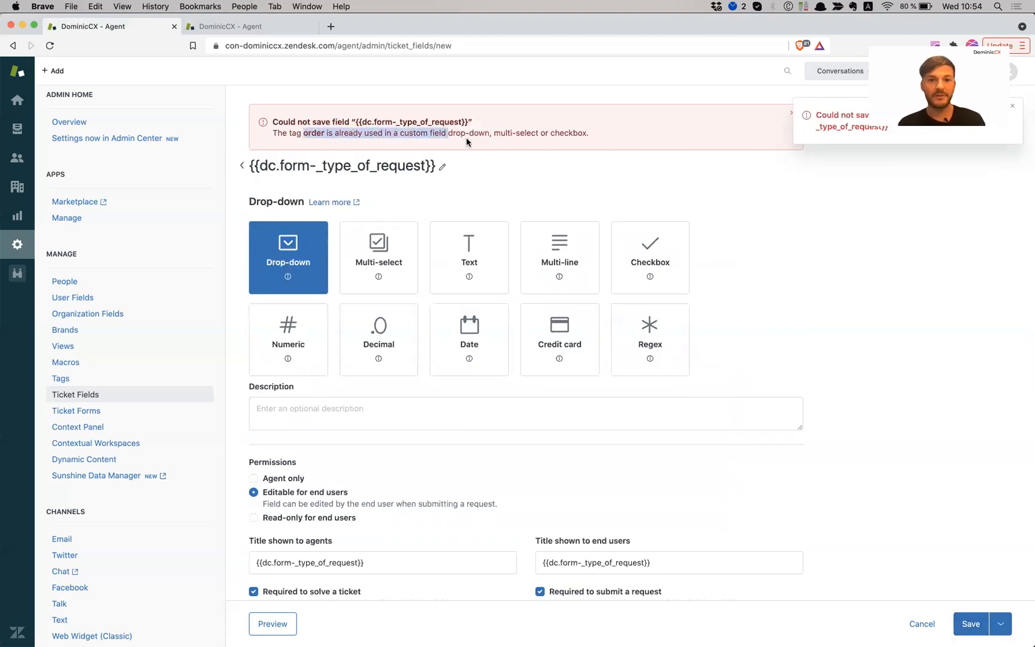
pyautogui.scroll(-3)
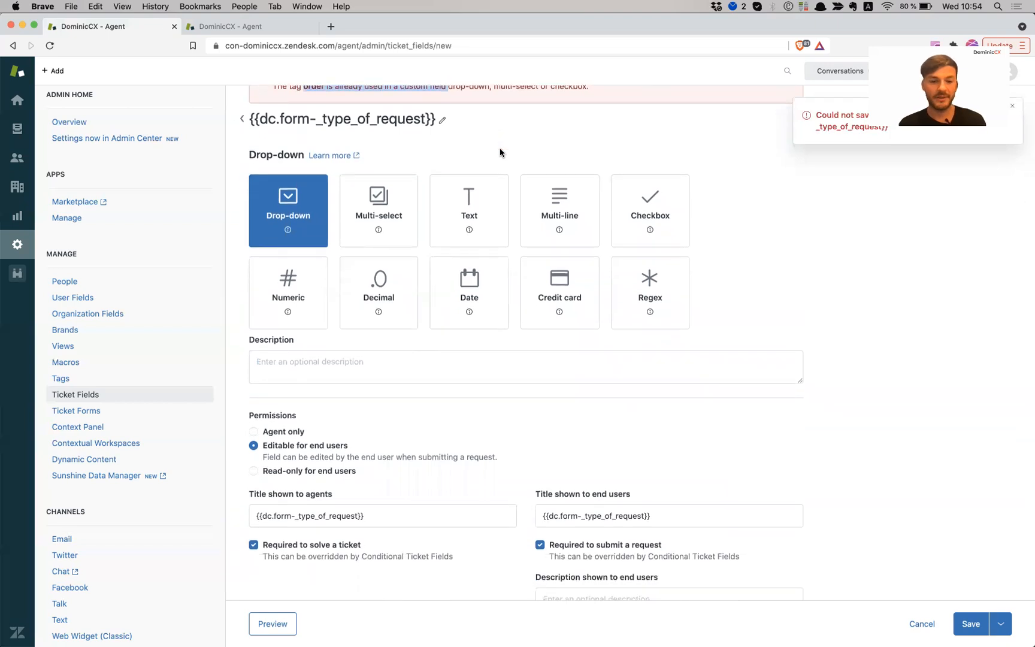
pyautogui.scroll(-3)
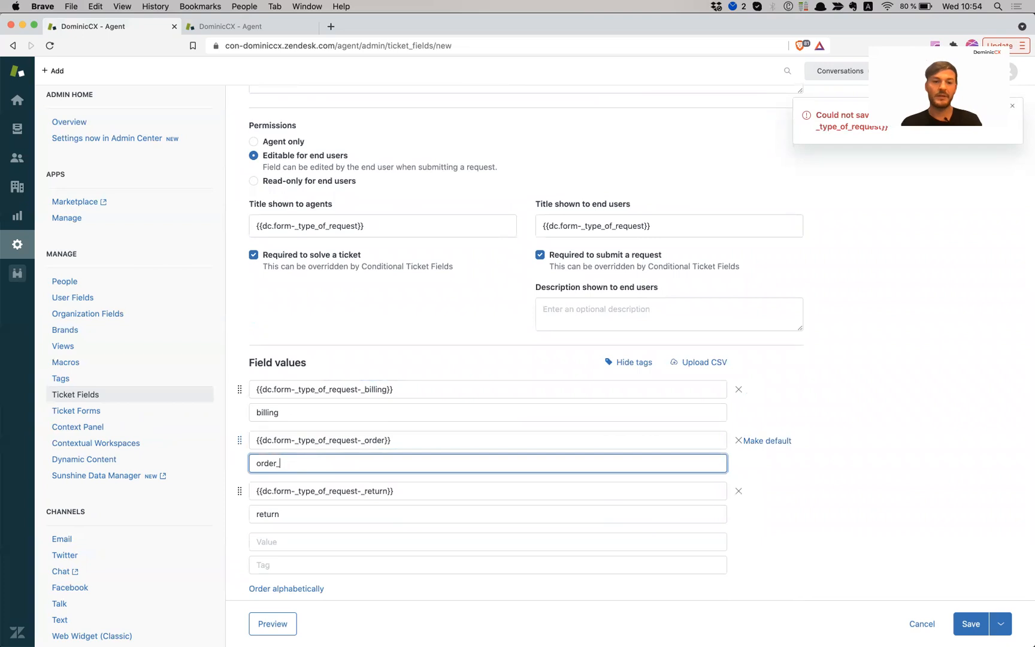
pyautogui.write('issue')
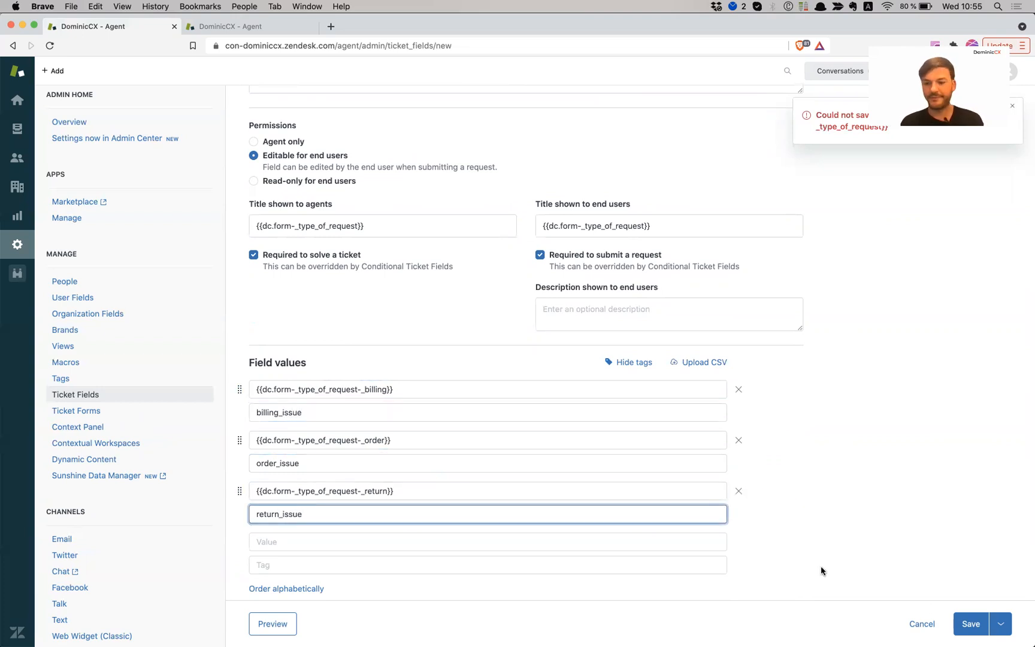
pyautogui.click(971, 624)
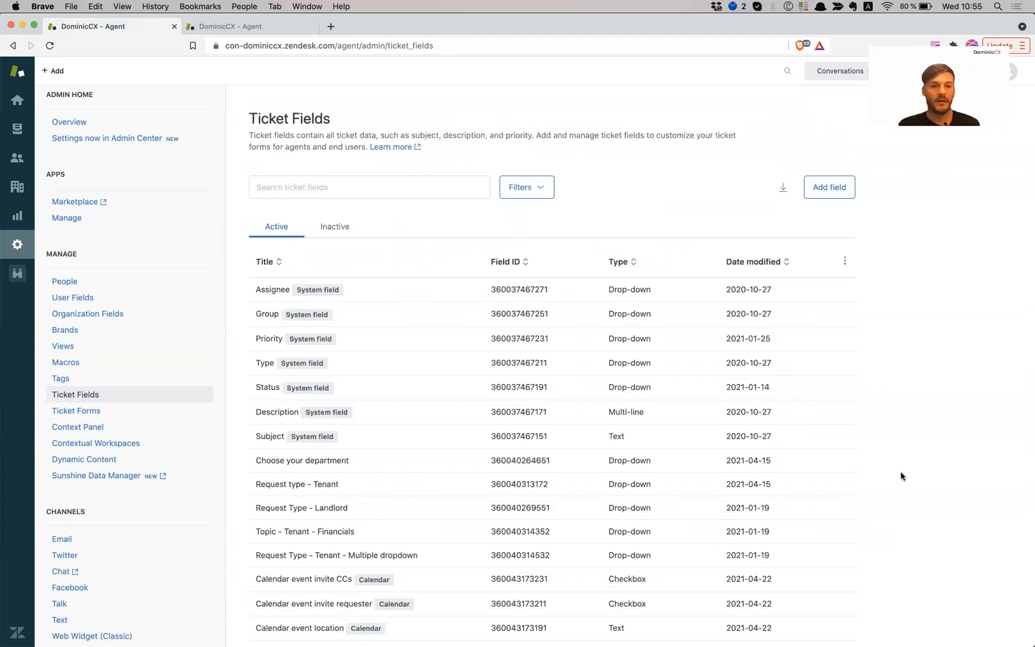
pyautogui.moveTo(90, 398)
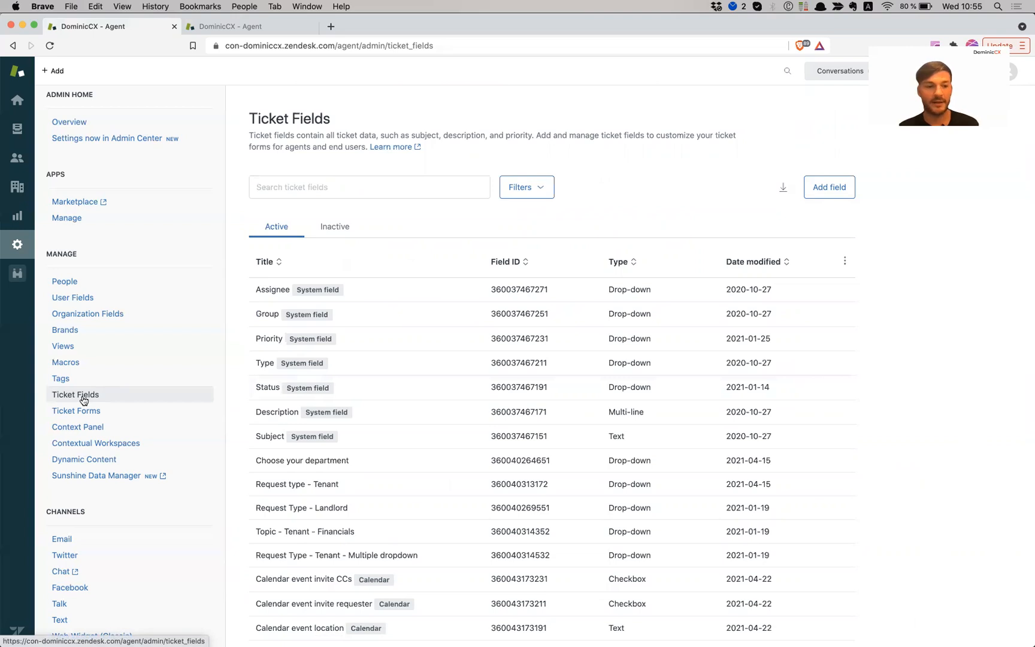
# Open Ticket Forms from the Admin sidebar.
pyautogui.click(76, 411)
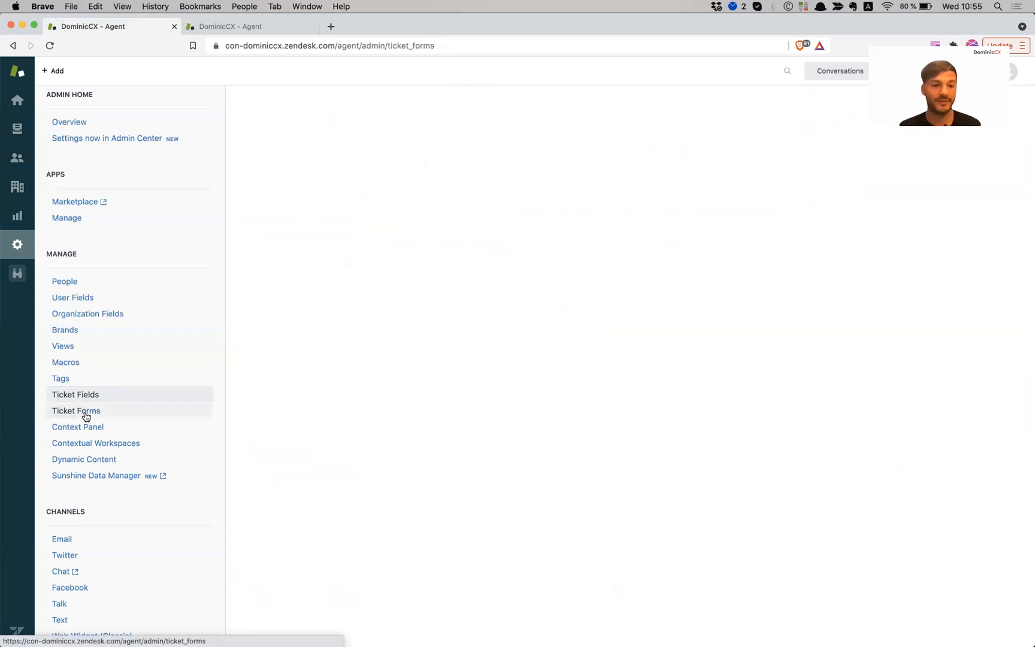
pyautogui.click(76, 410)
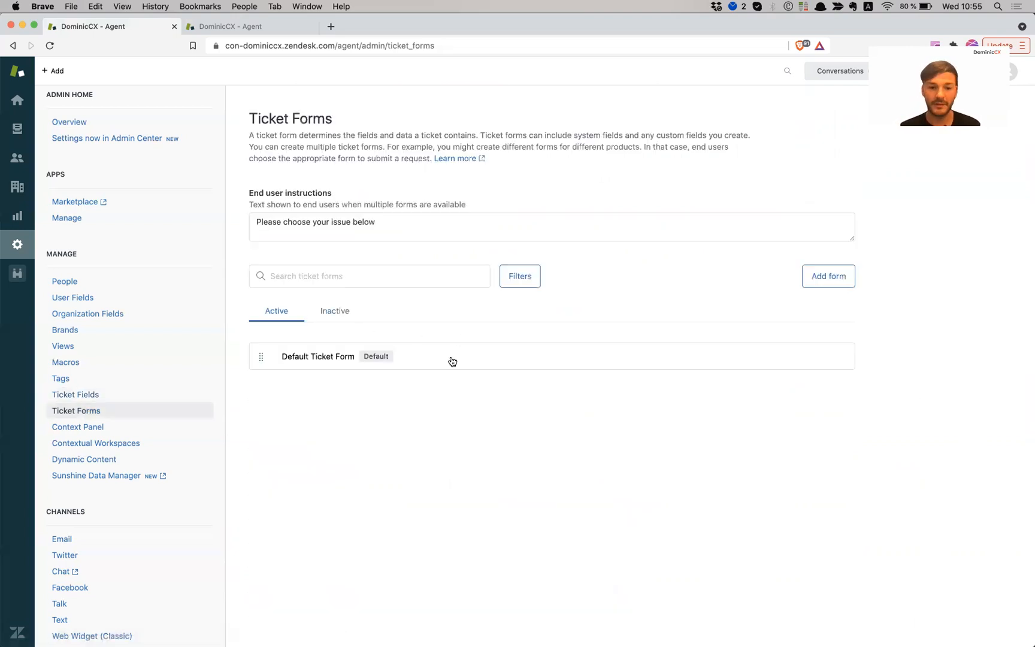
pyautogui.moveTo(470, 368)
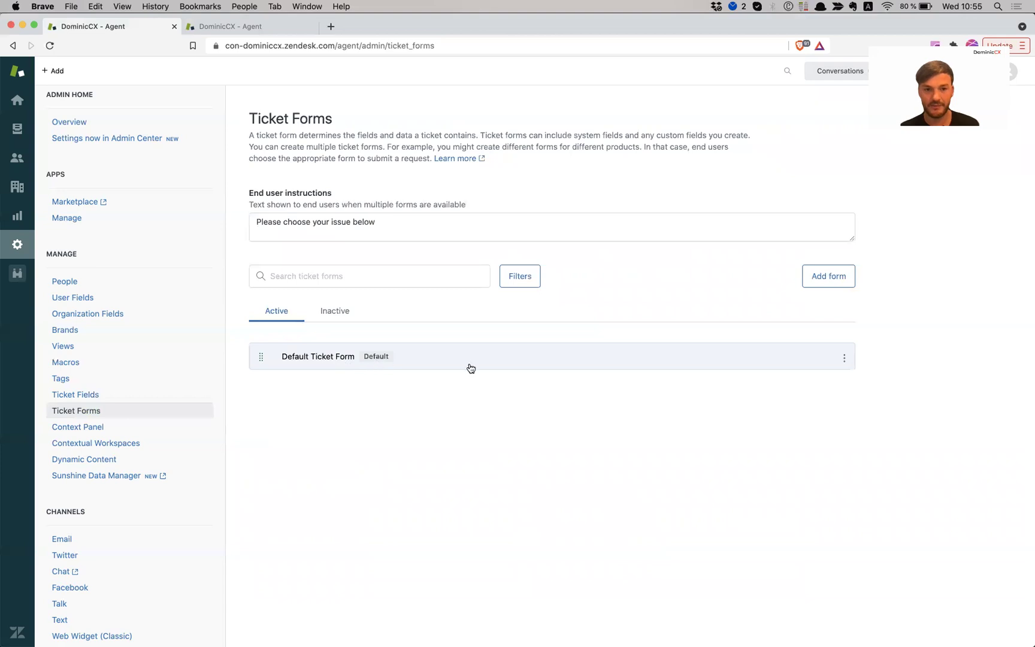
# Add the Type of Request field to the Default Ticket Form and save it.
pyautogui.click(317, 357)
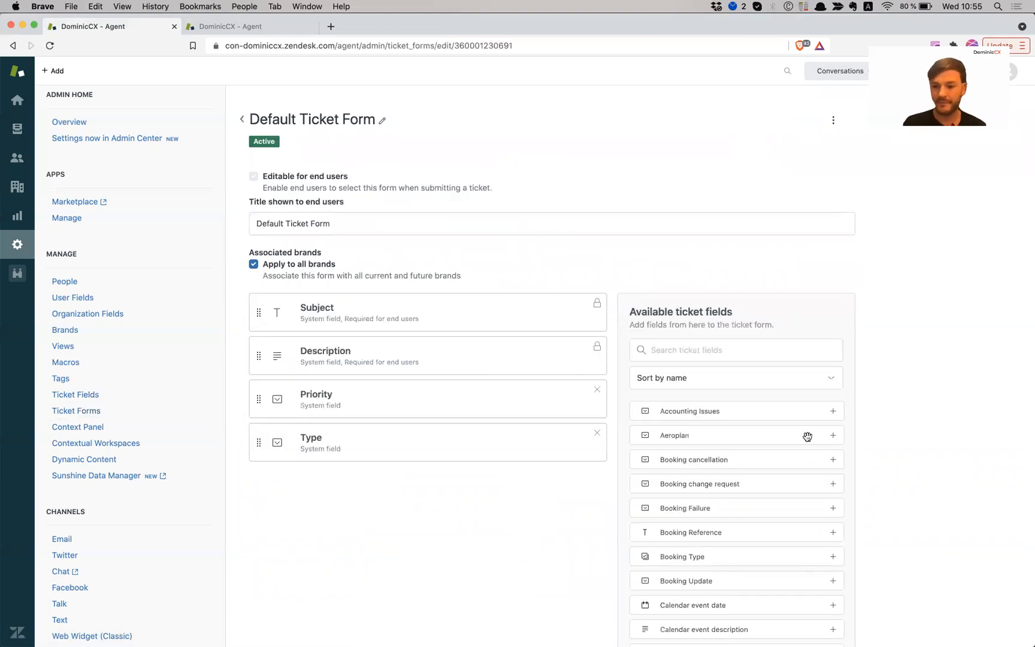
pyautogui.click(736, 350)
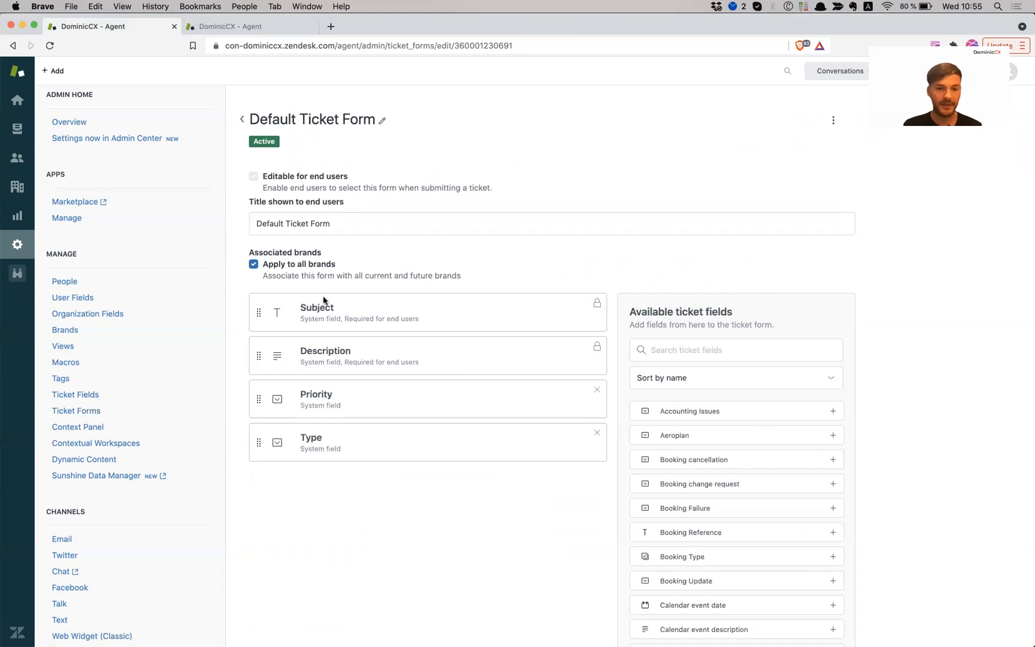
pyautogui.moveTo(333, 323)
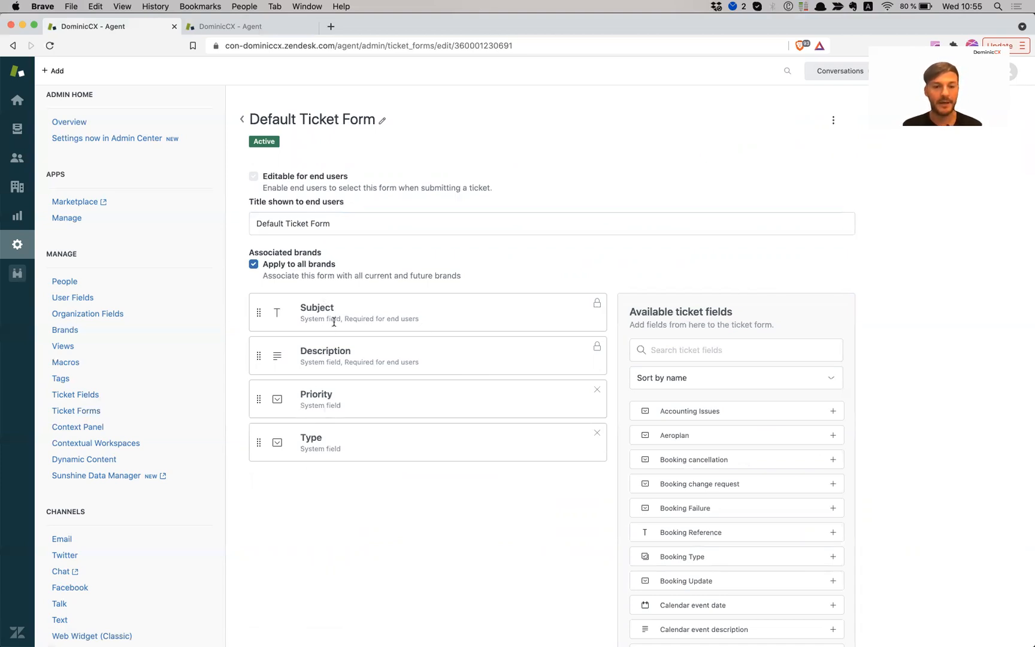
pyautogui.moveTo(344, 450)
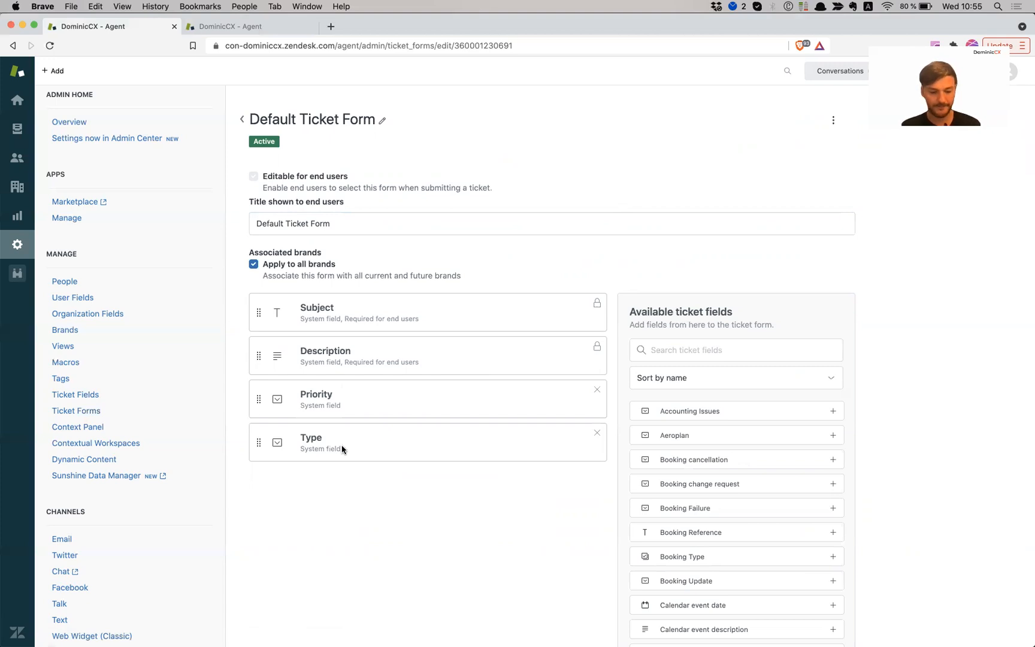
pyautogui.moveTo(355, 314)
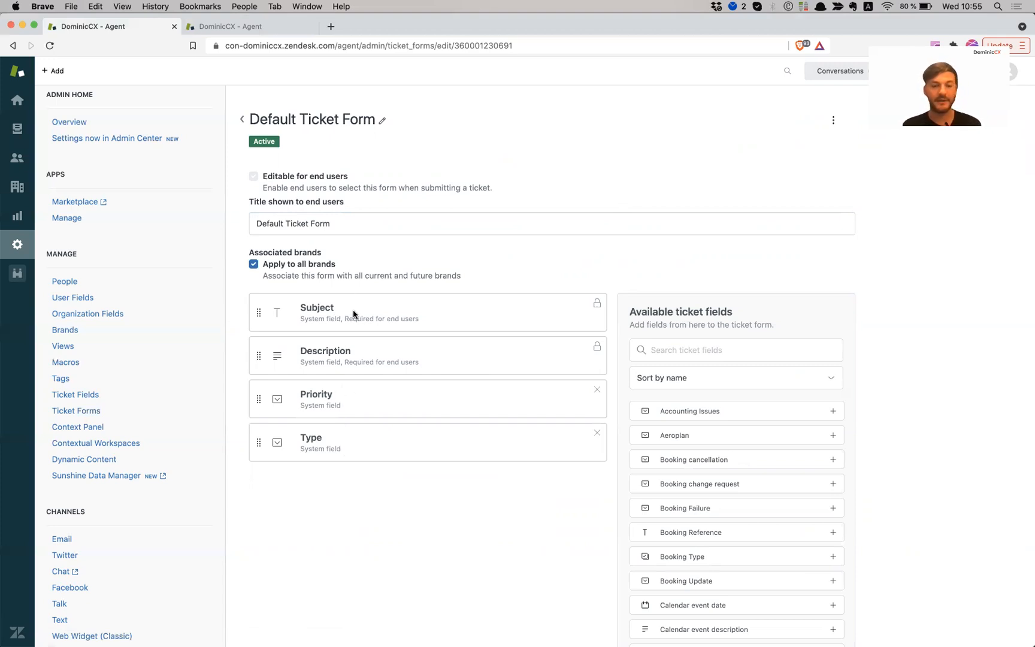
pyautogui.moveTo(380, 326)
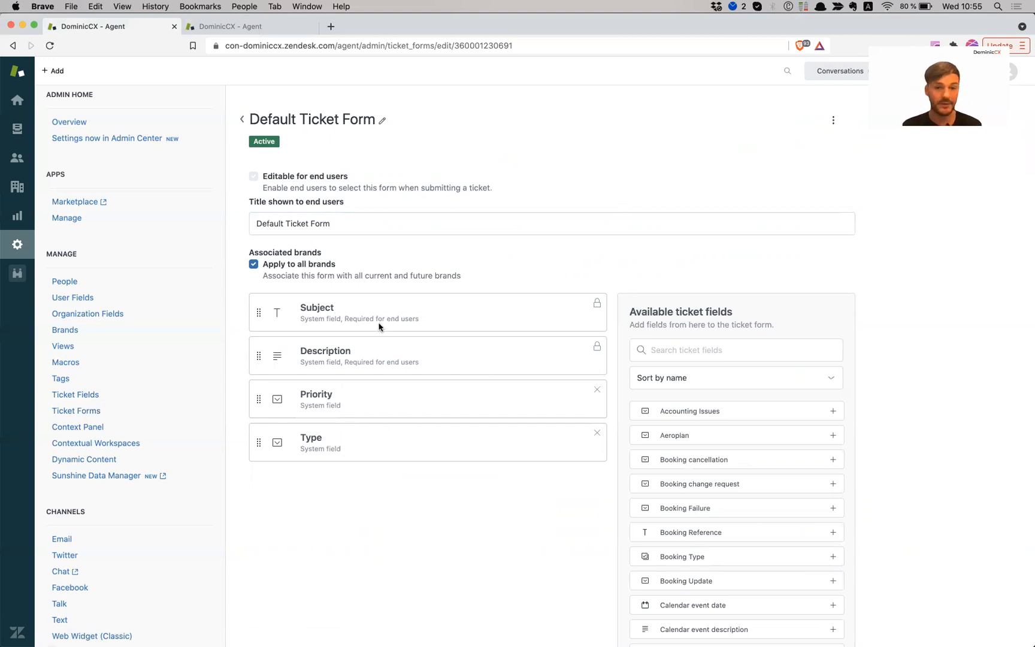
pyautogui.moveTo(738, 304)
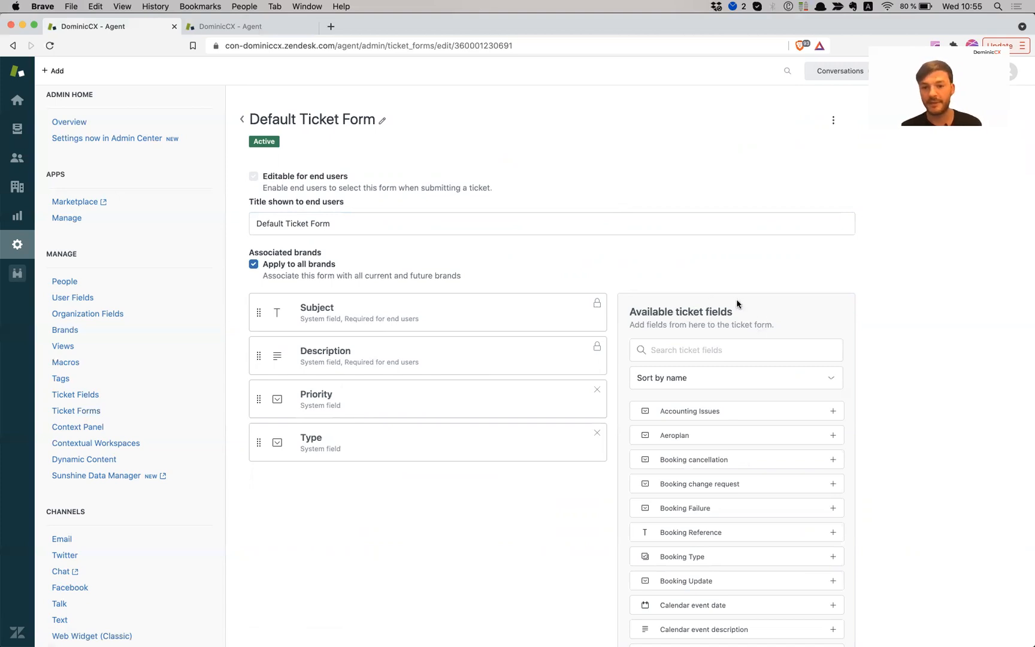
pyautogui.write('t')
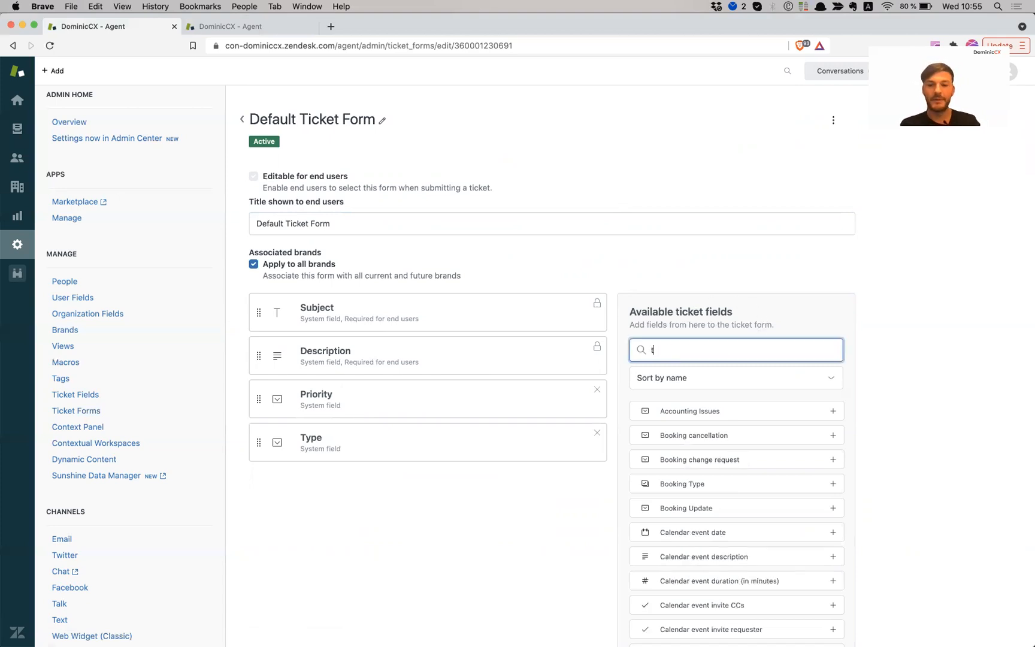
pyautogui.write('ype')
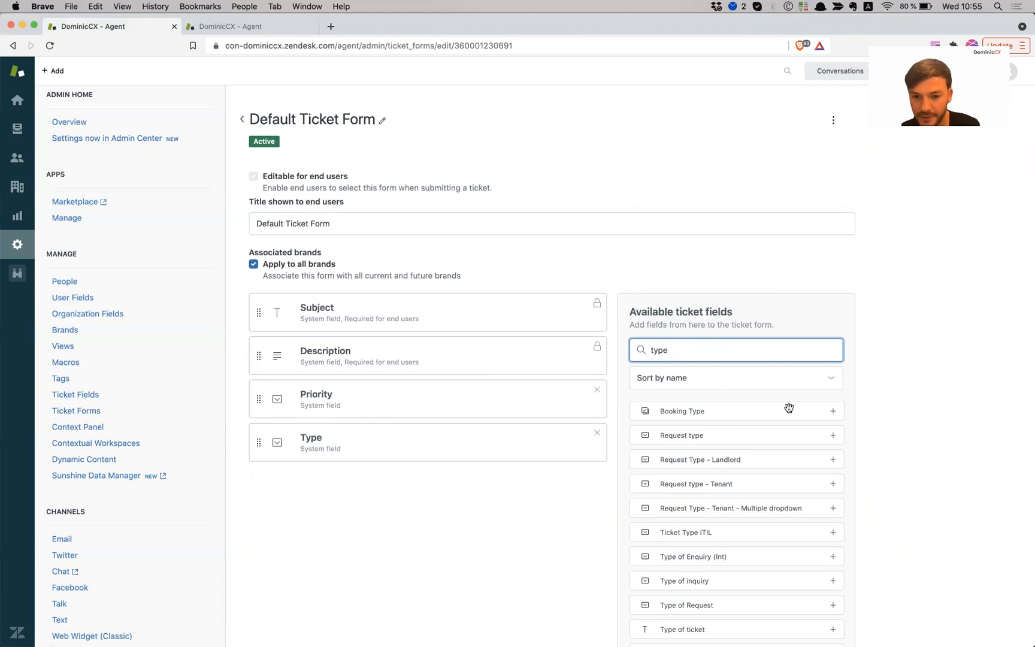
pyautogui.scroll(-3)
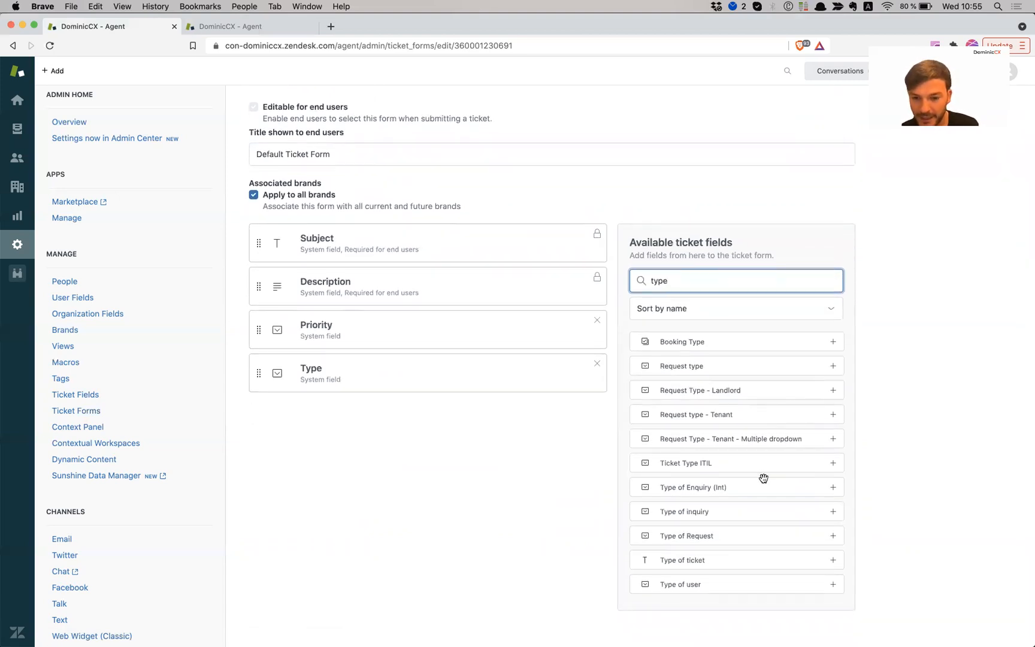
pyautogui.moveTo(835, 538)
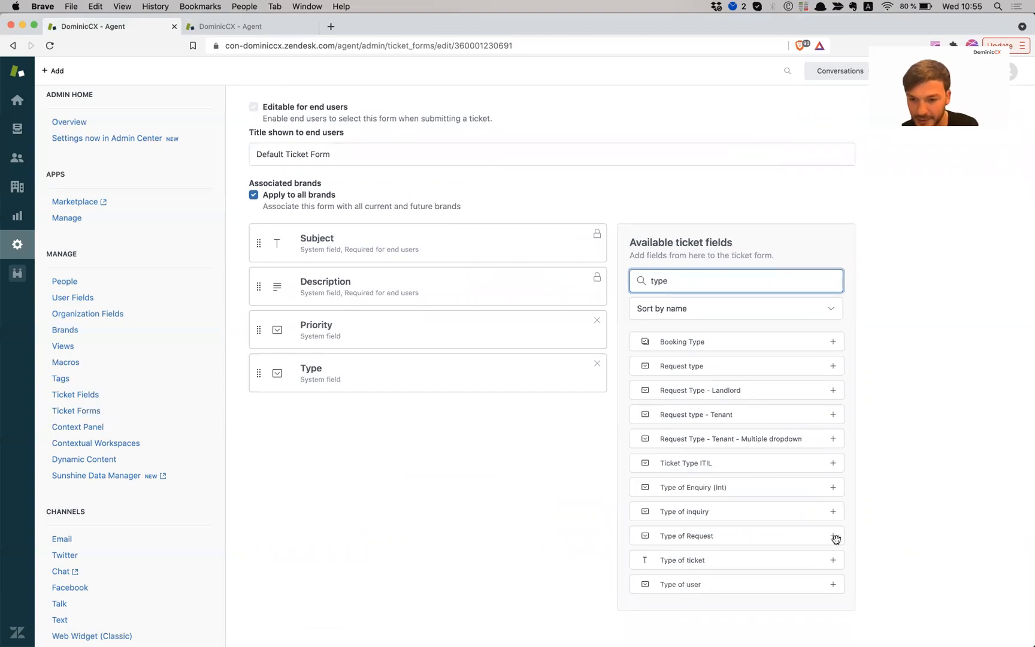
pyautogui.click(834, 536)
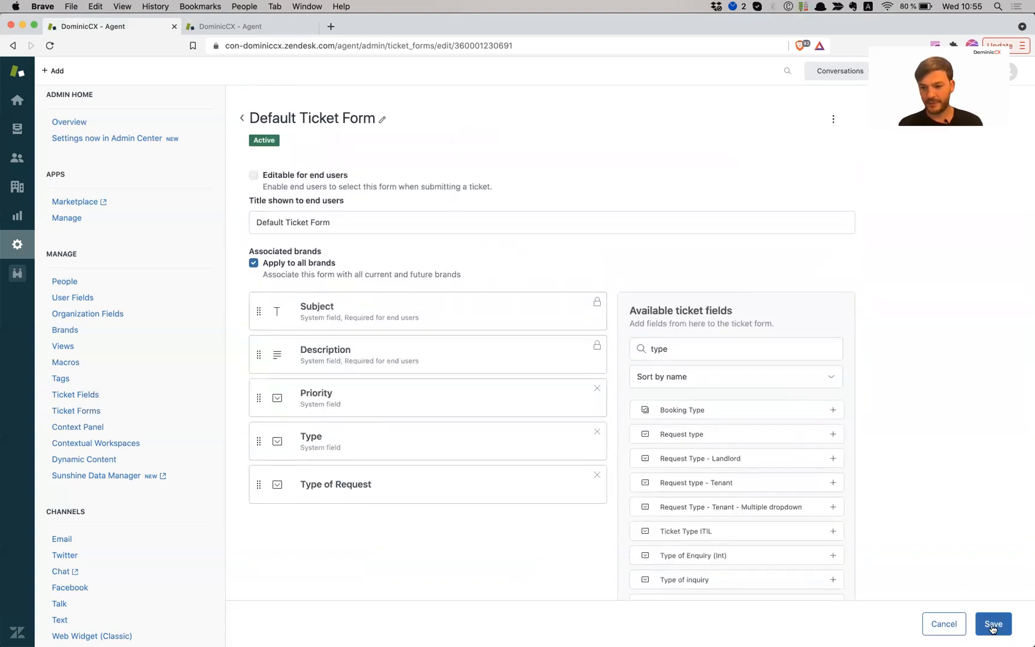
pyautogui.click(995, 624)
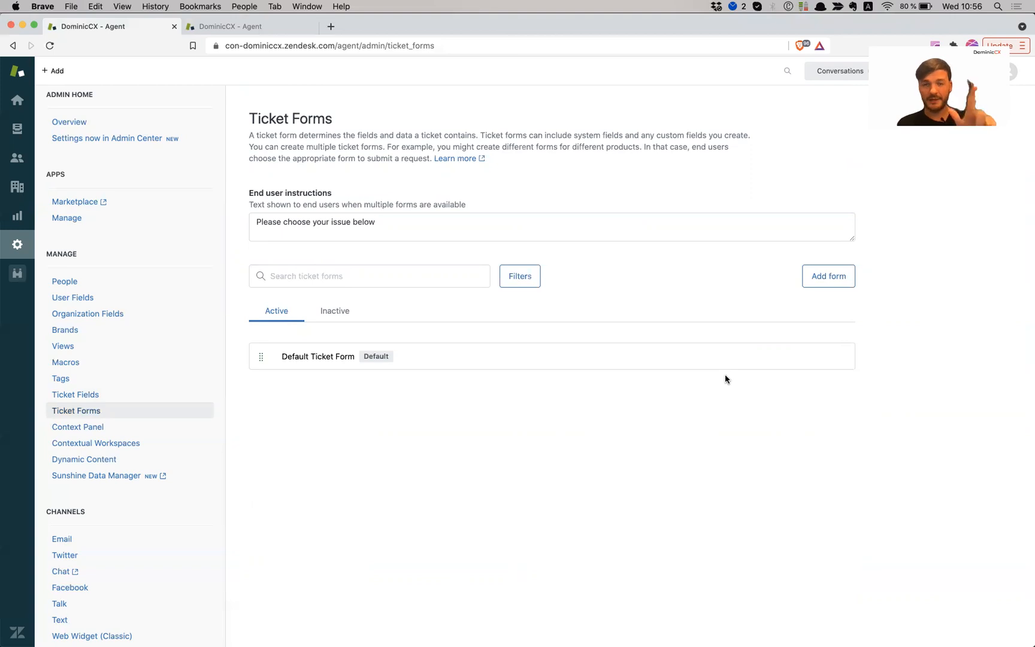
pyautogui.moveTo(546, 344)
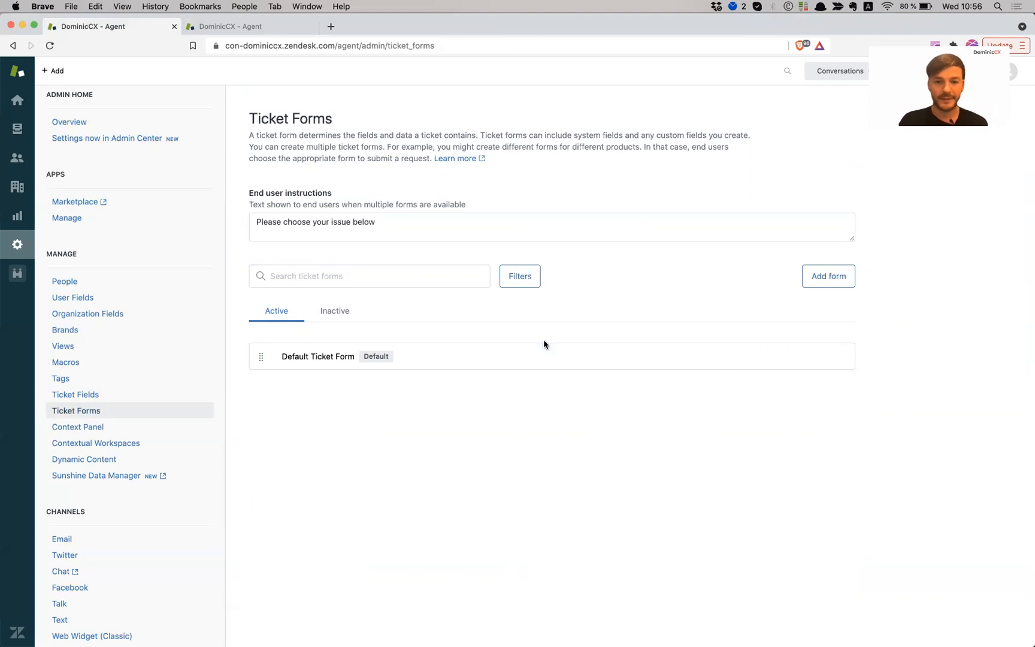
pyautogui.moveTo(145, 107)
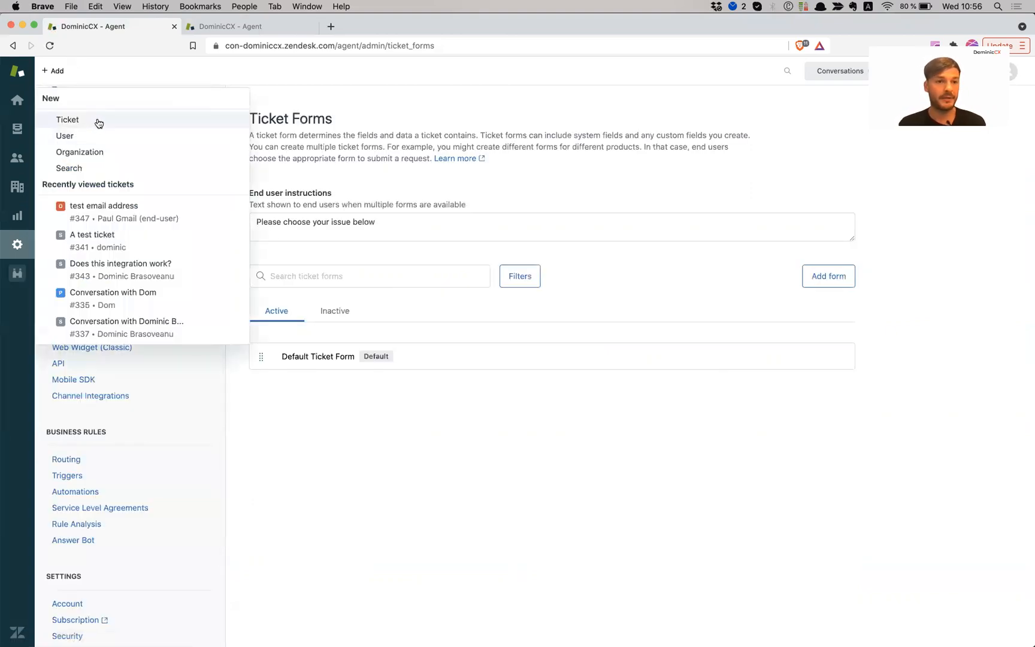
# Start a new ticket and review the Type of Request options: Billing, Order, Return.
pyautogui.click(67, 120)
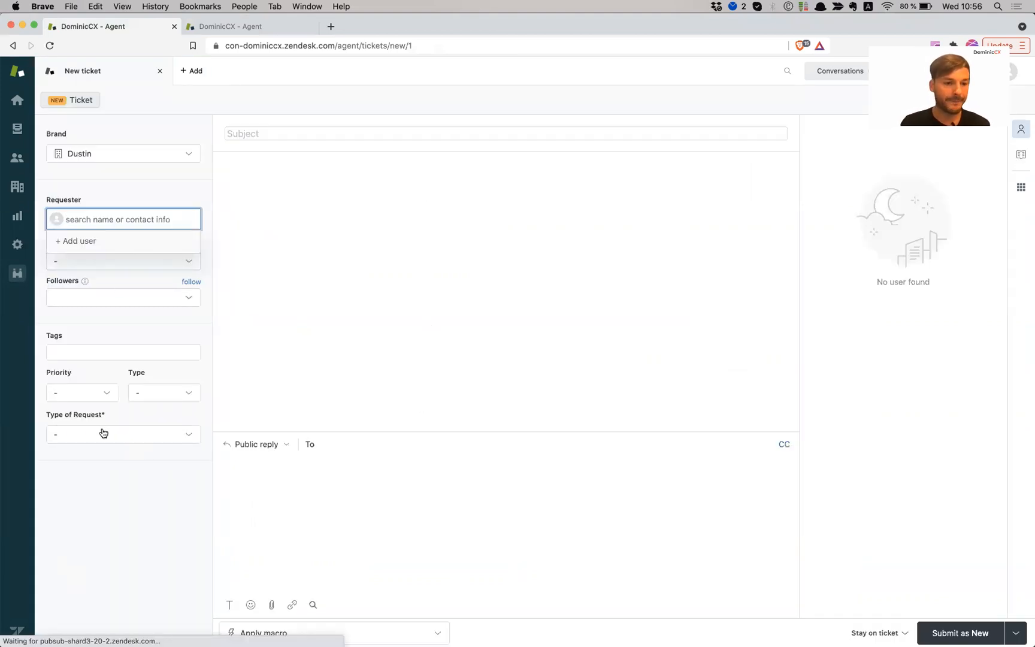
pyautogui.moveTo(124, 335)
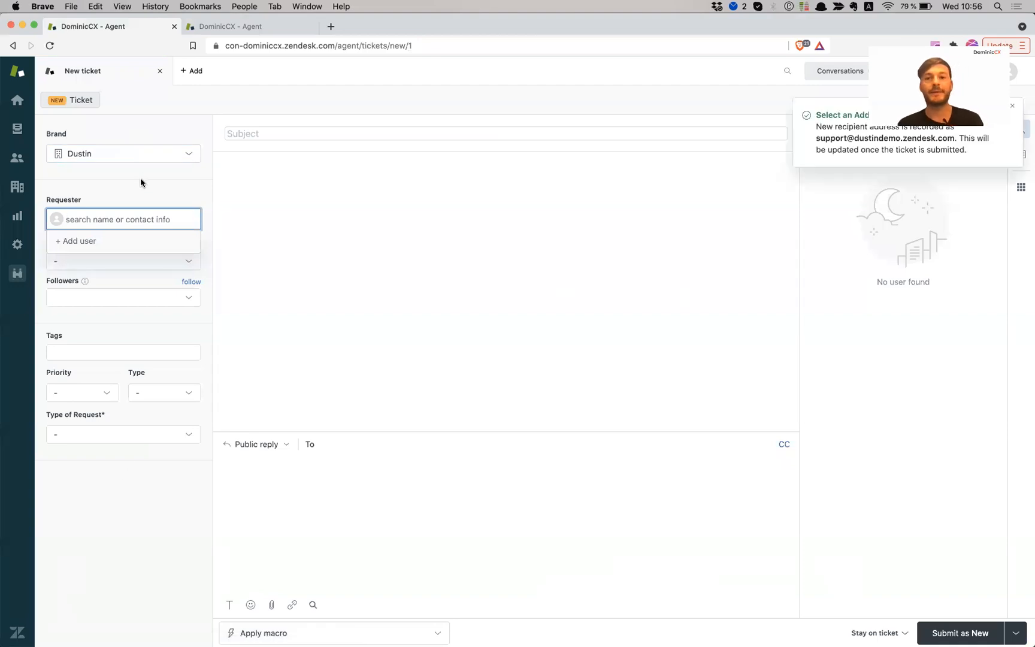
pyautogui.moveTo(116, 362)
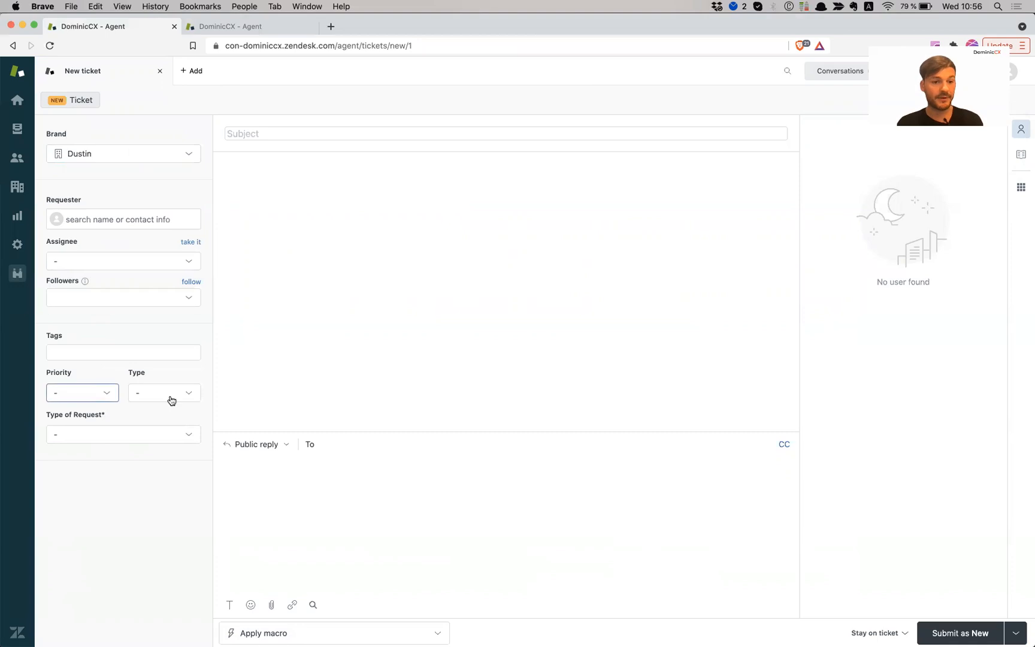
pyautogui.click(123, 435)
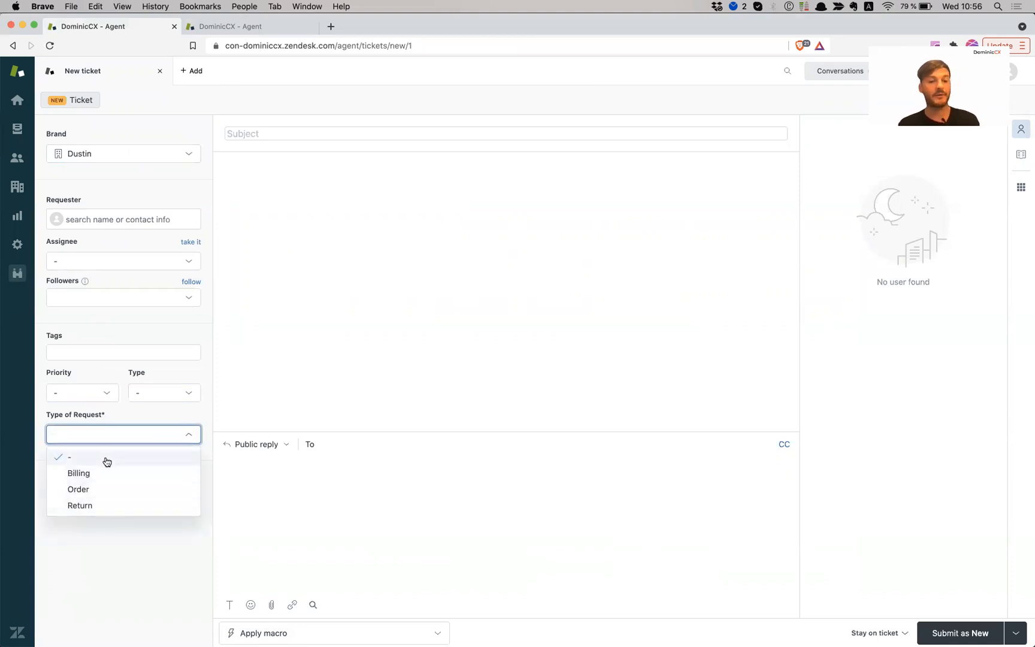
pyautogui.moveTo(102, 473)
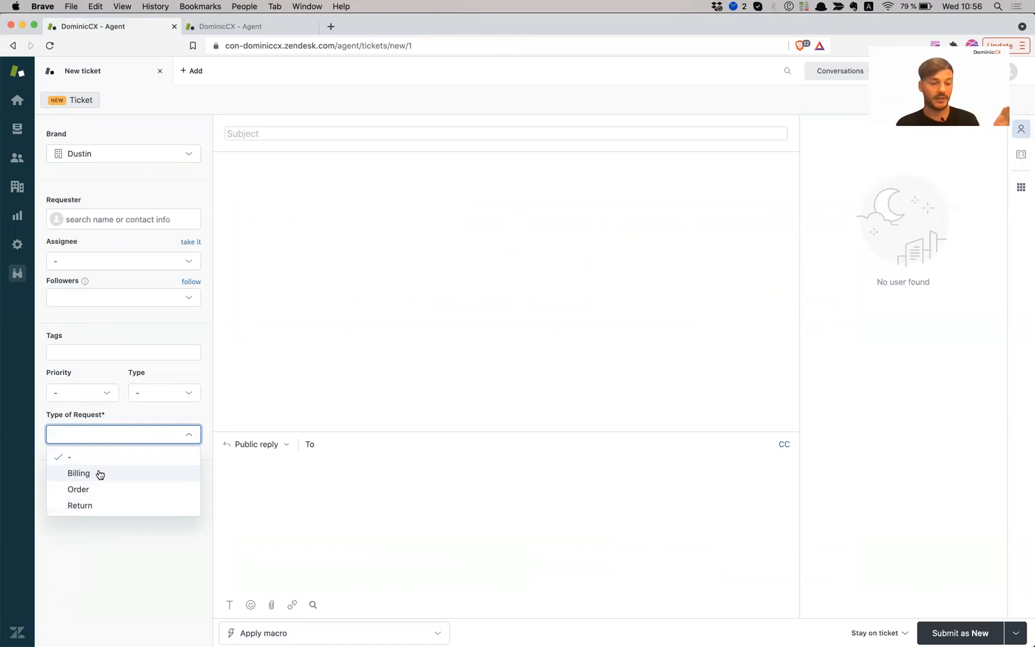
pyautogui.moveTo(90, 502)
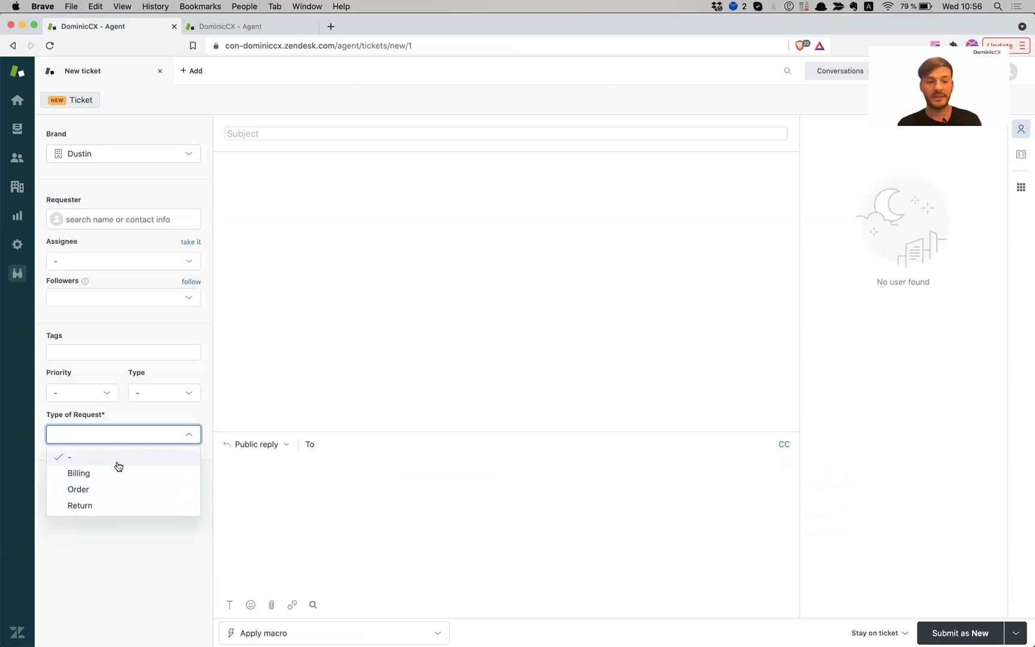
pyautogui.moveTo(127, 486)
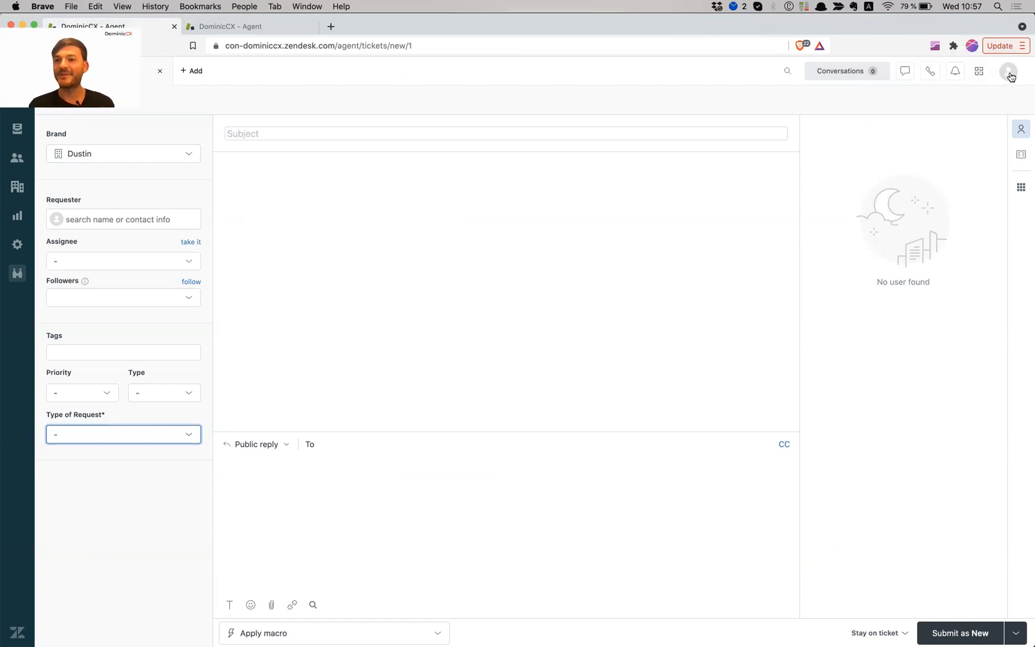
# Change the agent's own profile language to German - Deutsch.
pyautogui.click(1009, 71)
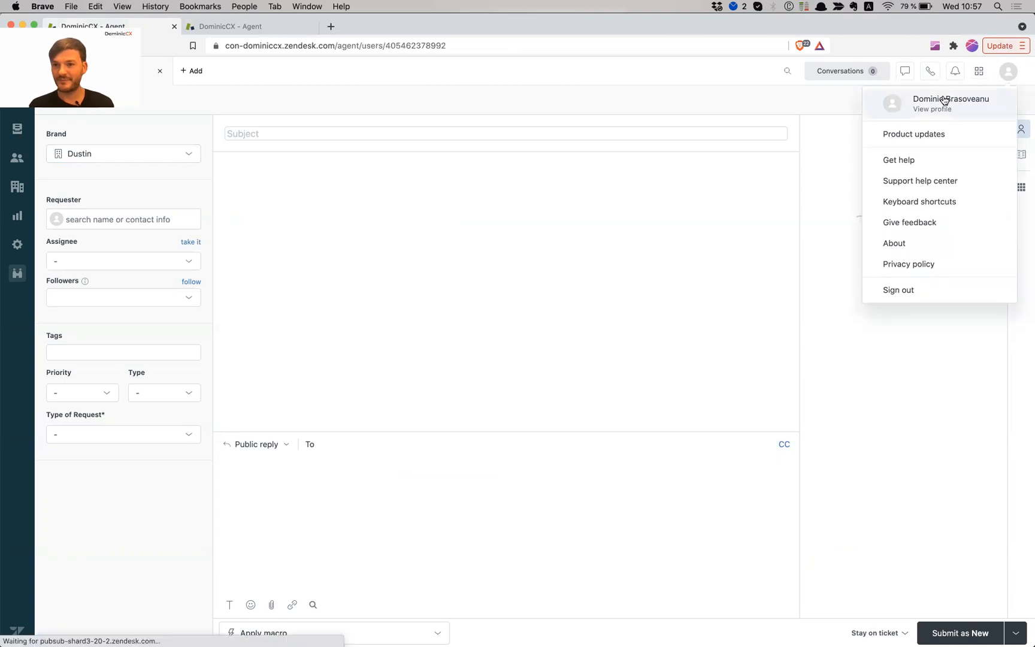
pyautogui.click(932, 103)
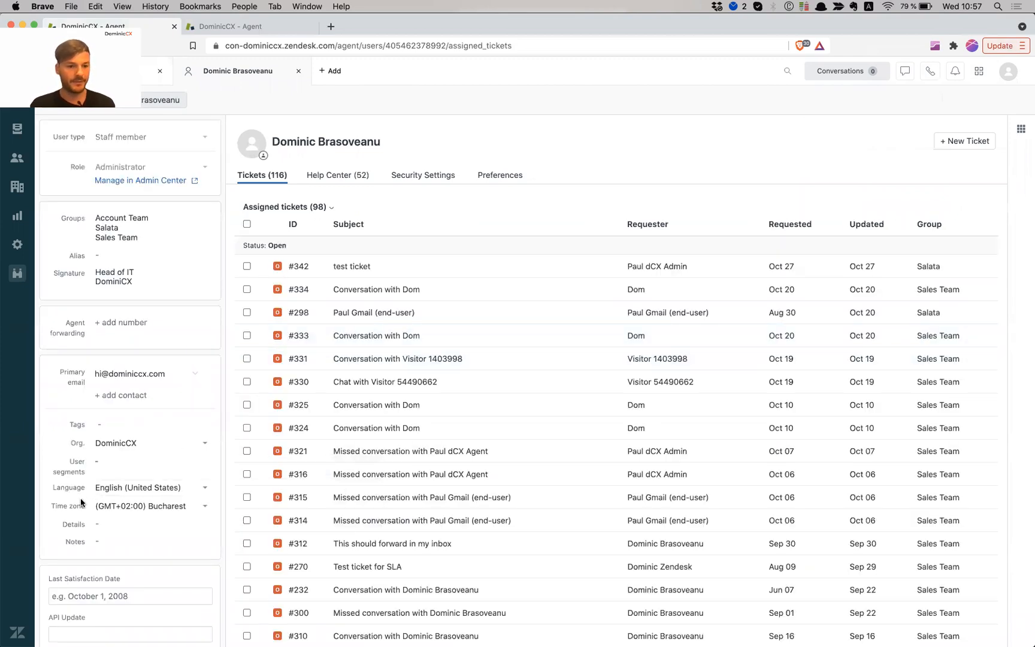
pyautogui.click(151, 488)
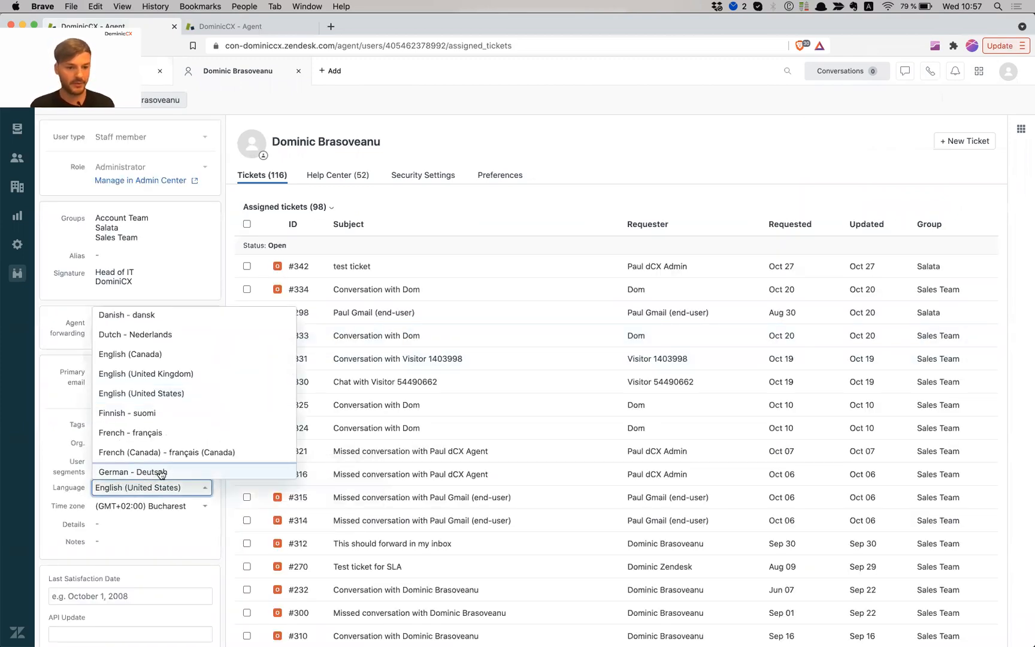
pyautogui.click(131, 472)
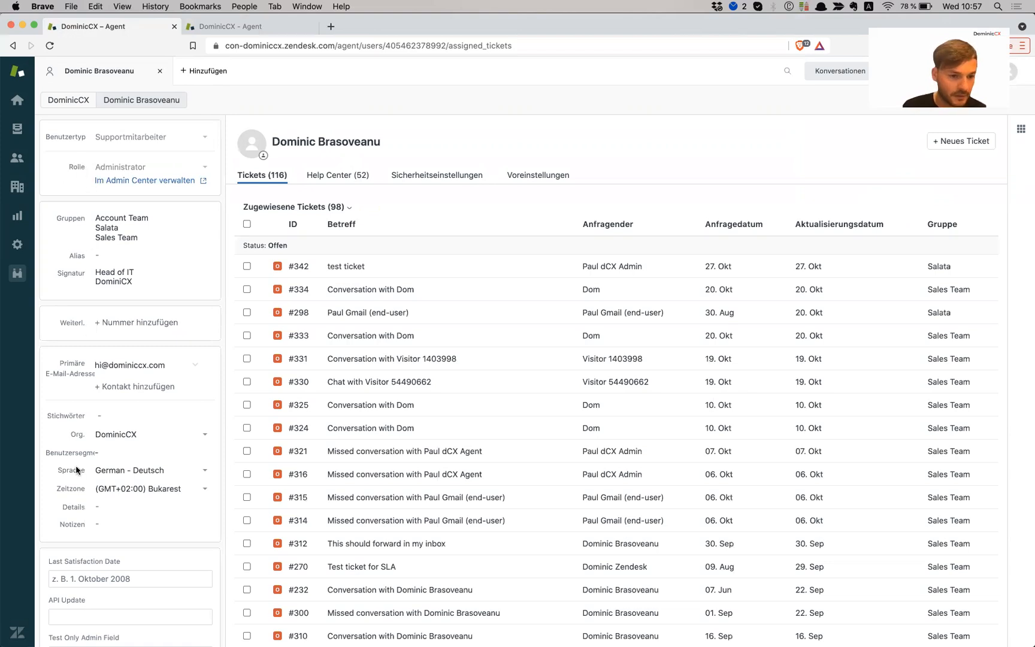
pyautogui.moveTo(220, 120)
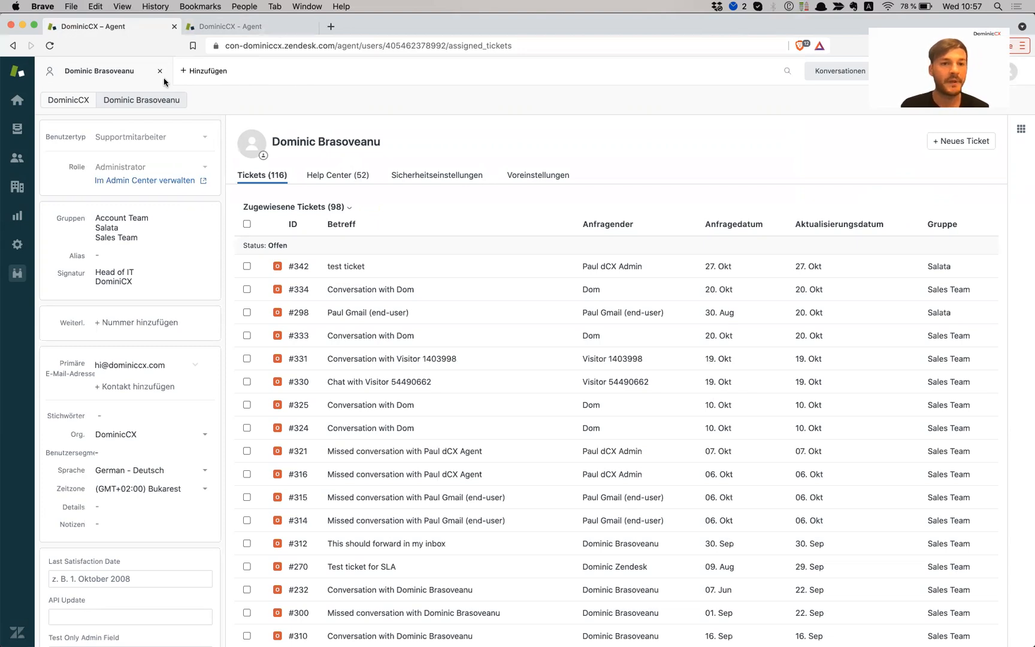
# Create a new ticket and view Art der Anfrage options Abrechnung, Auftrag, Zurückkehren.
pyautogui.click(208, 71)
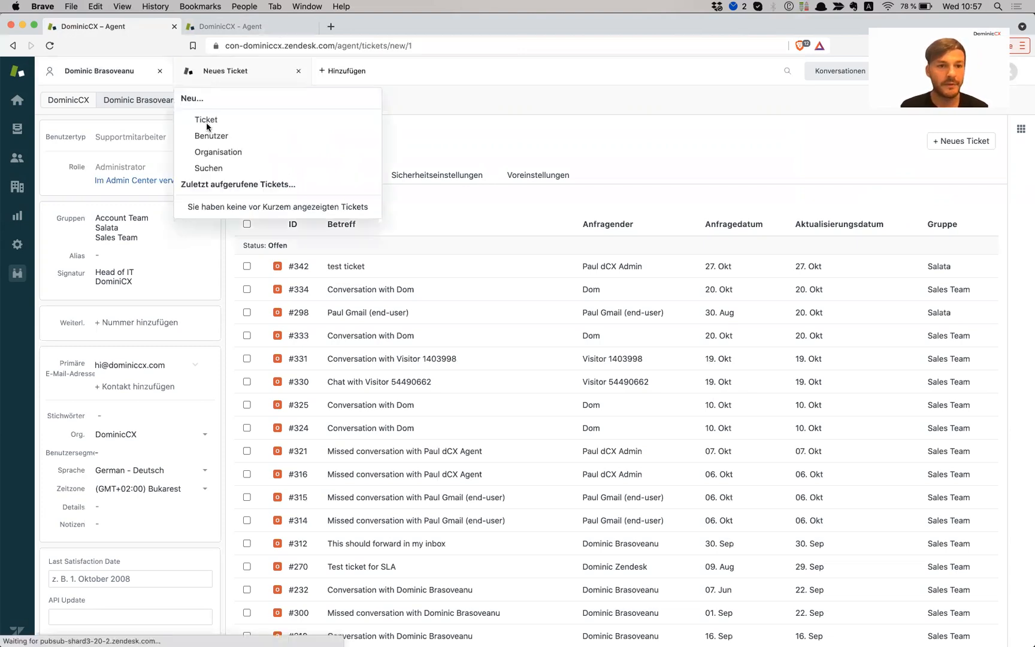
pyautogui.click(206, 119)
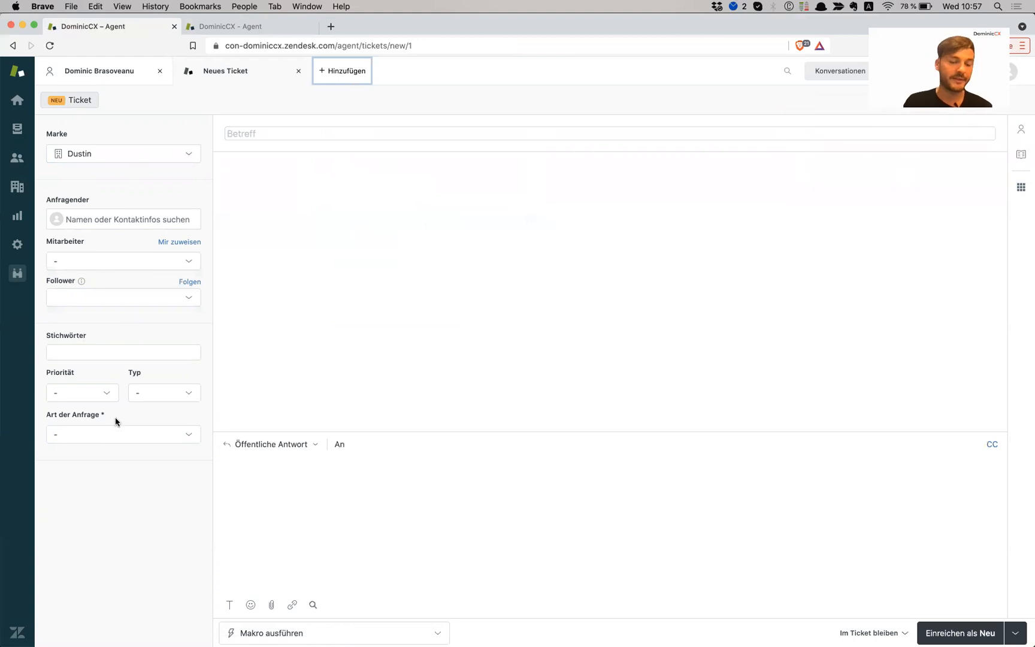
pyautogui.moveTo(63, 423)
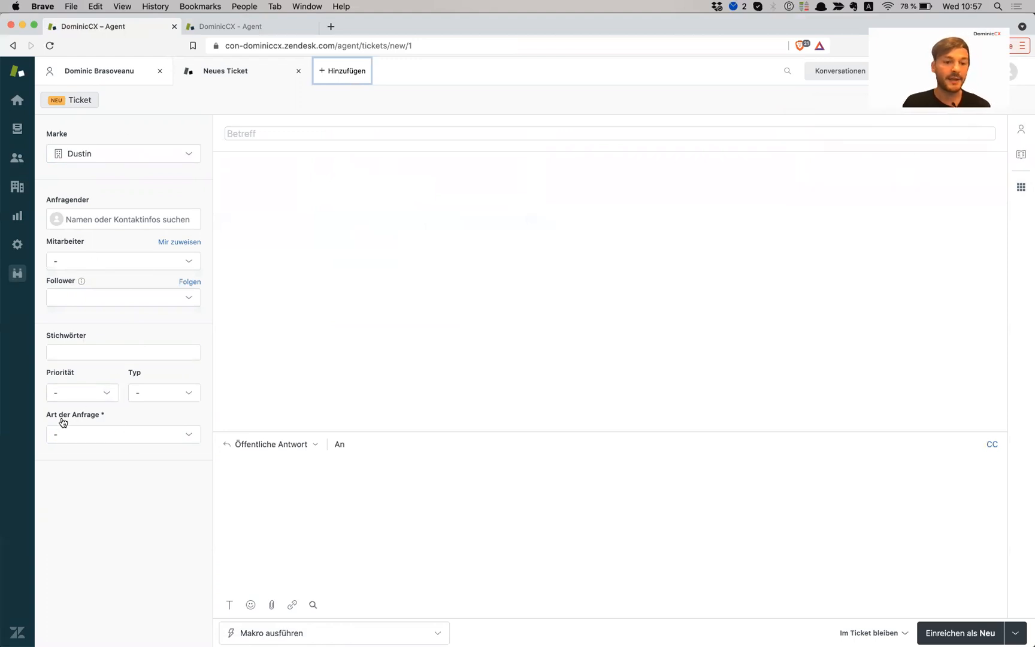
pyautogui.click(123, 435)
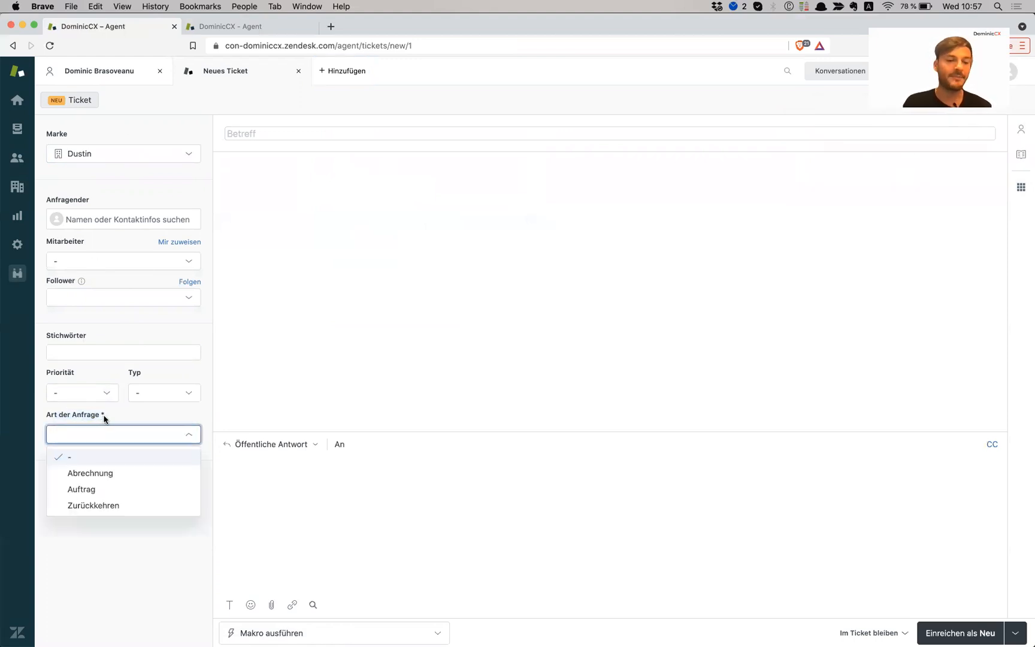
pyautogui.moveTo(120, 419)
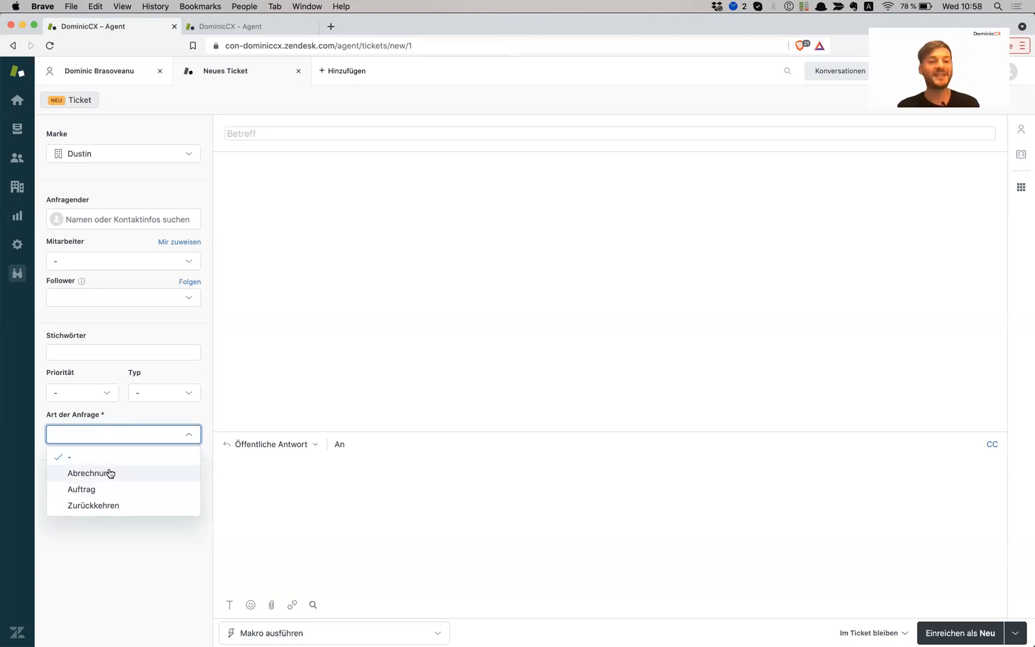
pyautogui.moveTo(126, 477)
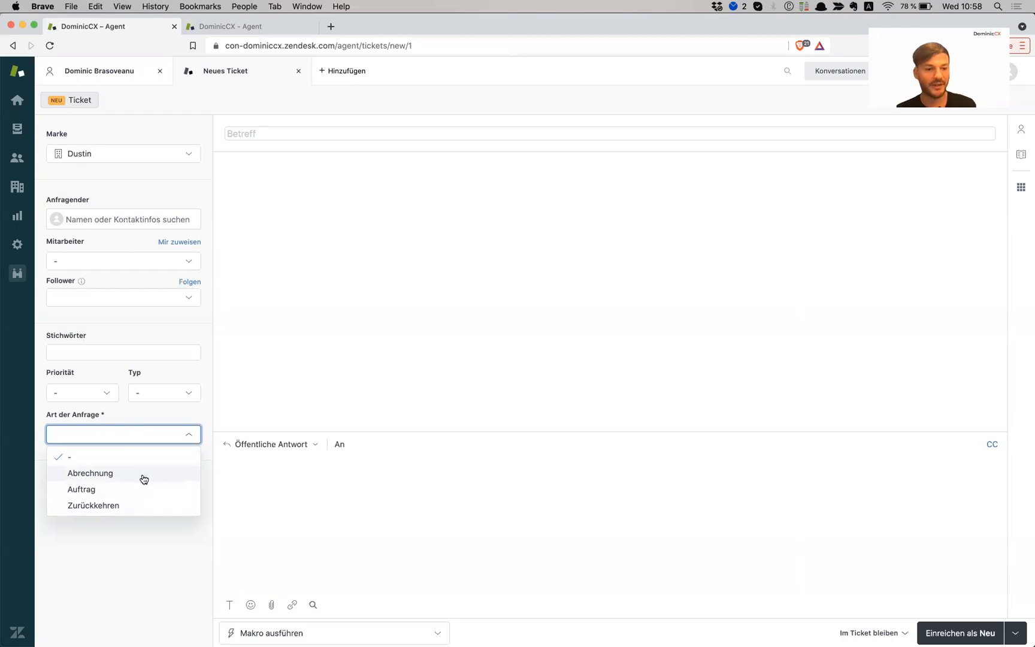
pyautogui.moveTo(129, 480)
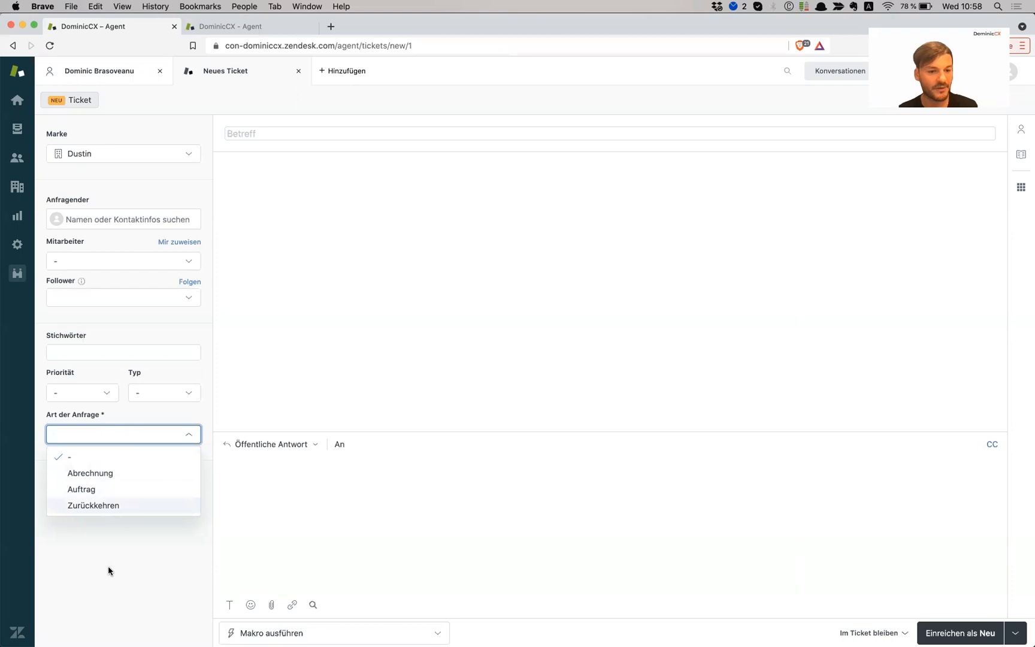
pyautogui.moveTo(104, 476)
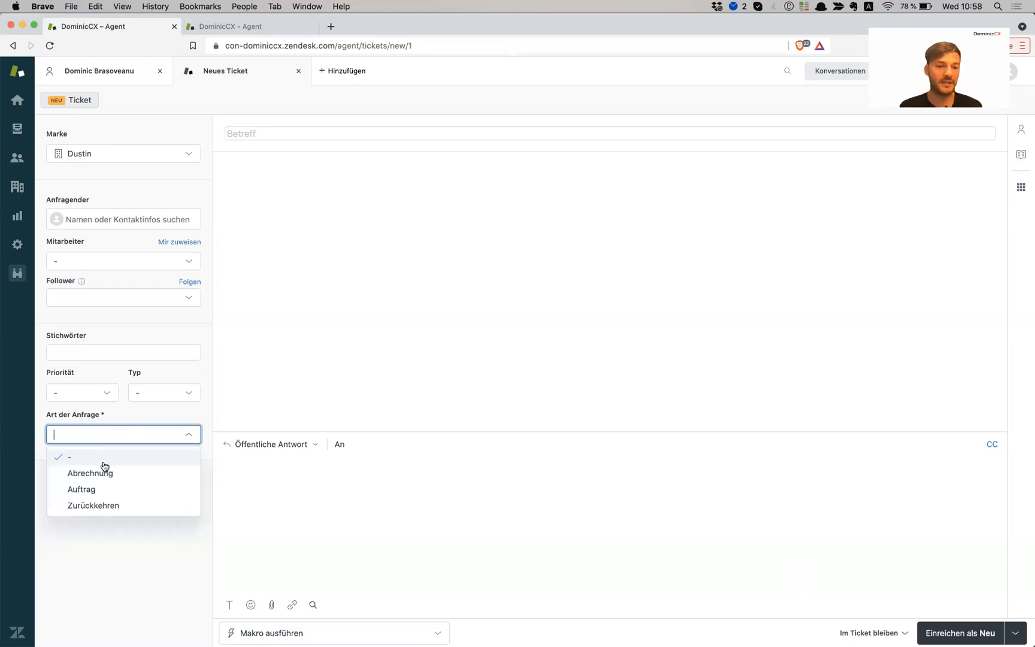
pyautogui.moveTo(111, 475)
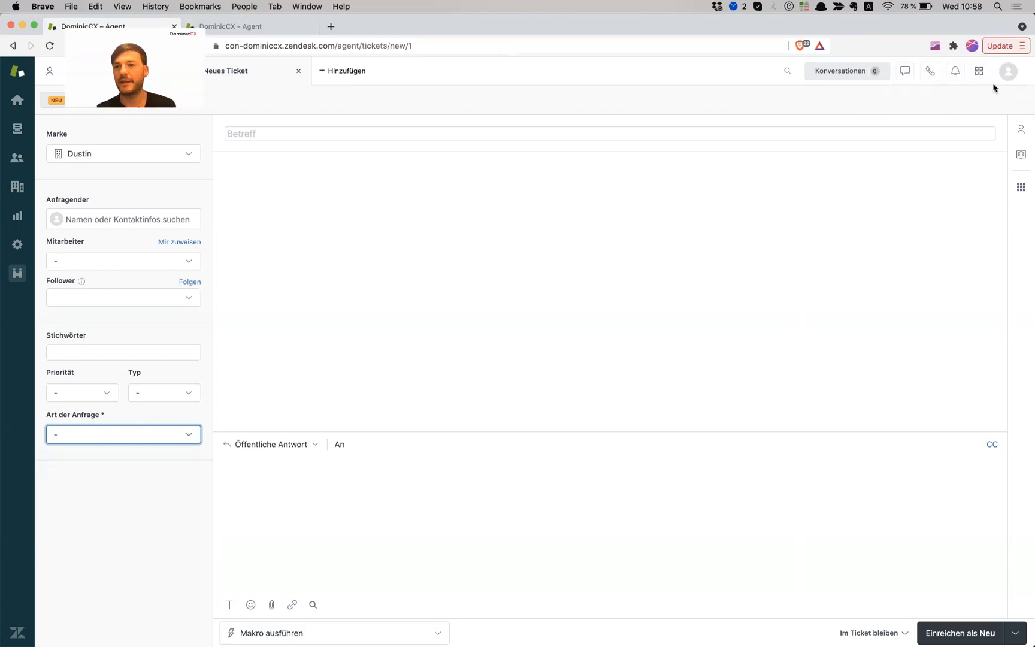
# Bring up the German Help Center and select its web address.
pyautogui.click(979, 71)
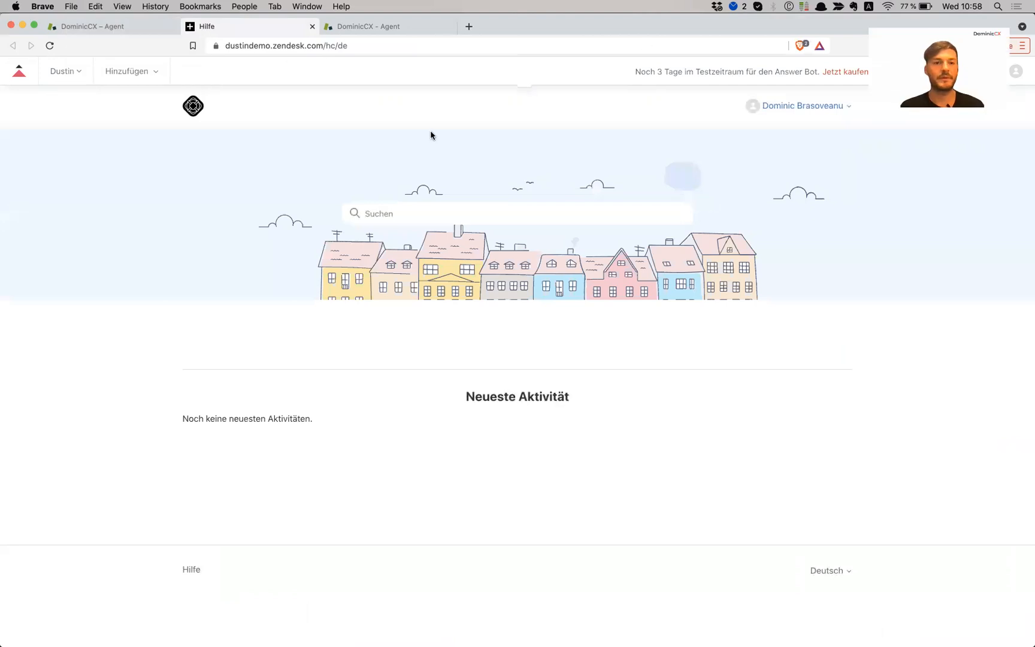
pyautogui.click(287, 45)
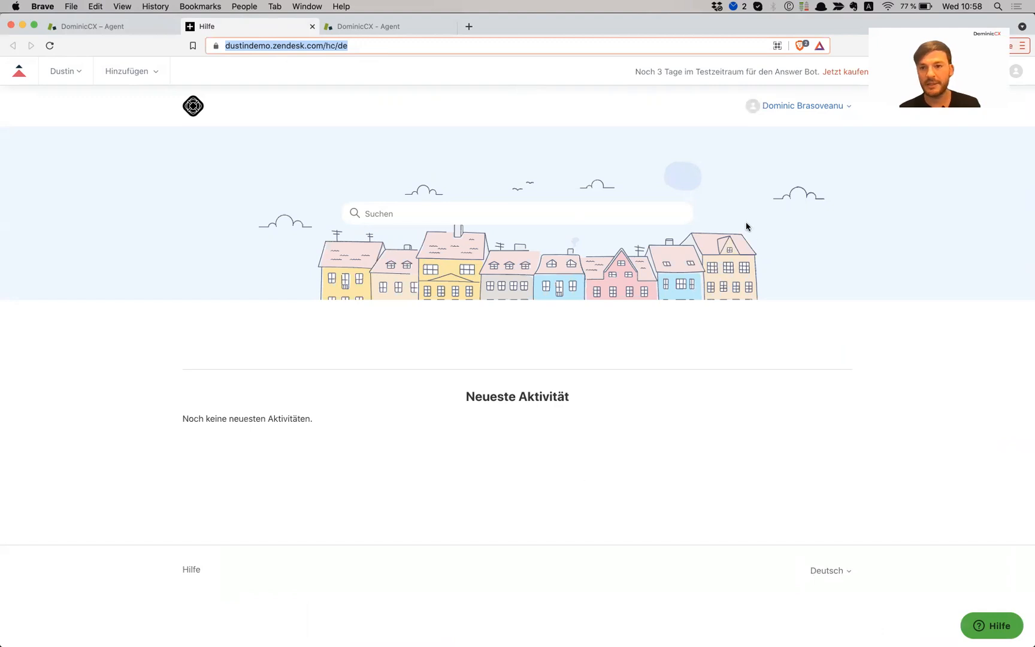
pyautogui.moveTo(727, 113)
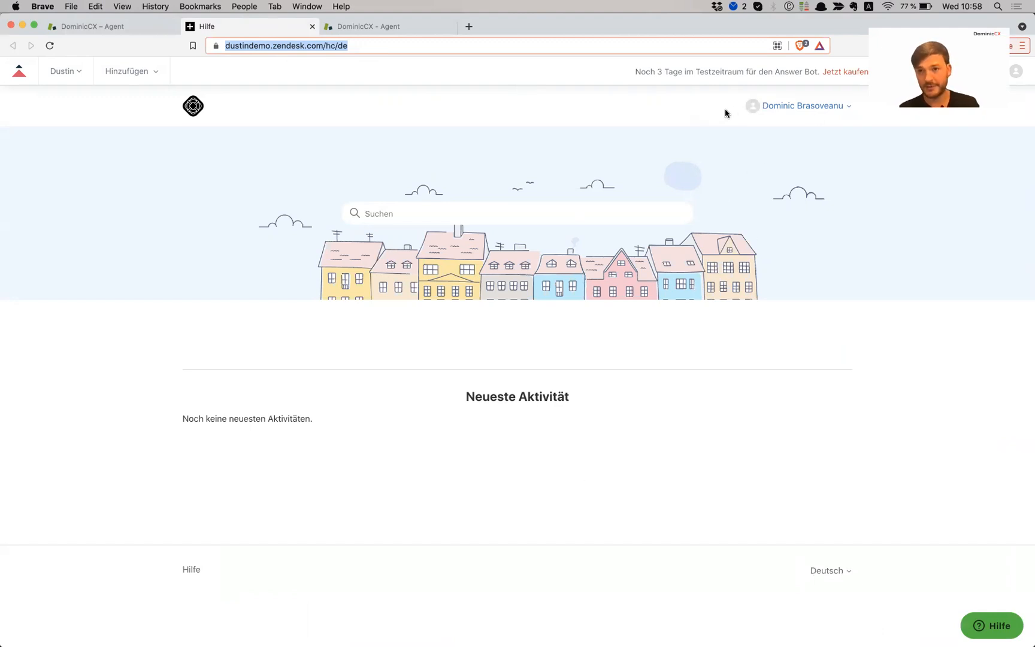
pyautogui.moveTo(711, 97)
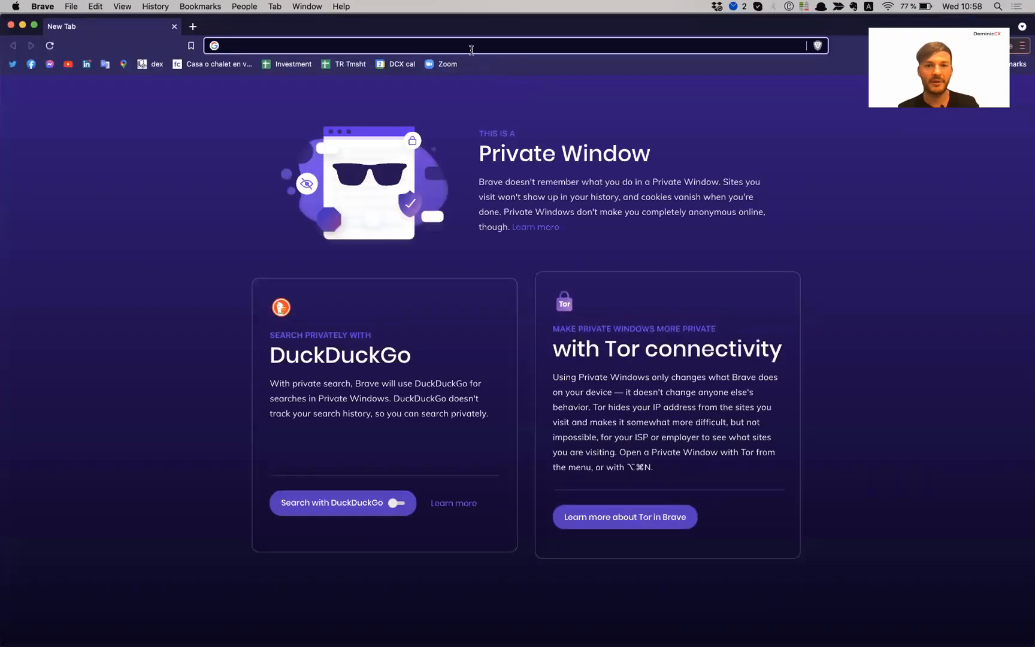
# Load dustindemo.zendesk.com/hc/de signed out and view the Anfrage einreichen form's Art der Anfrage field.
pyautogui.write('dustindemo.zendesk.com/hc/de')
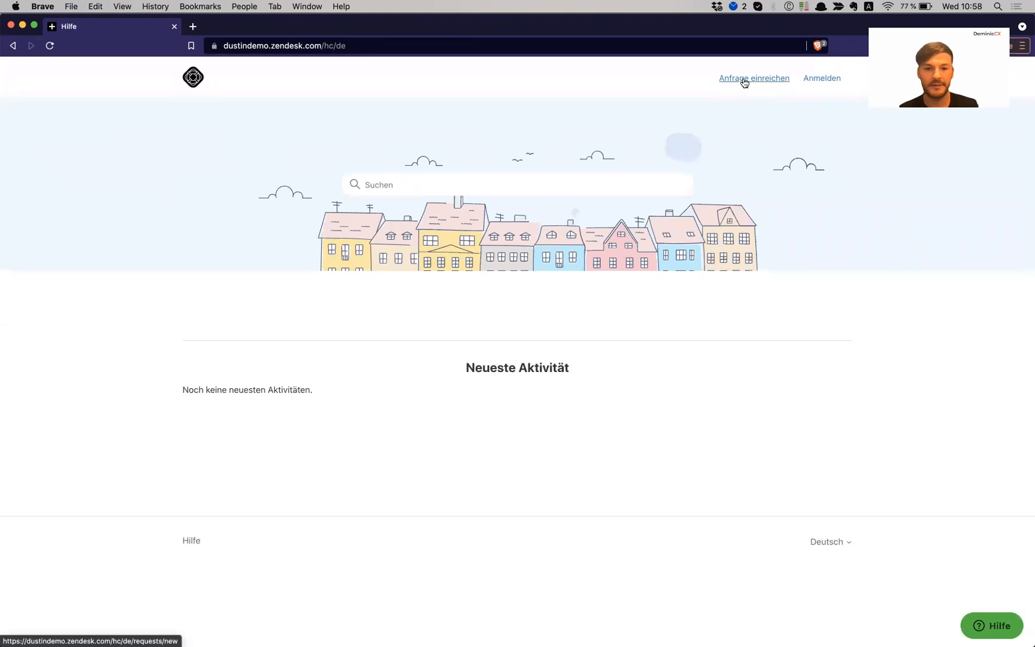
pyautogui.click(754, 77)
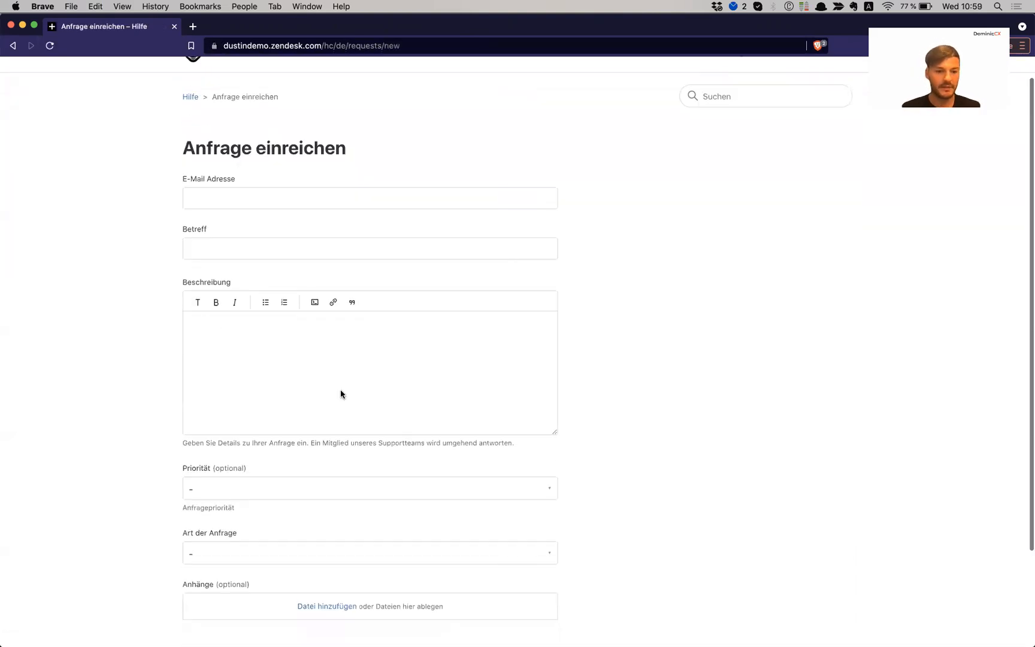
pyautogui.scroll(3)
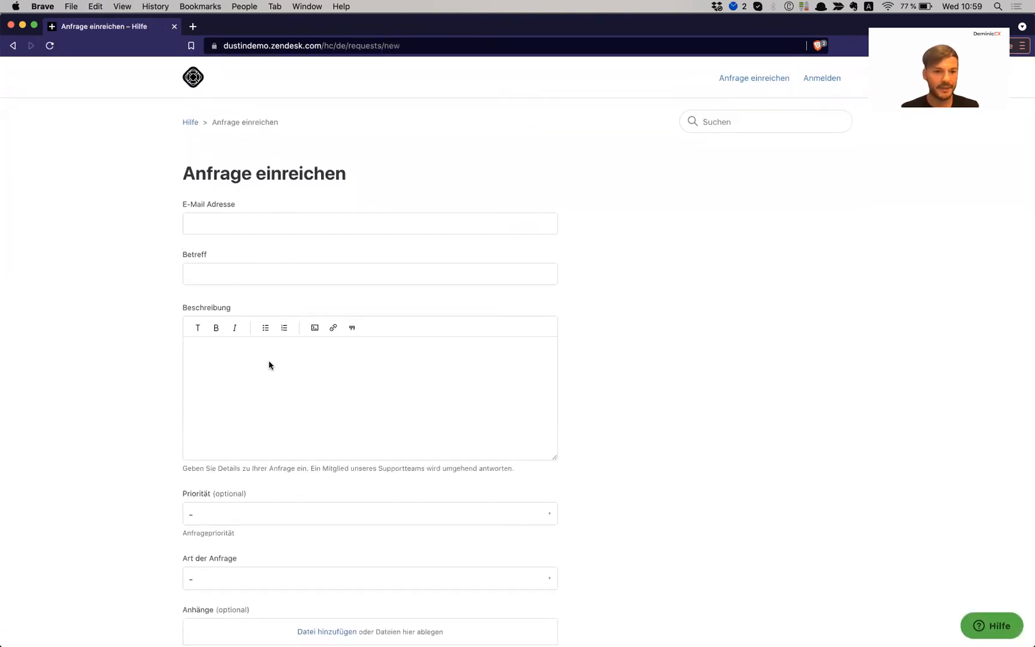
pyautogui.scroll(-3)
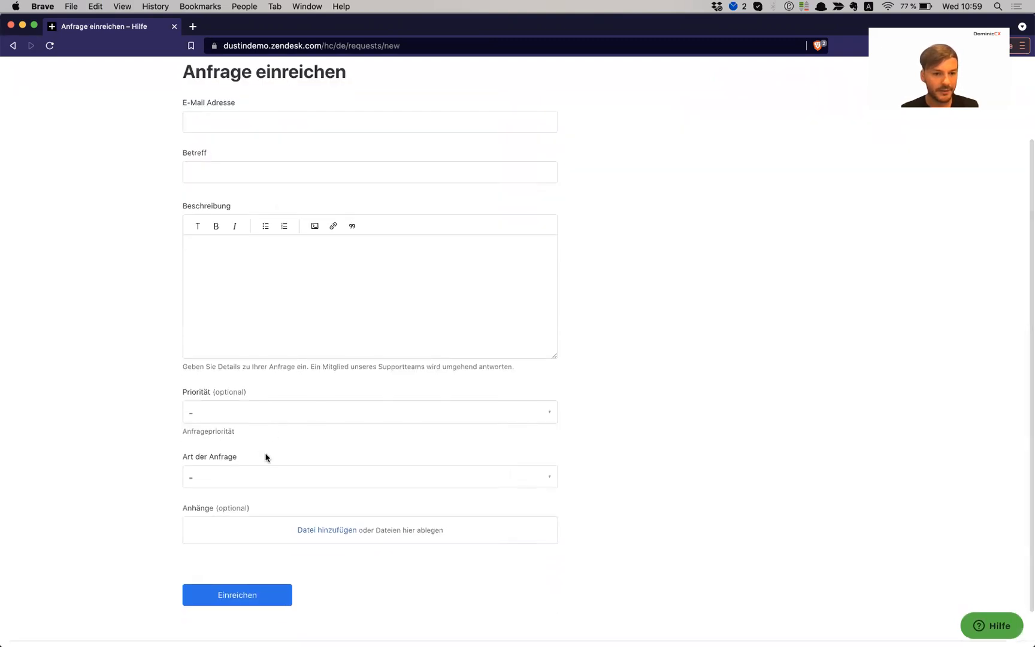
pyautogui.click(370, 477)
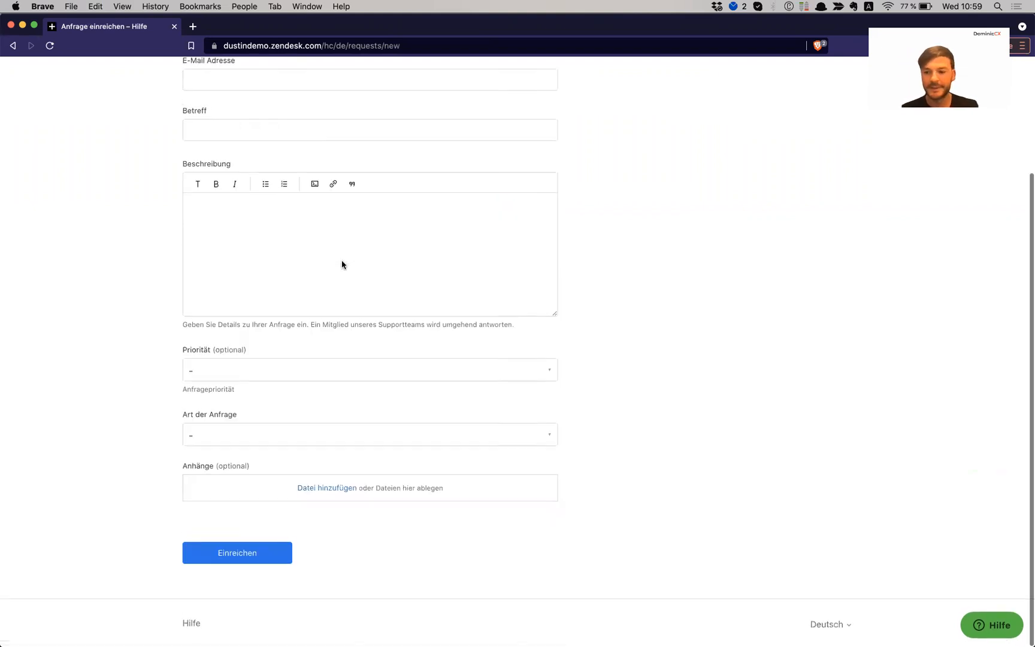
pyautogui.click(830, 625)
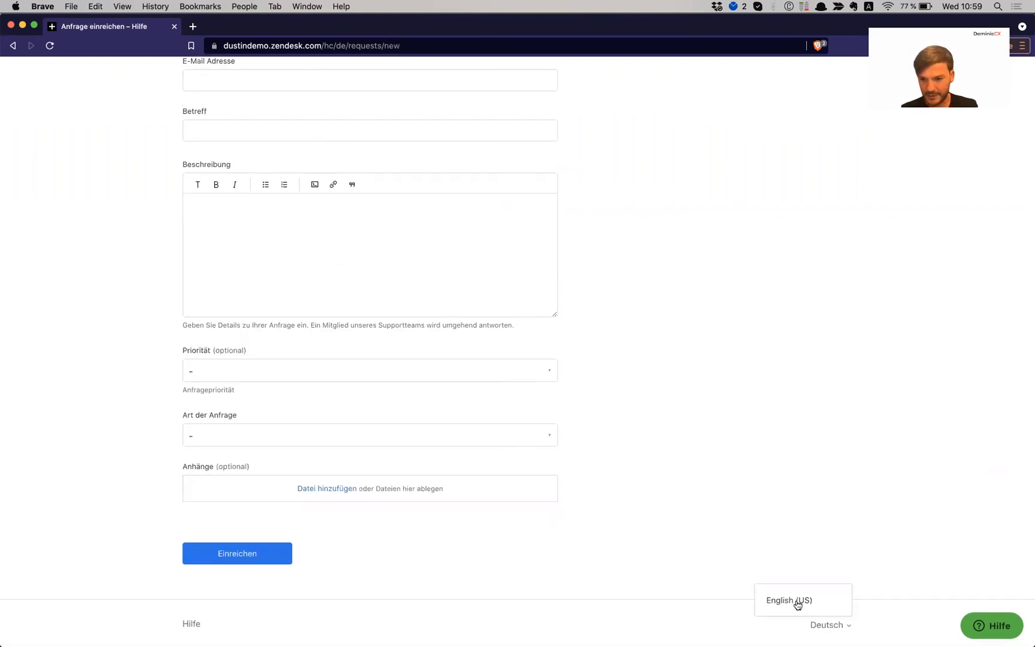
# Switch the Help Center to English (US) and view the Type of Request field.
pyautogui.click(803, 600)
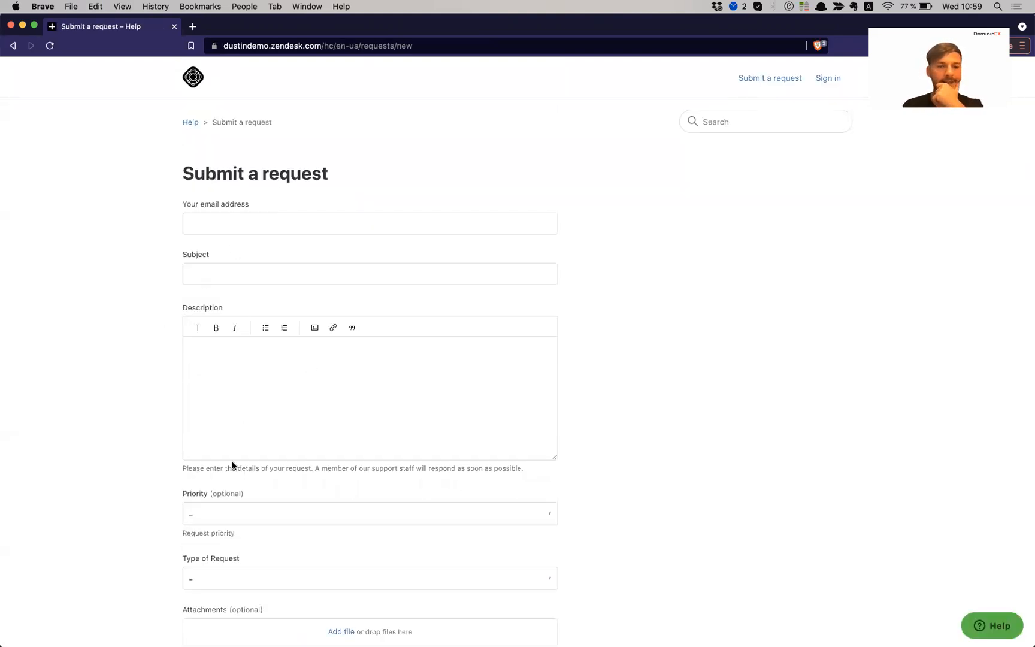
pyautogui.click(369, 579)
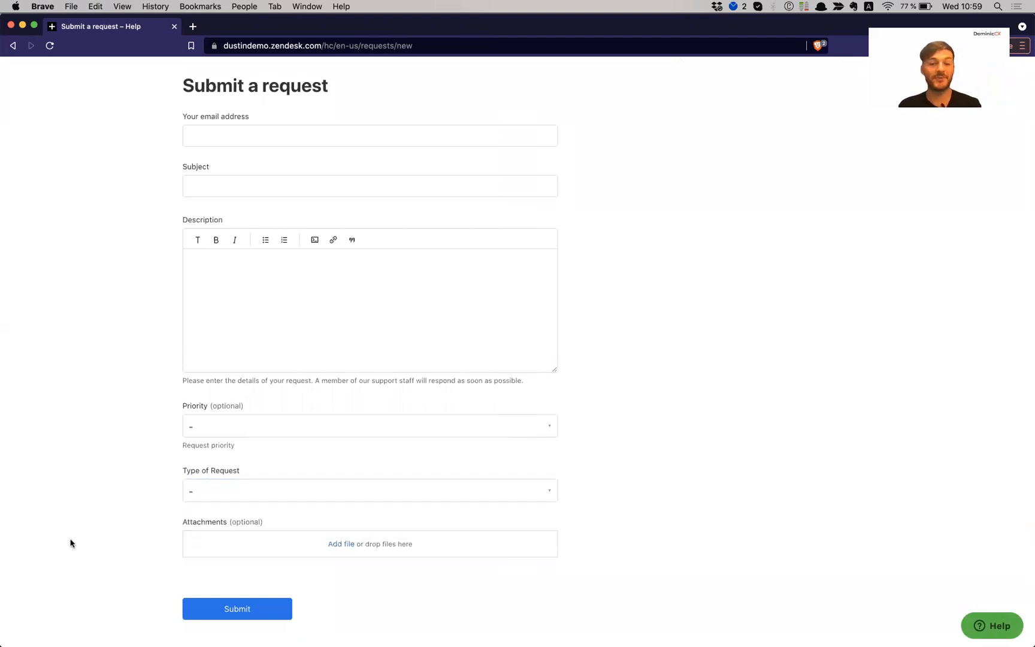
pyautogui.moveTo(616, 366)
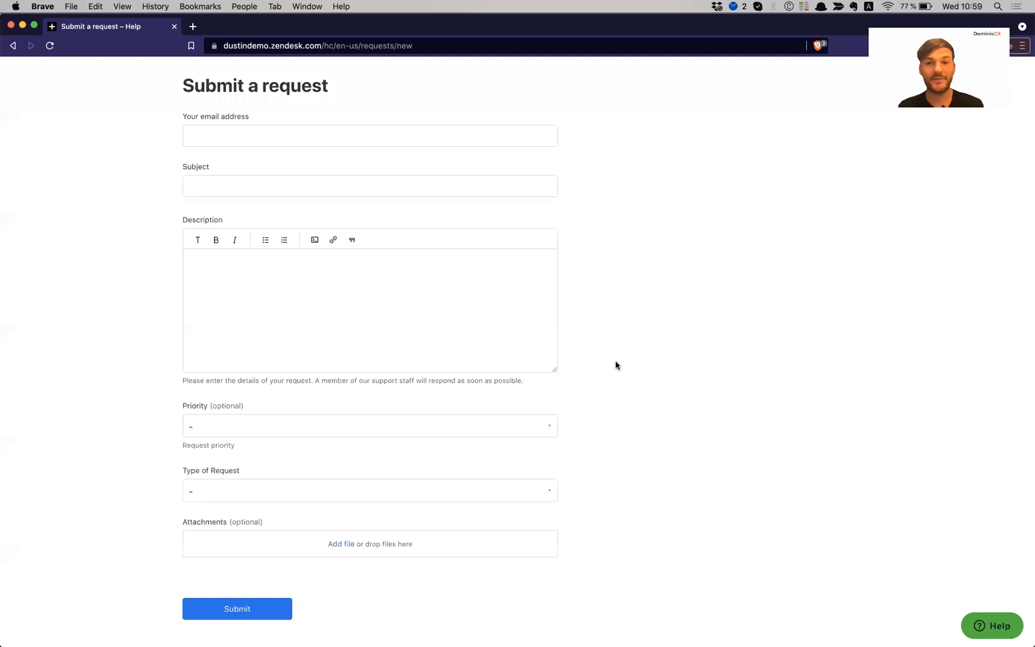